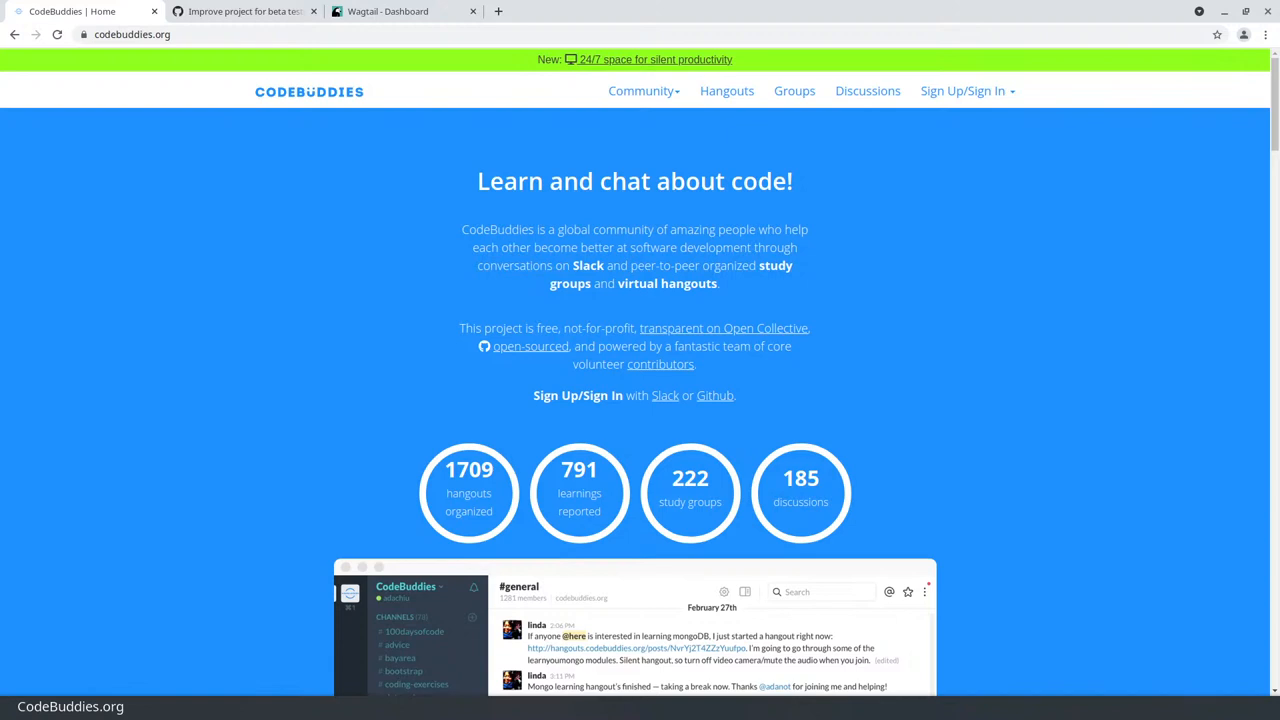
mouse_move(240, 57)
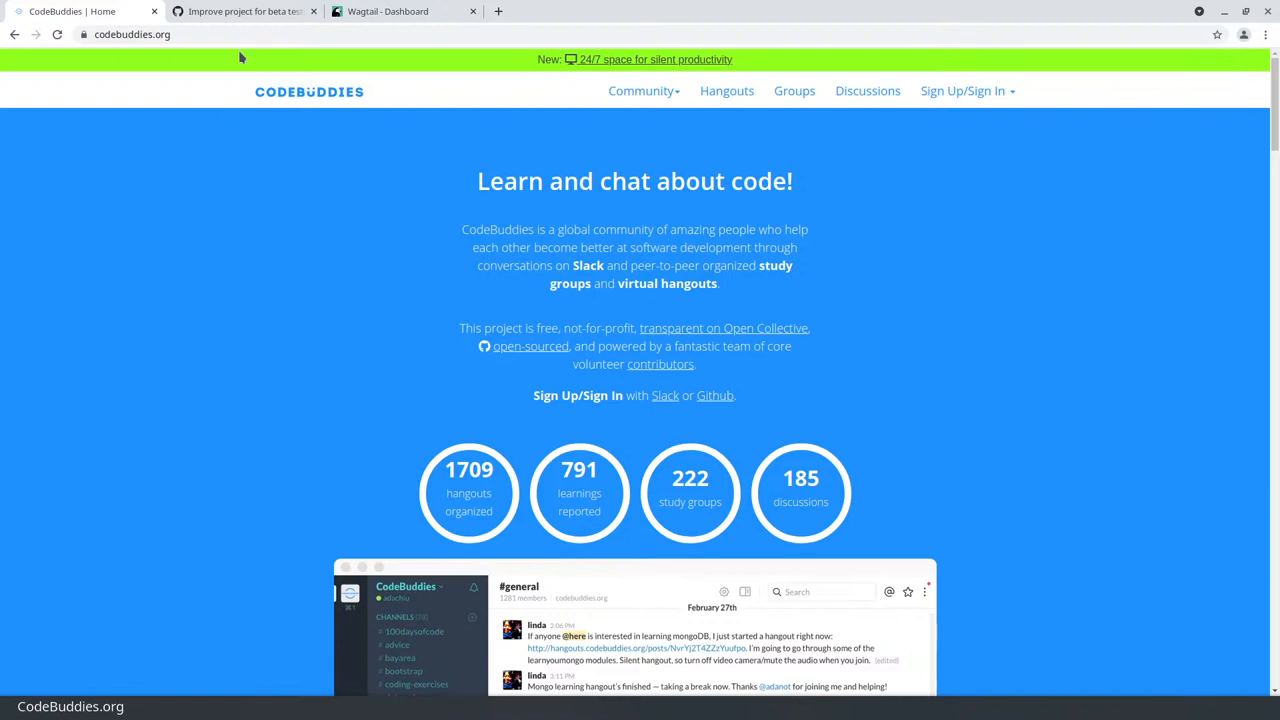
Switch to draft pull request #287 'Improve project for beta testing' and scroll through its twelve commits
click(240, 11)
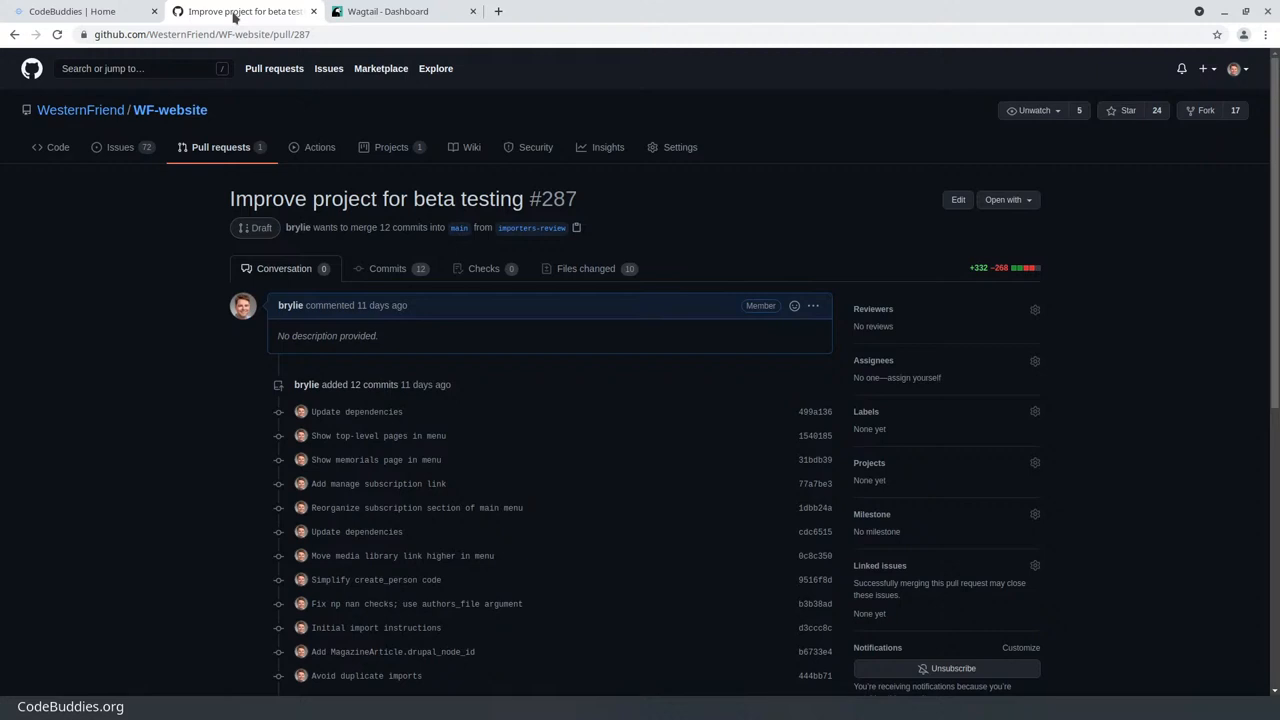
mouse_move(70, 290)
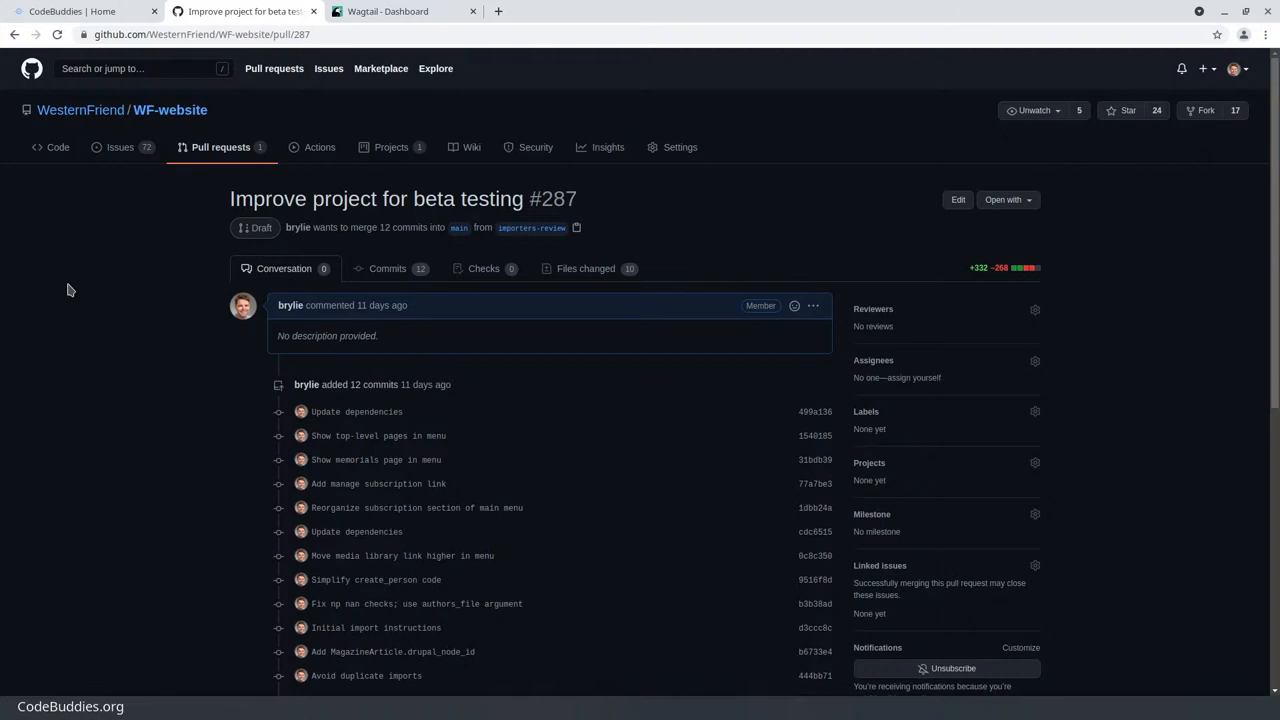
scroll(down, 3)
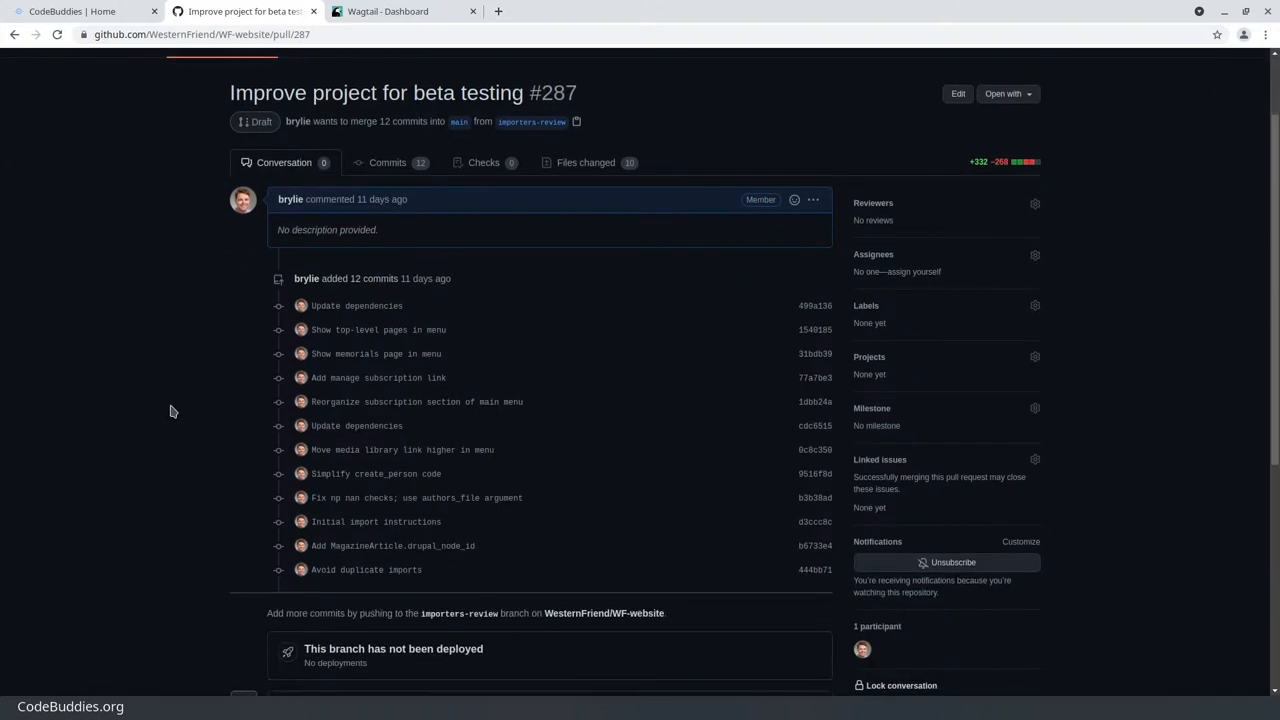
mouse_move(575, 203)
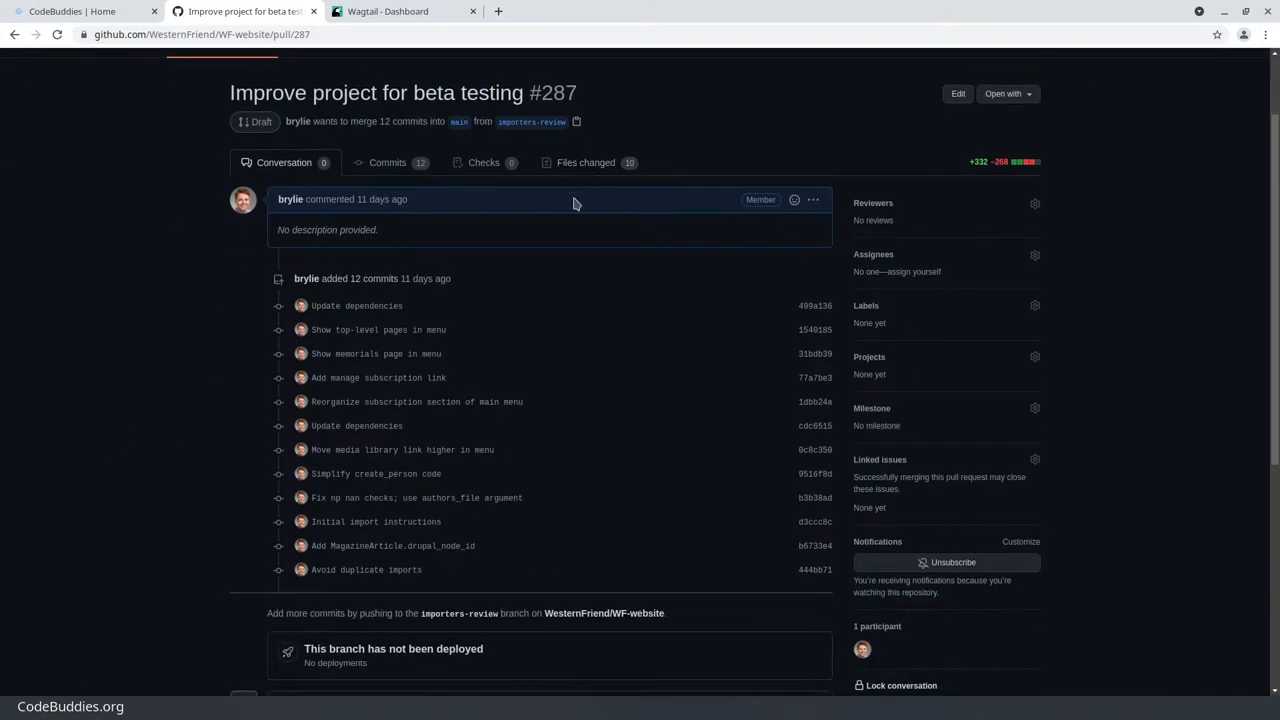
mouse_move(435, 464)
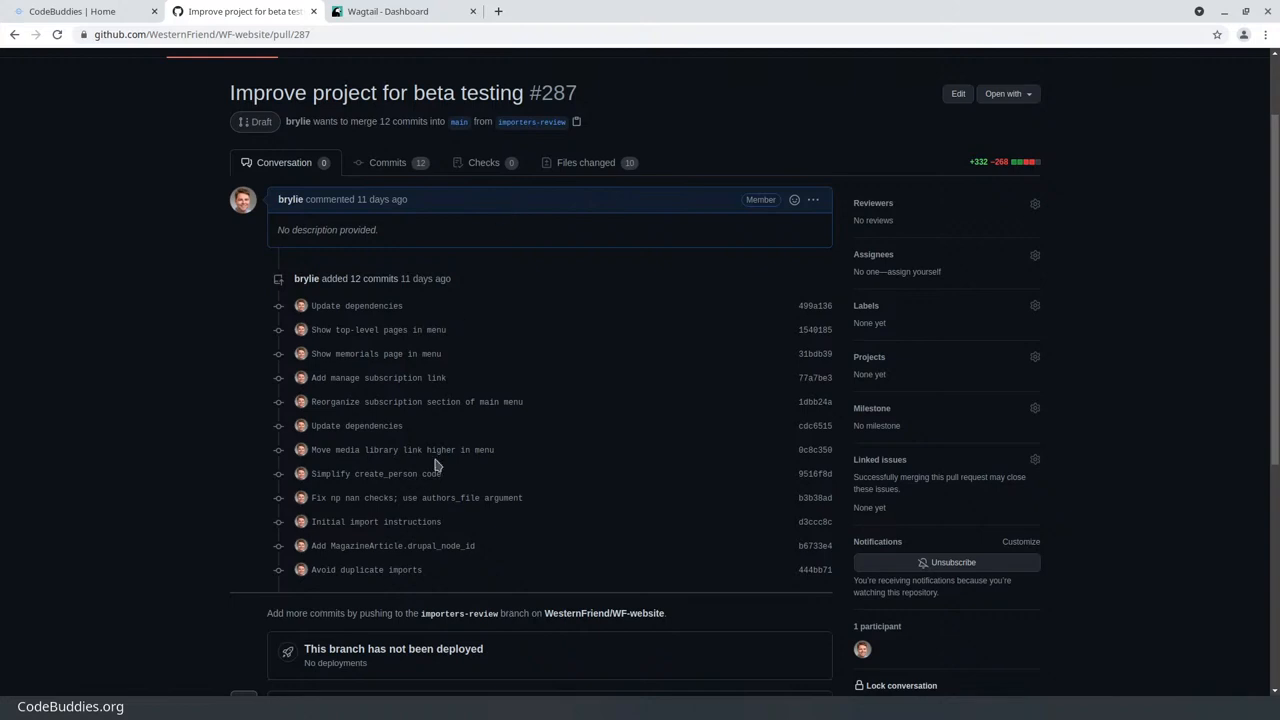
mouse_move(145, 473)
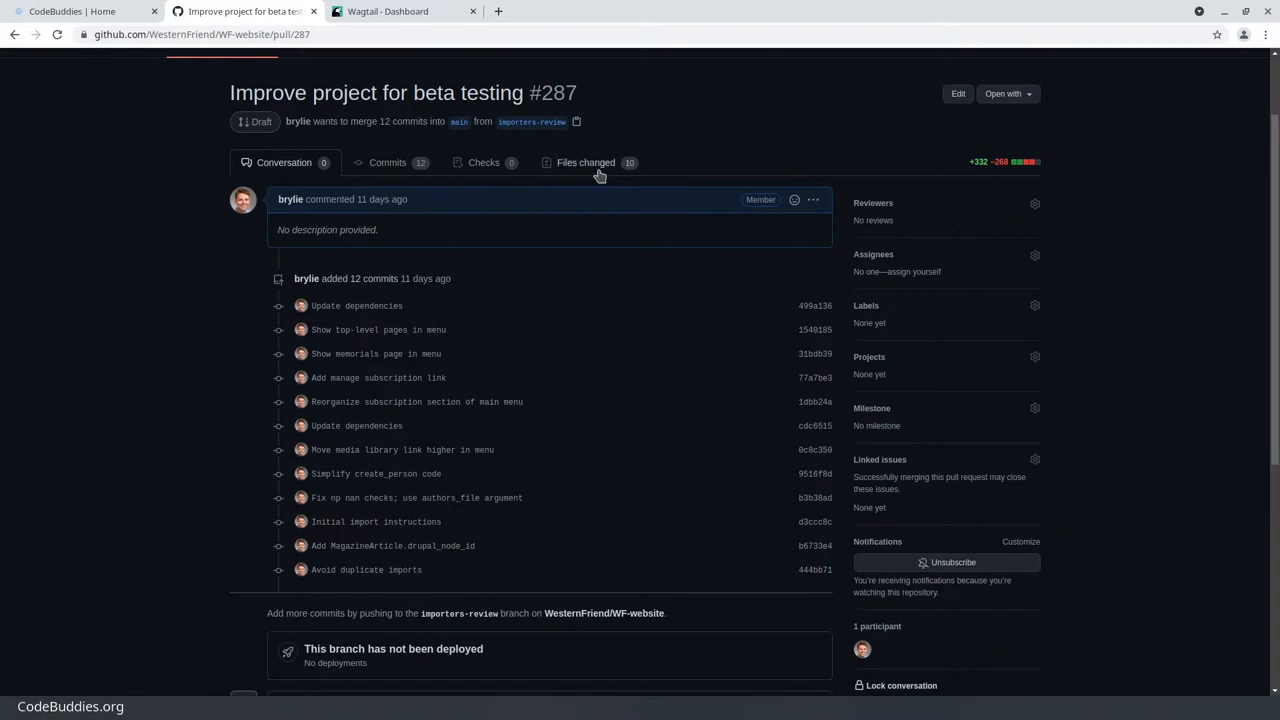
Show the pull request's Files changed view and scroll through the content_migration README.md diff
click(585, 162)
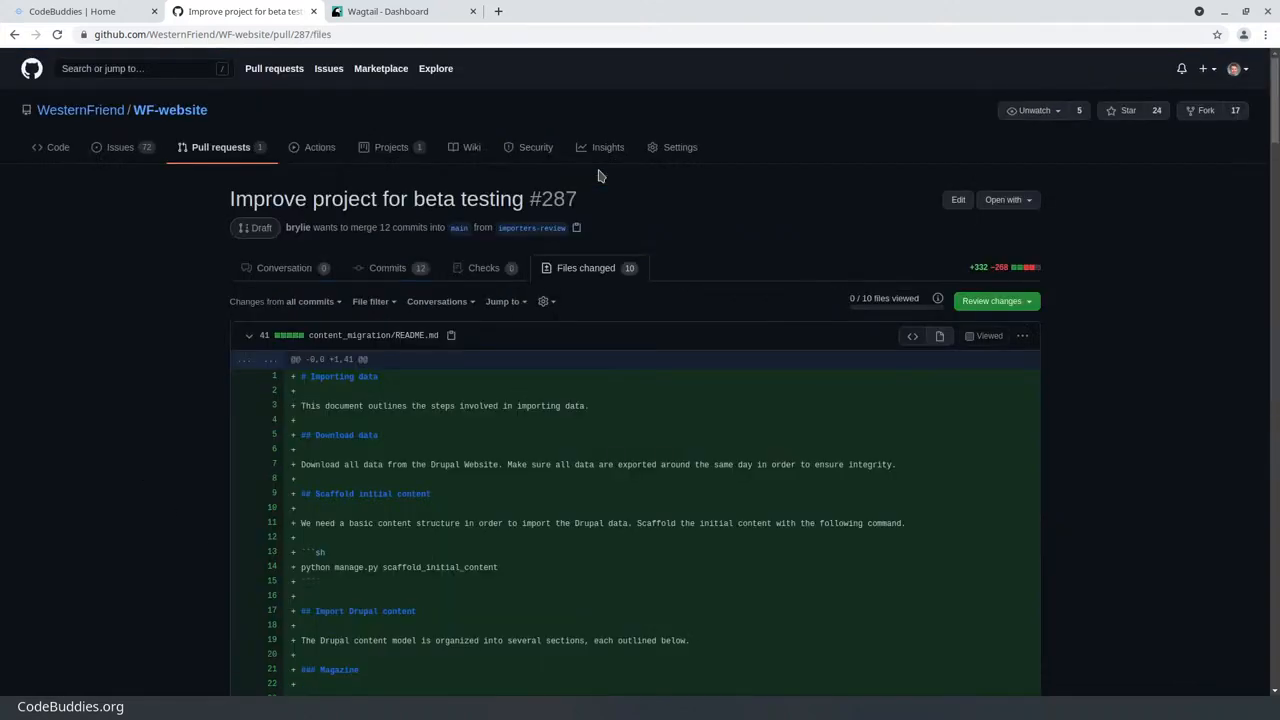
scroll(down, 3)
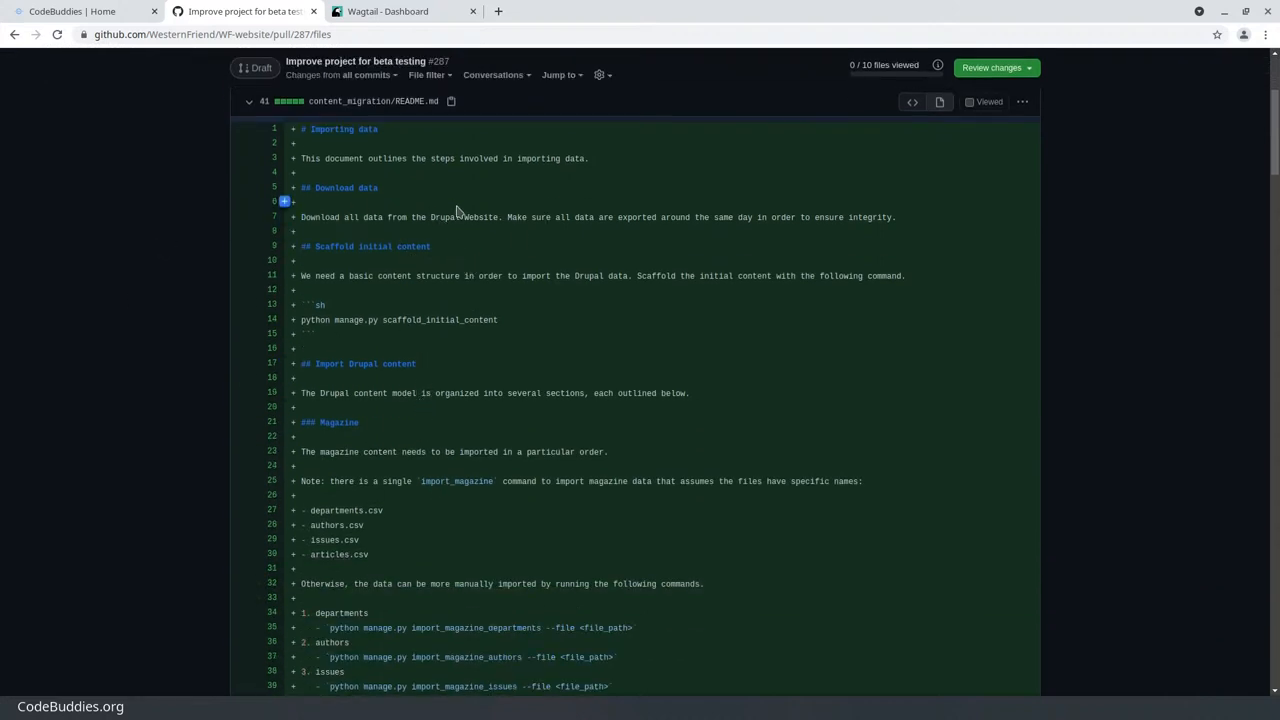
scroll(down, 3)
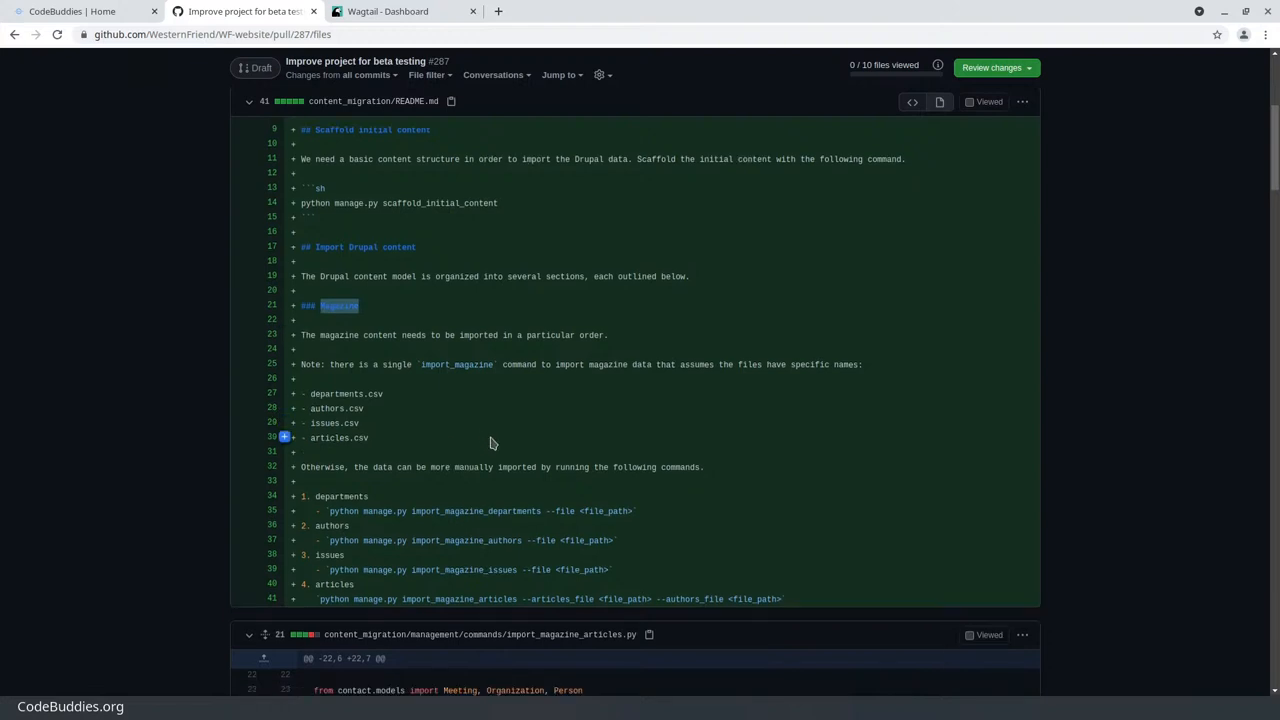
scroll(down, 3)
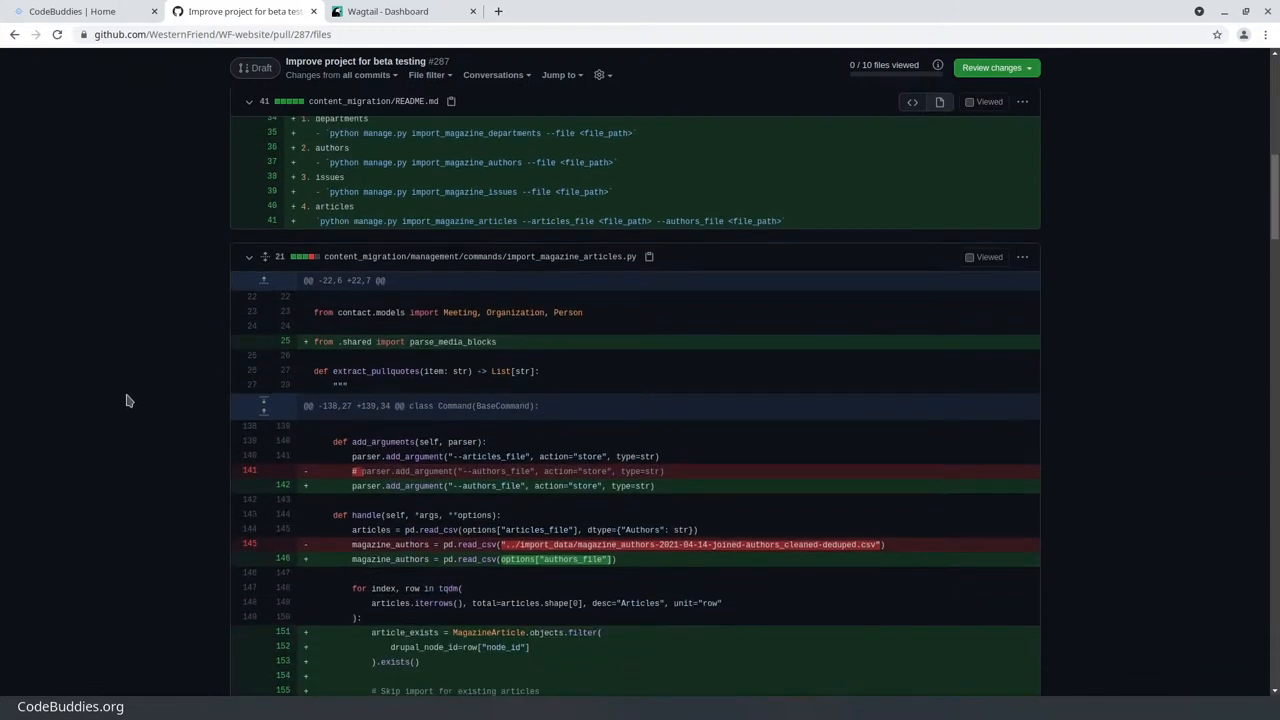
Scroll import_magazine_articles.py through the authors_file option, skip-existing check and NaN-check changes
scroll(down, 3)
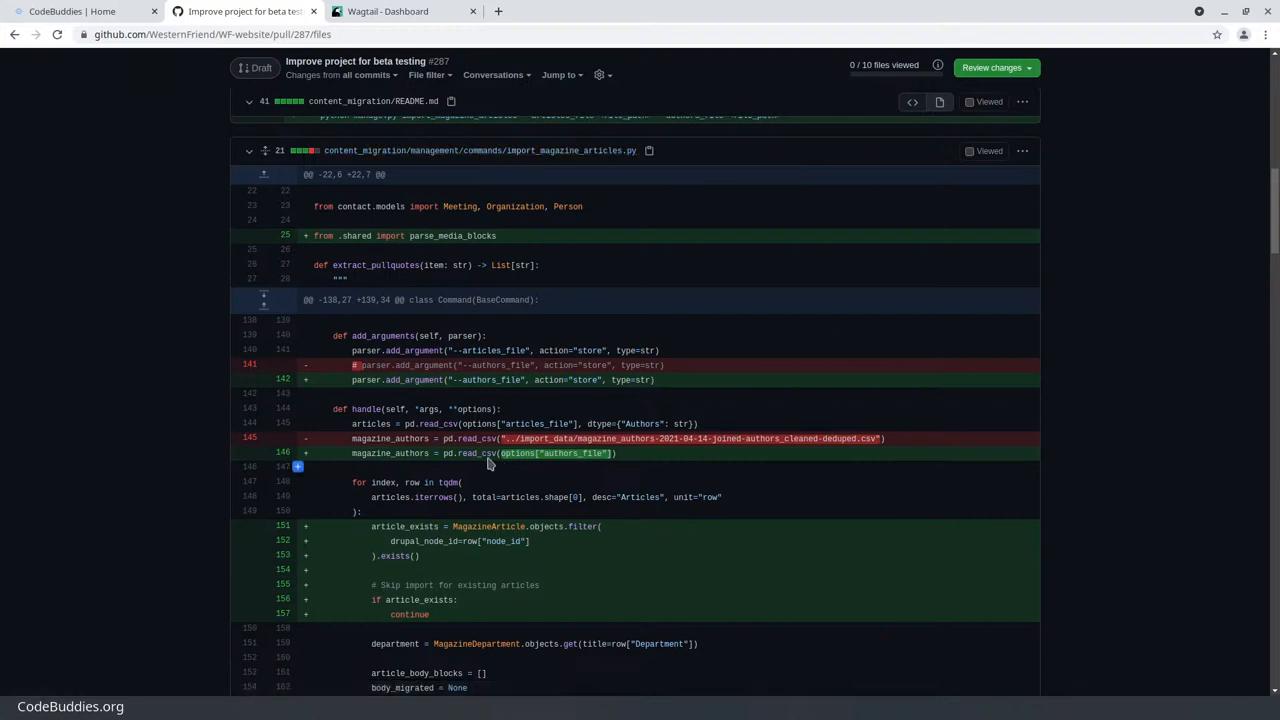
scroll(down, 3)
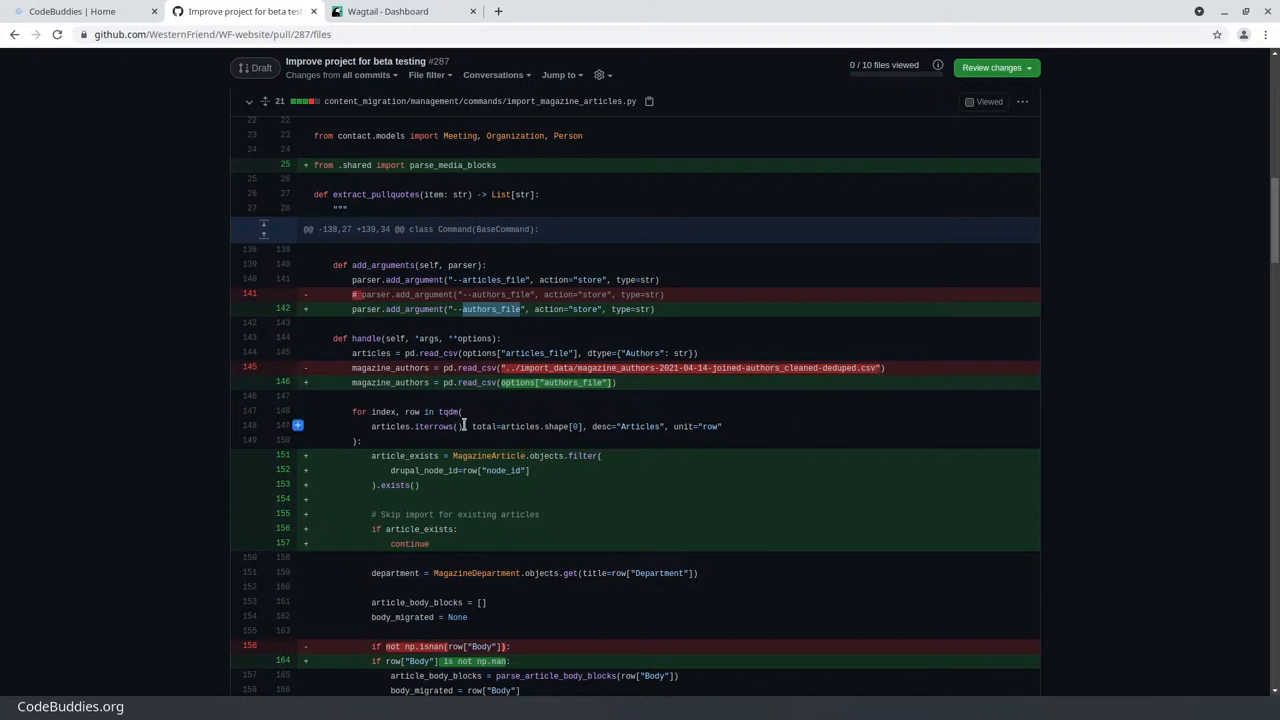
scroll(down, 3)
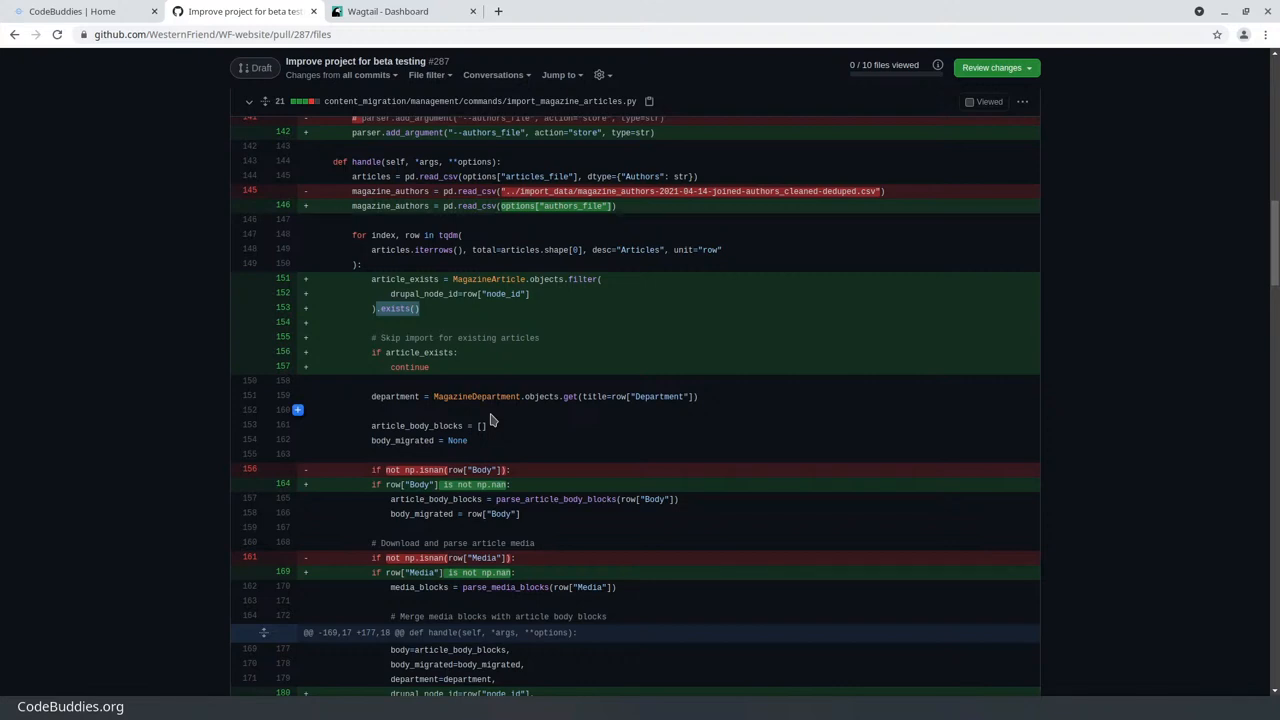
mouse_move(645, 425)
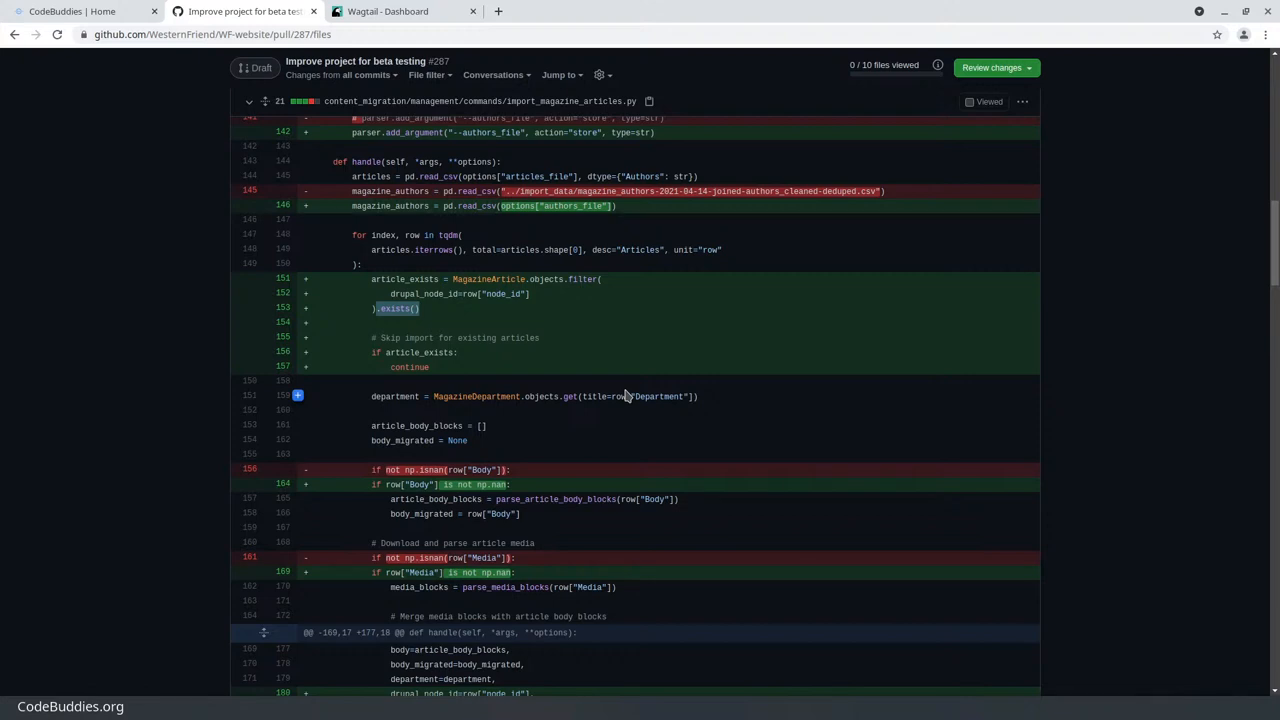
scroll(down, 3)
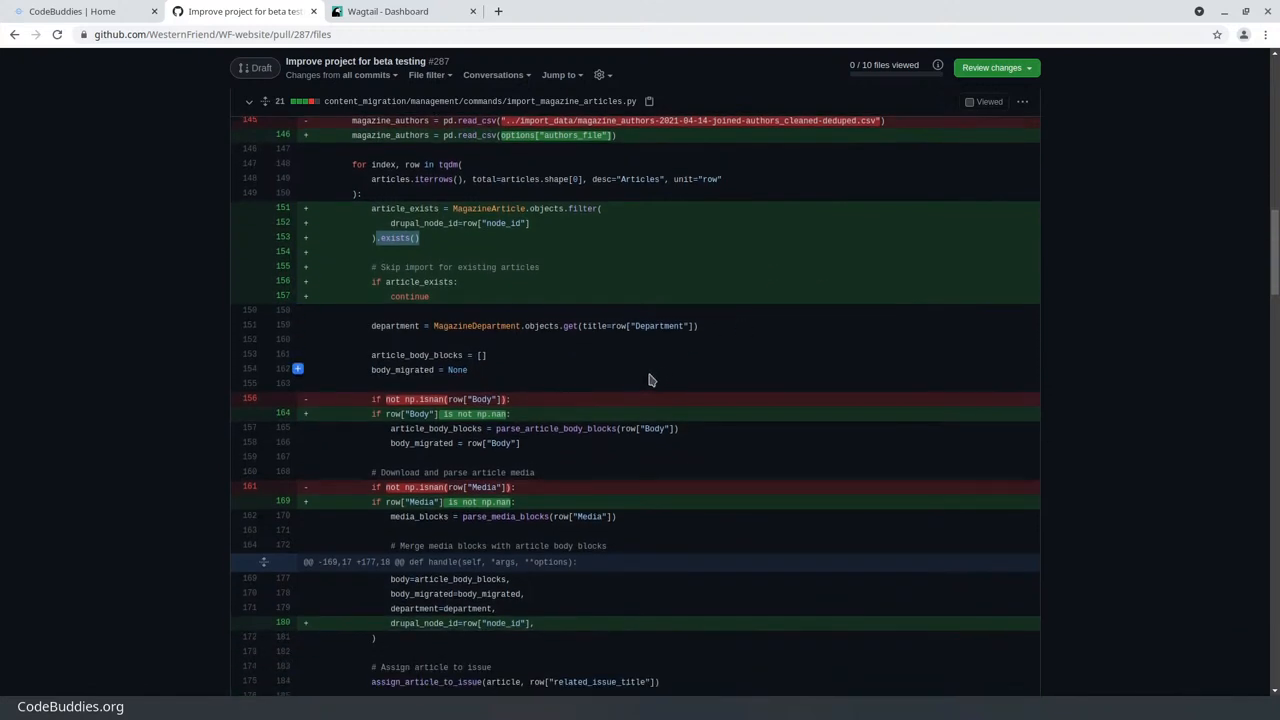
mouse_move(543, 274)
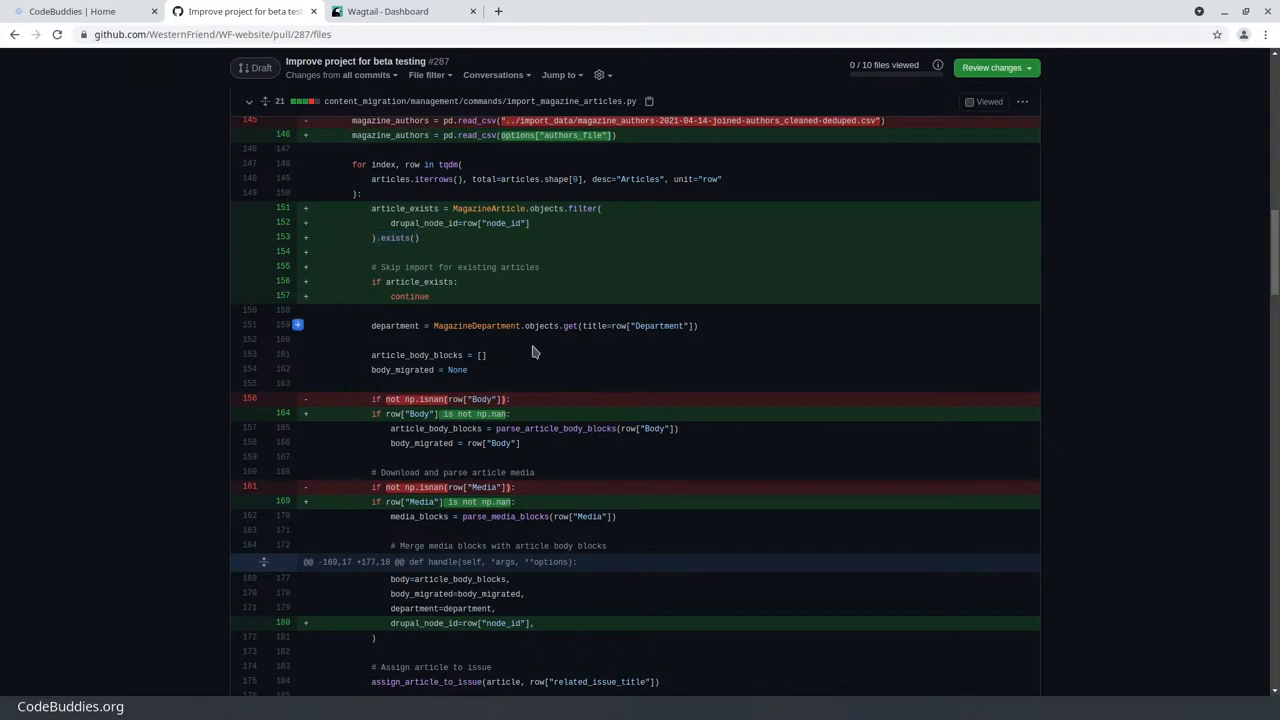
Scroll past the np.isnan rewrites to the import_magazine_authors.py diff removing name corrections
scroll(down, 3)
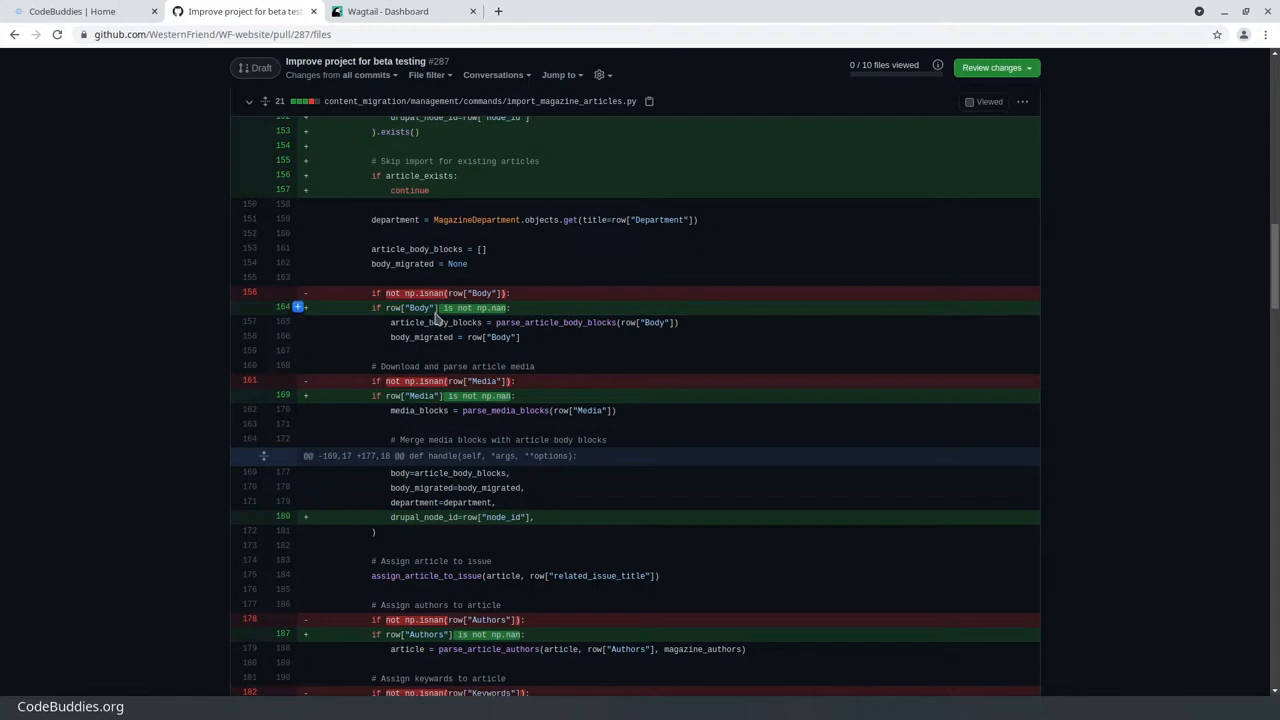
mouse_move(515, 313)
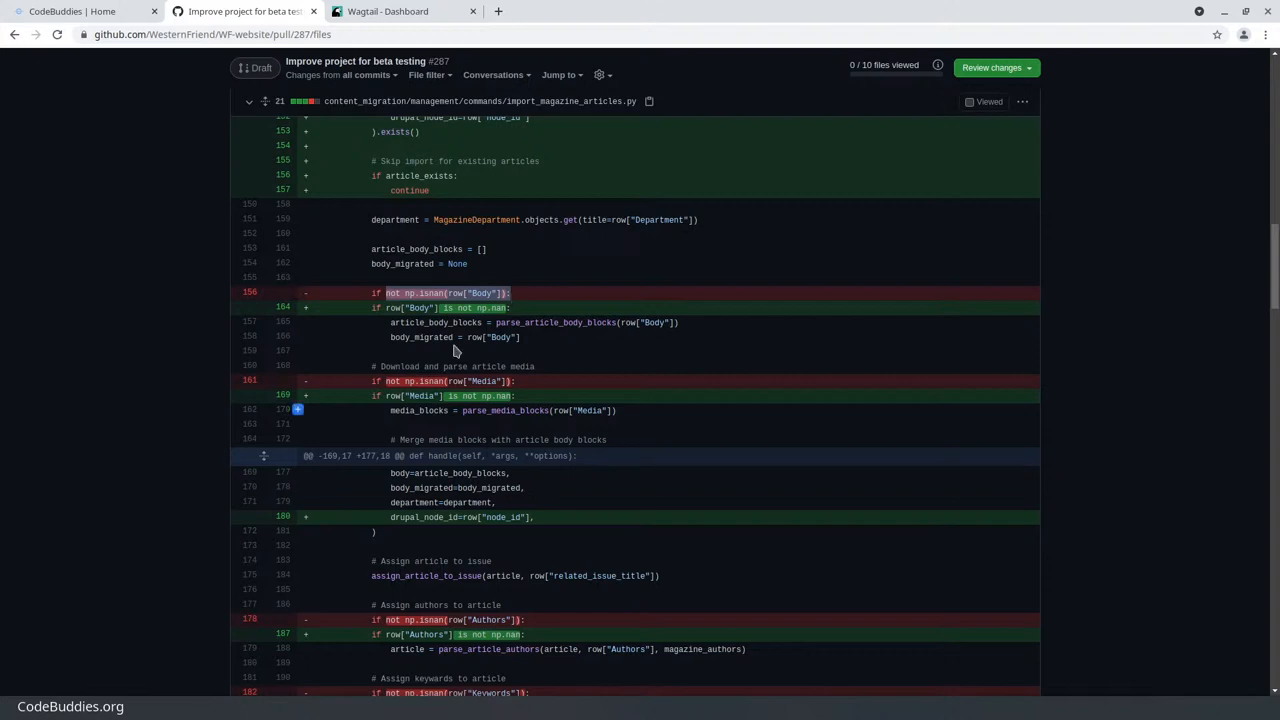
mouse_move(475, 410)
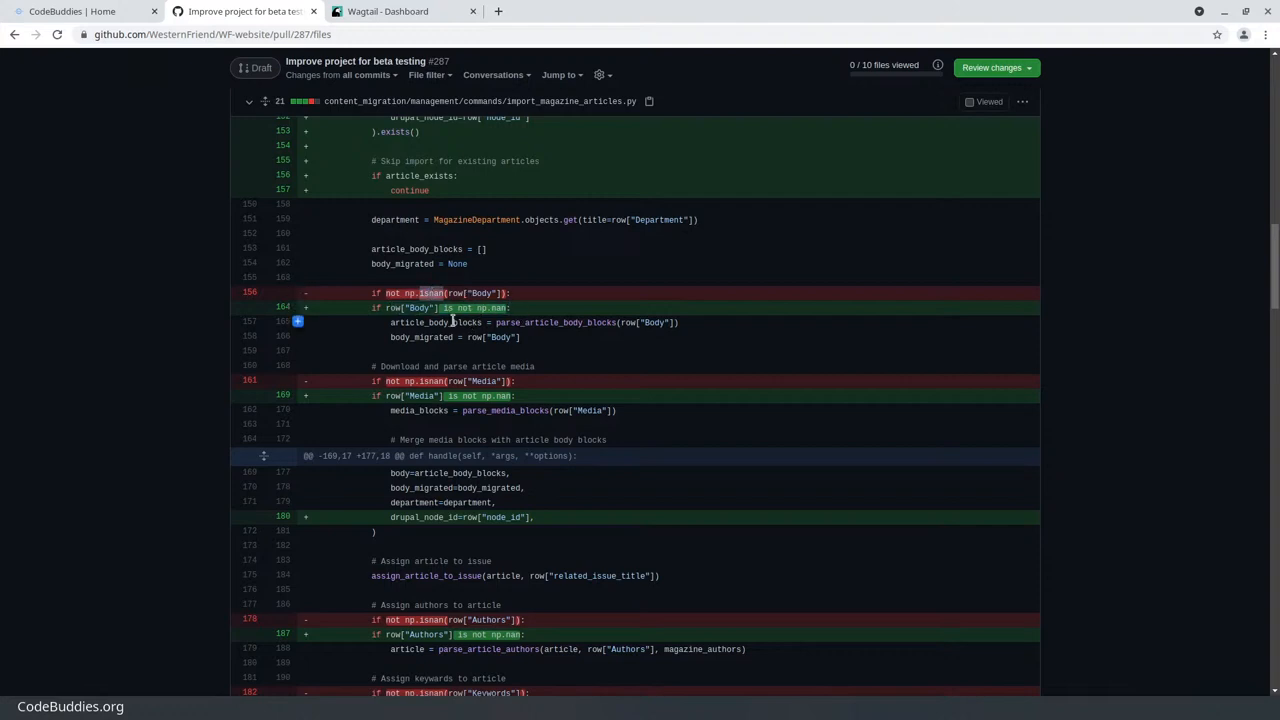
mouse_move(495, 308)
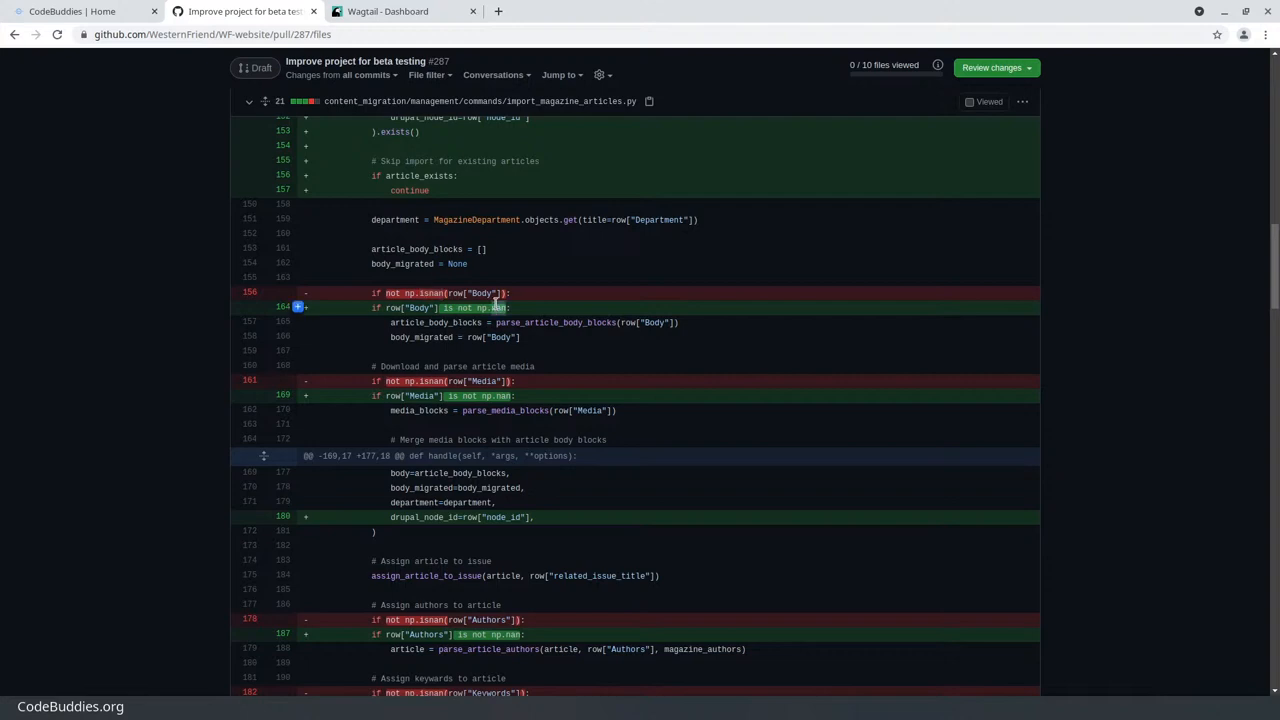
mouse_move(533, 317)
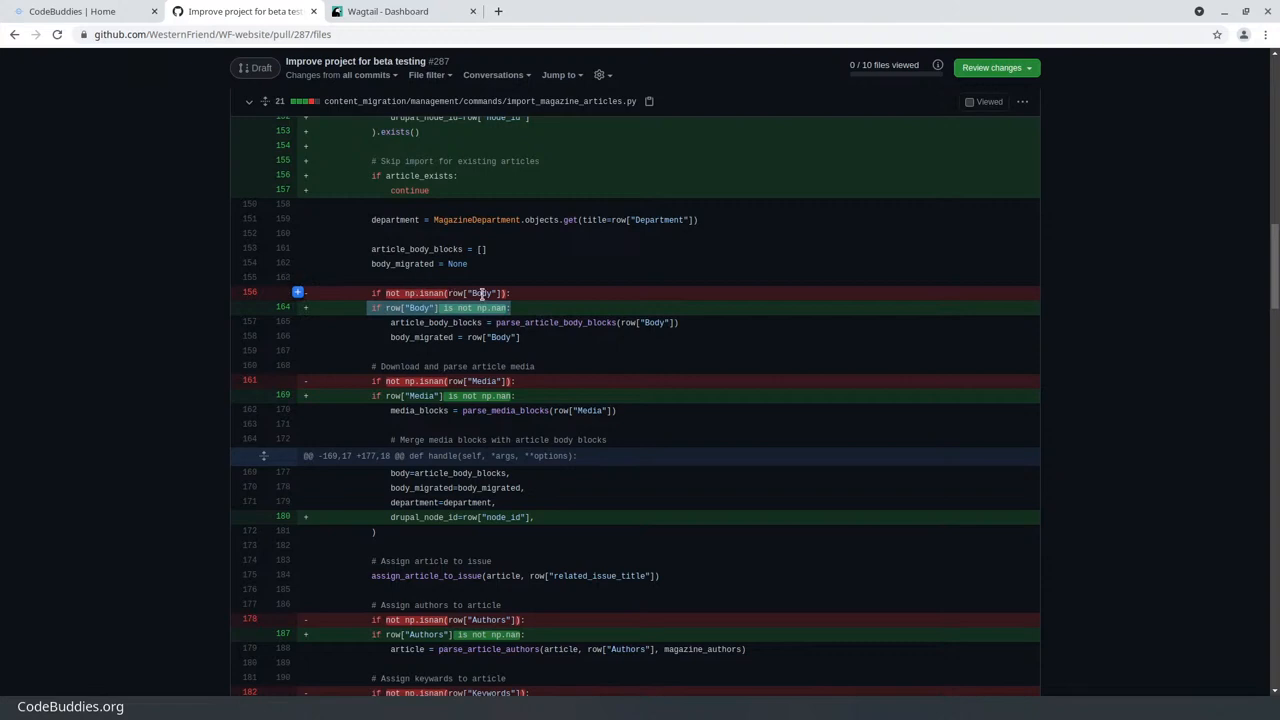
scroll(down, 3)
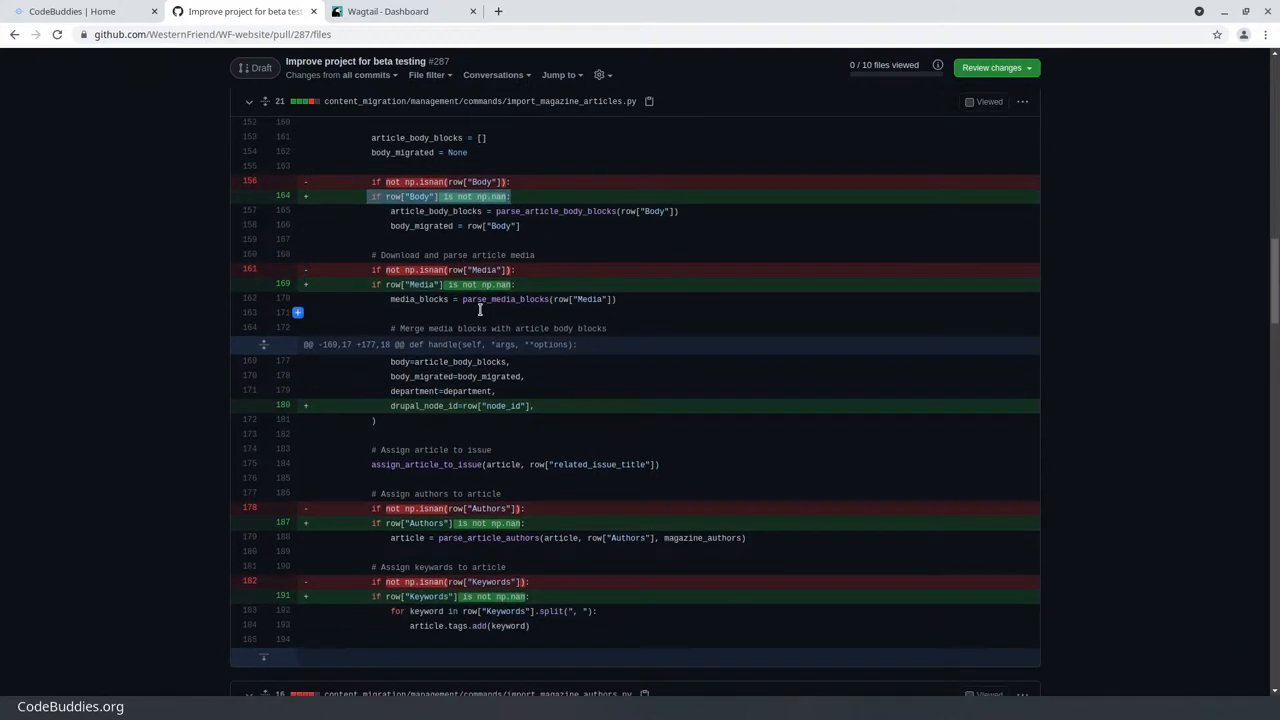
scroll(down, 3)
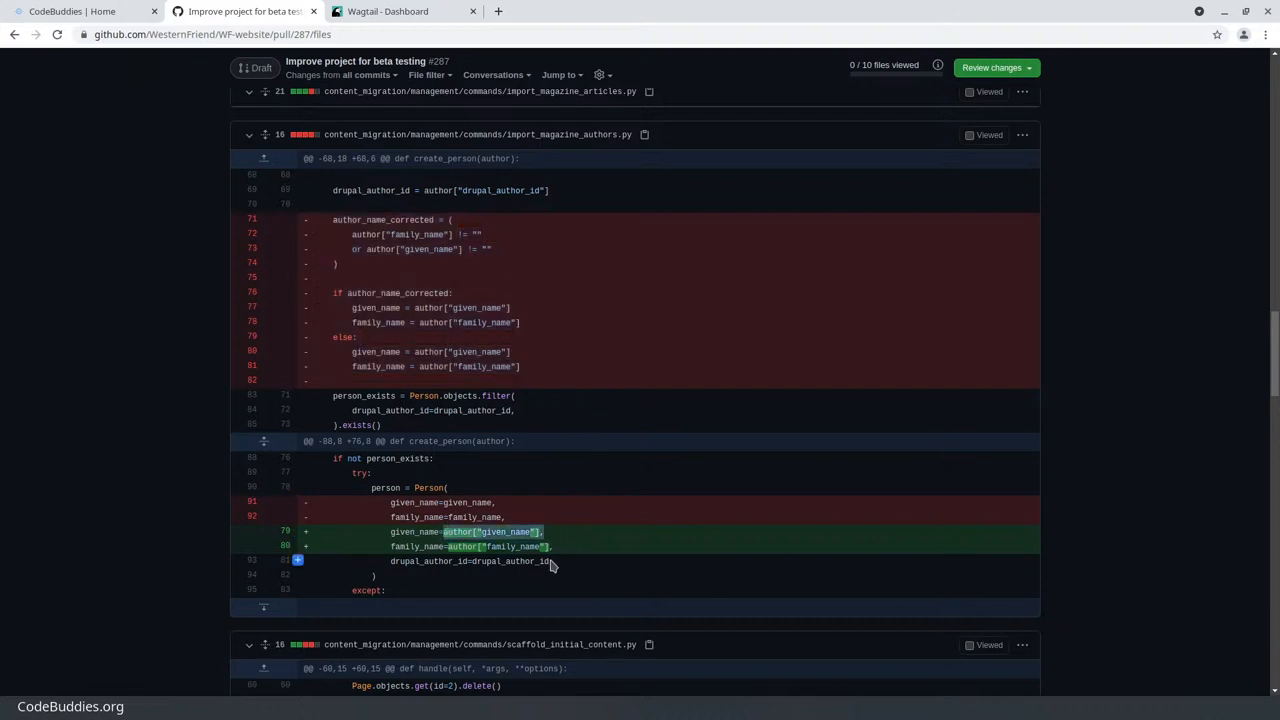
Scroll through the author-name changes and the scaffold_initial_content.py show_in_menus diff
scroll(down, 3)
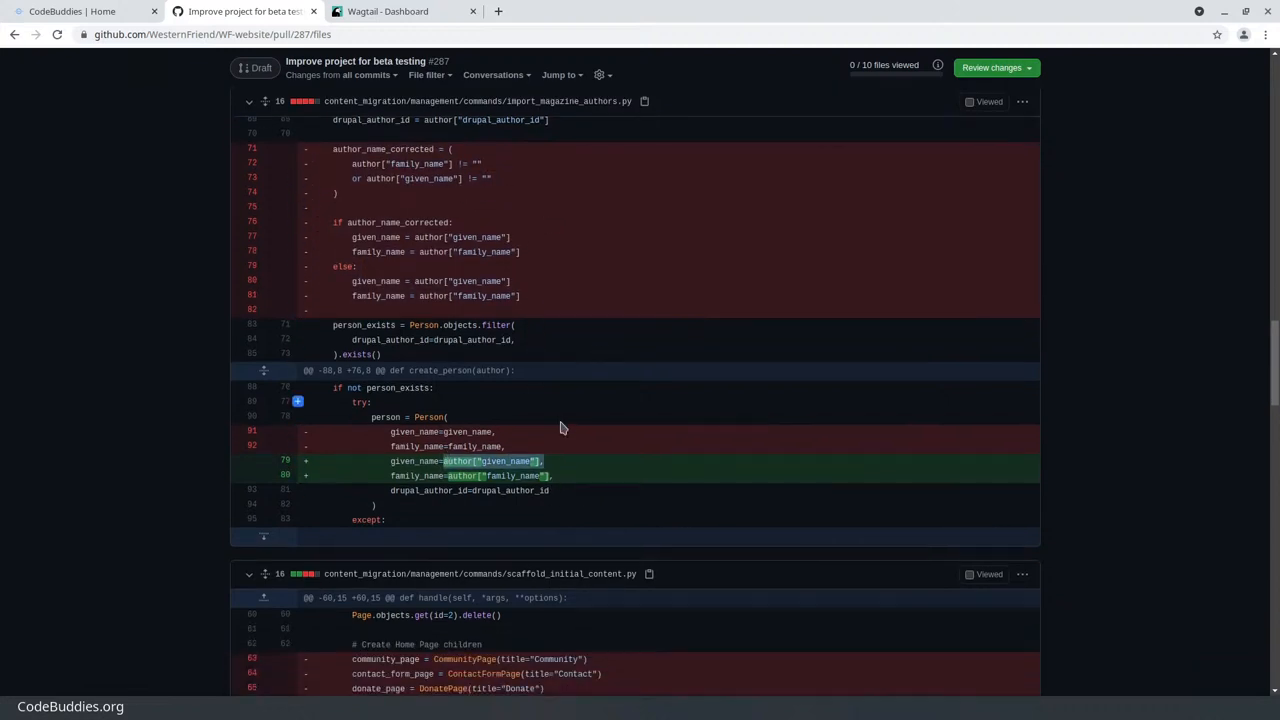
scroll(down, 3)
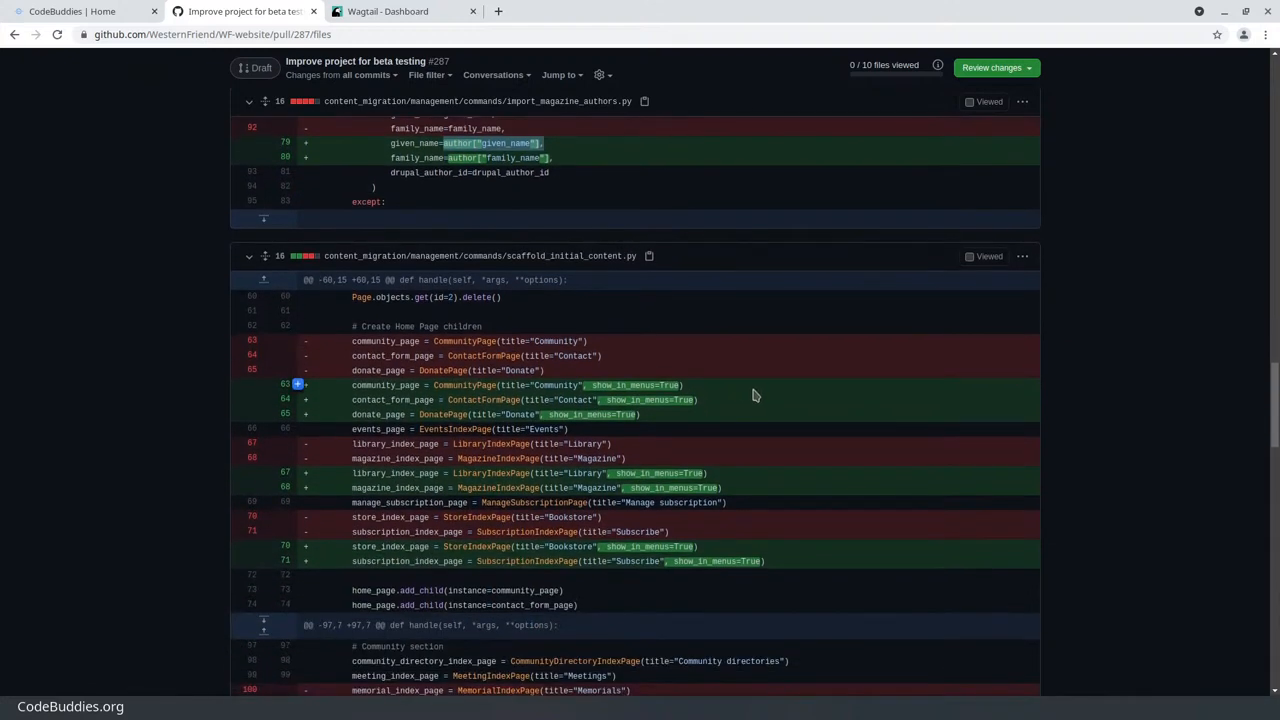
scroll(down, 3)
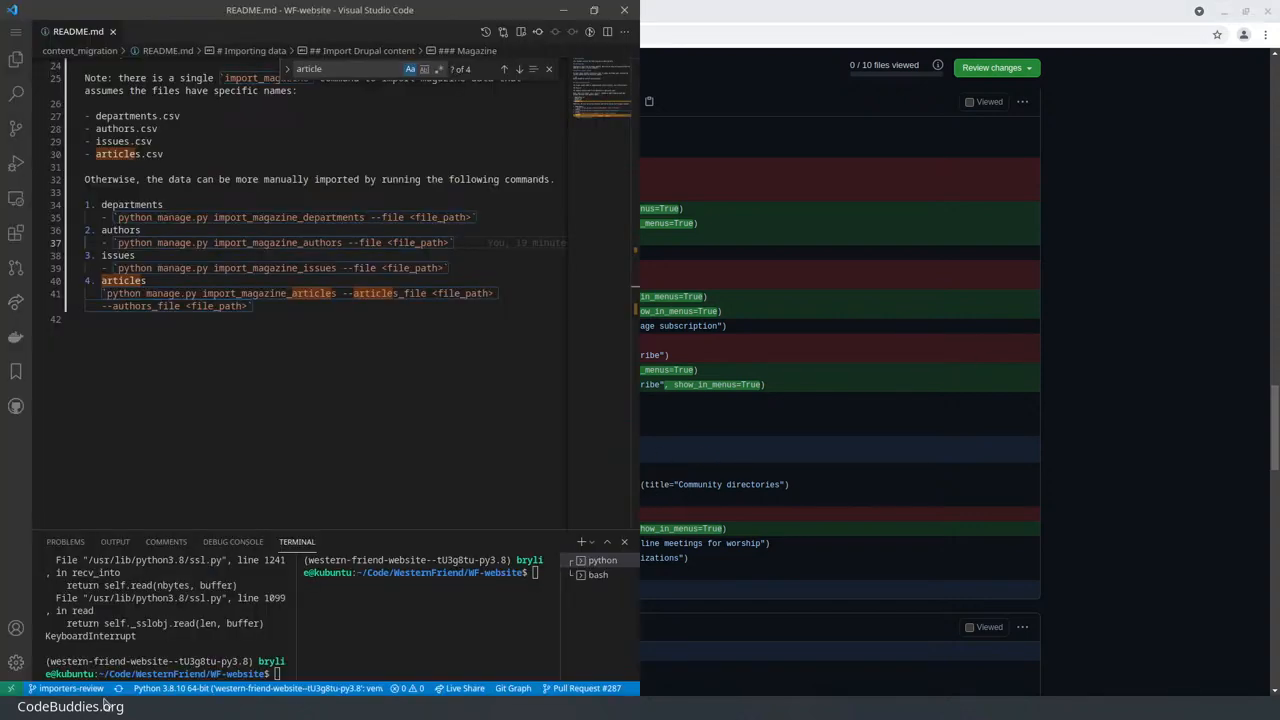
Enter python in the VS Code terminal, then bring the browser back into focus
text(python)
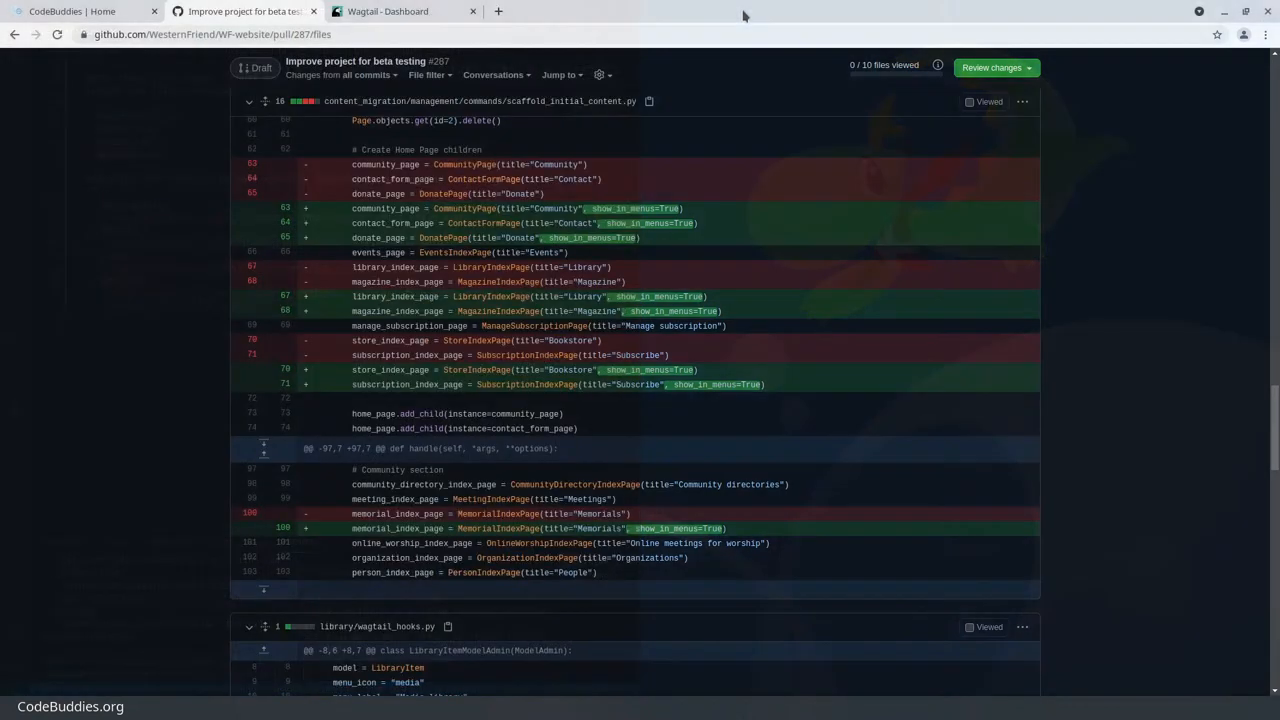
click(400, 11)
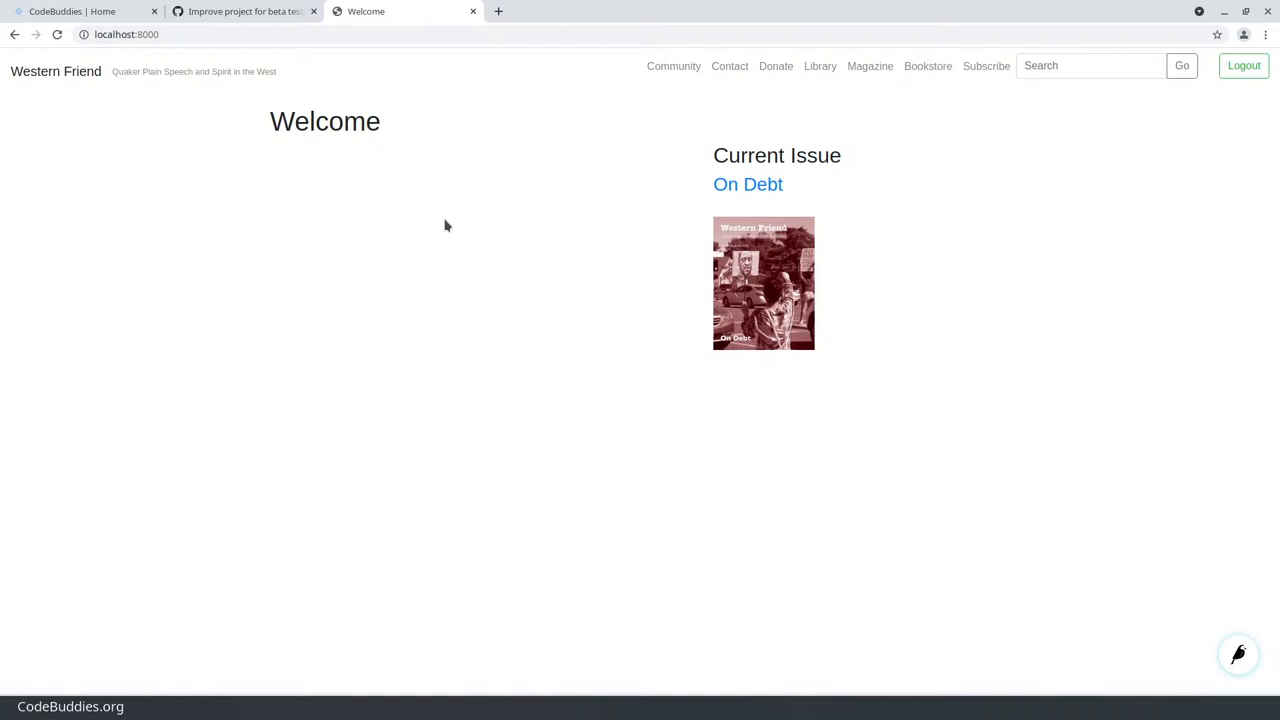
mouse_move(393, 158)
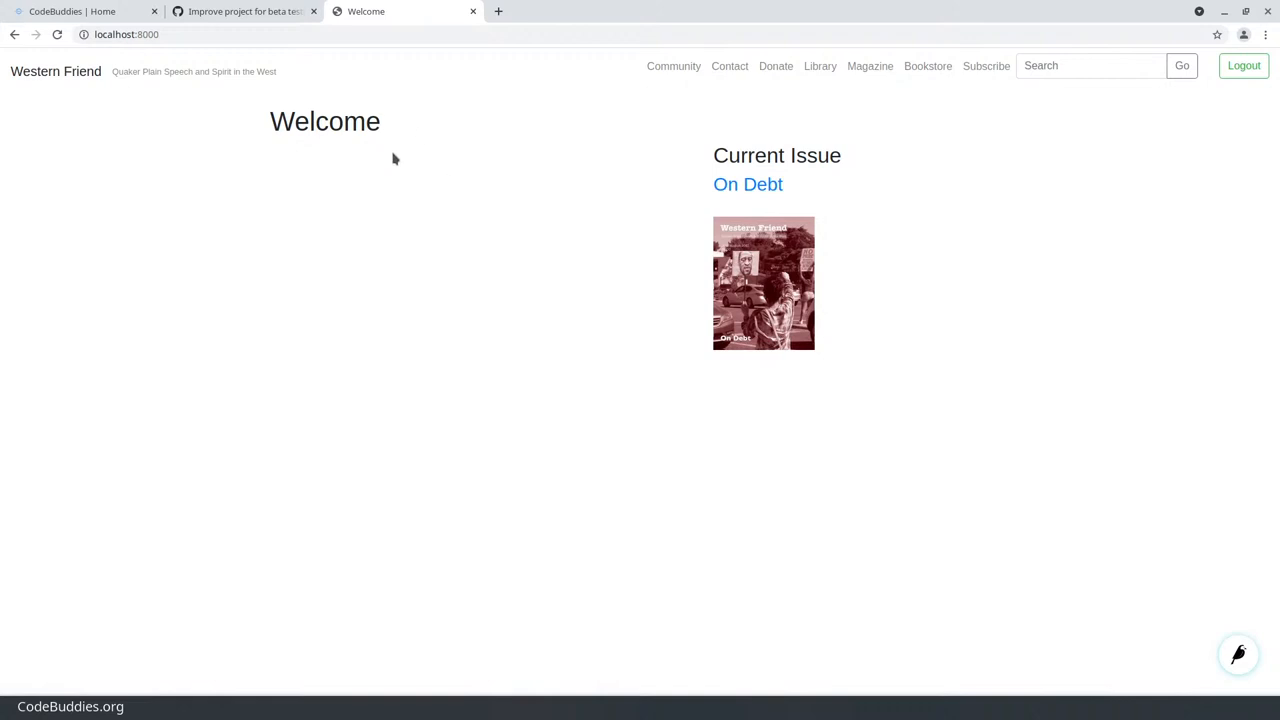
View the On Debt current issue on the local site, then return to the GitHub pull request tab
click(747, 184)
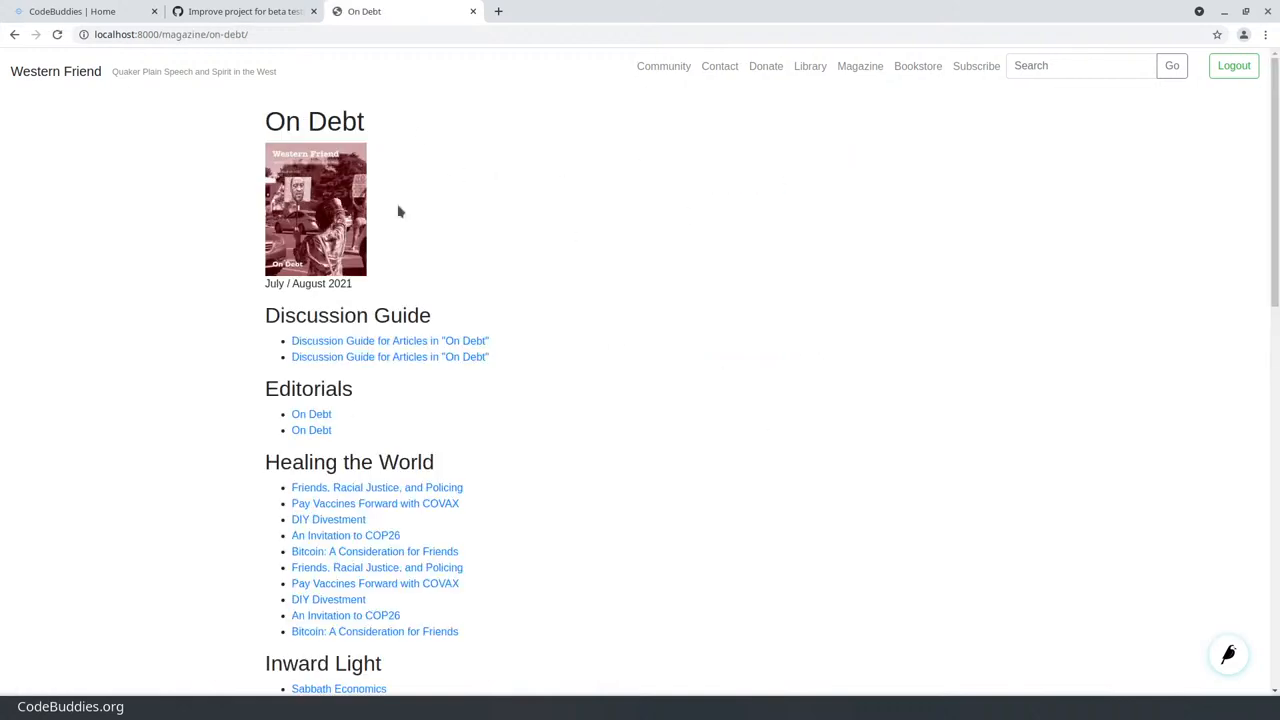
mouse_move(530, 560)
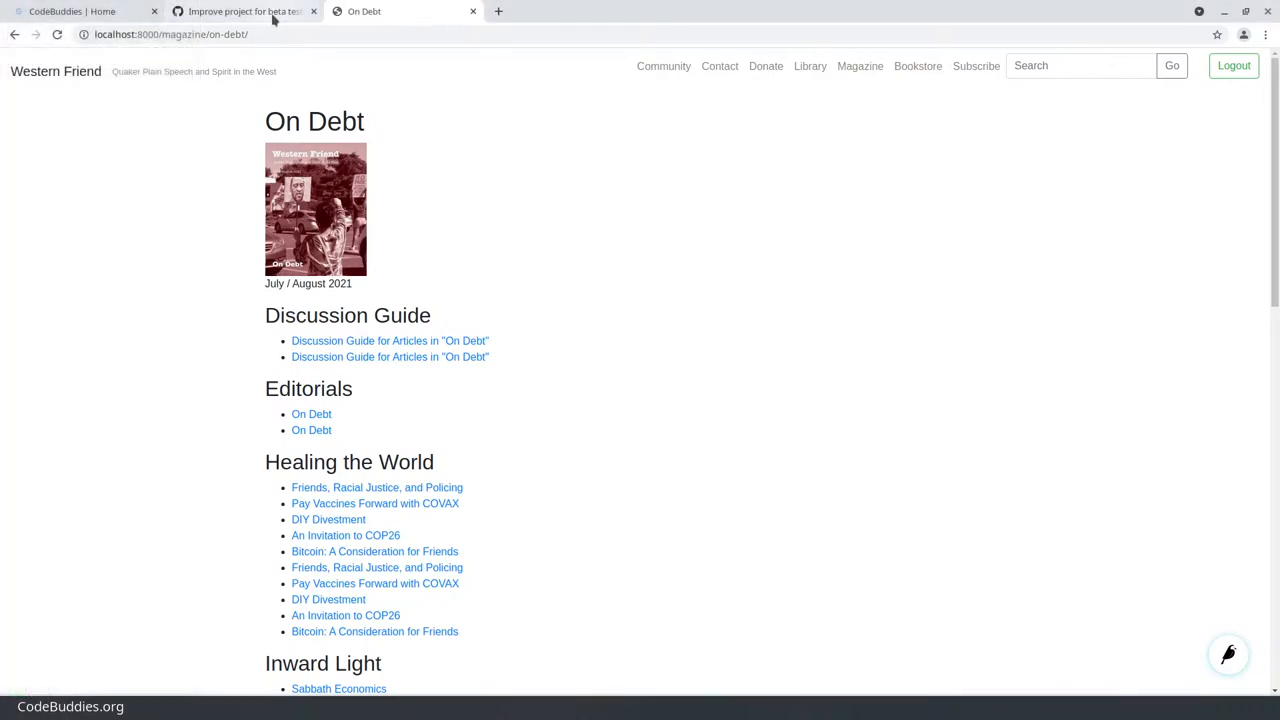
click(240, 11)
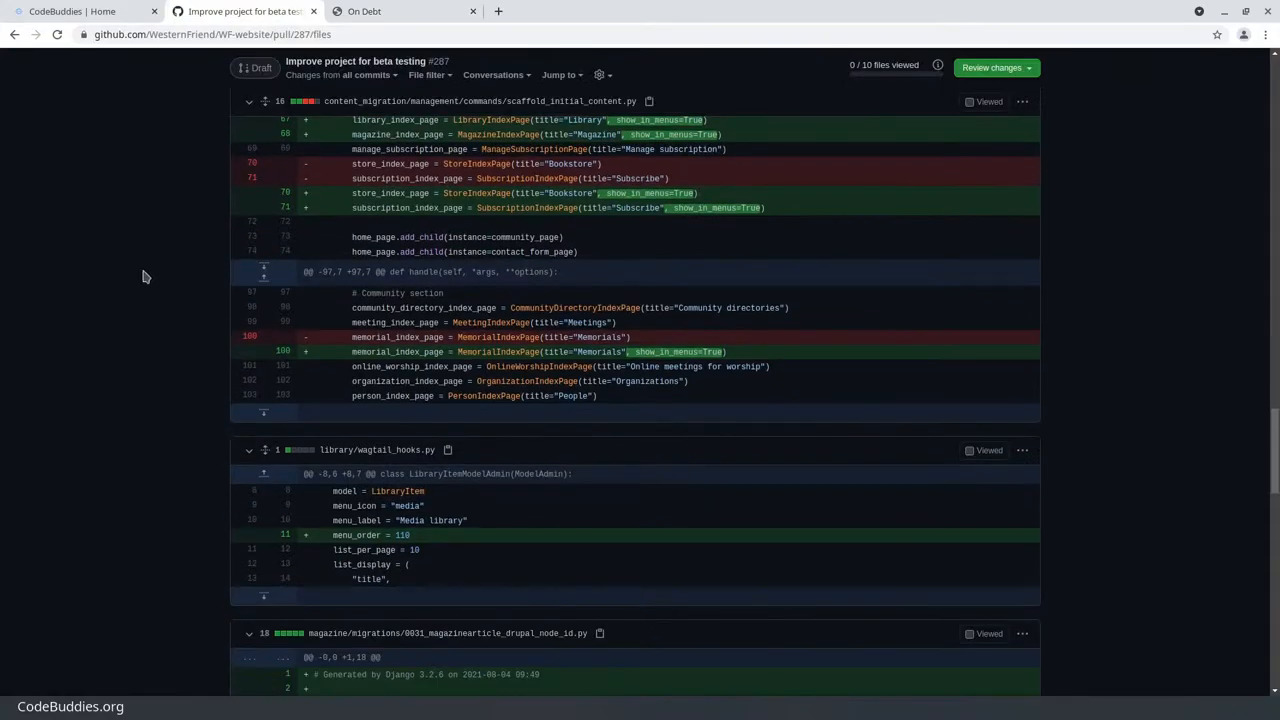
mouse_move(128, 293)
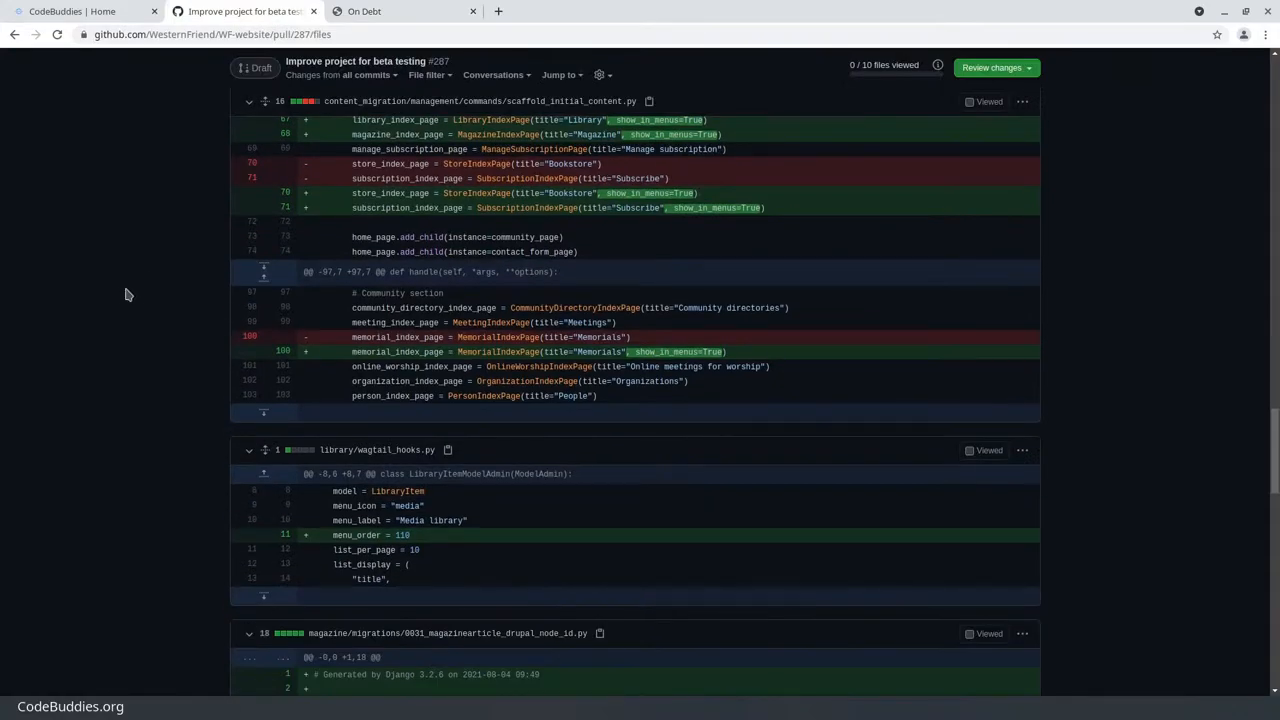
Scroll the diff past the wagtail_hooks menu_order 110 change to magazine migration 0031
scroll(down, 3)
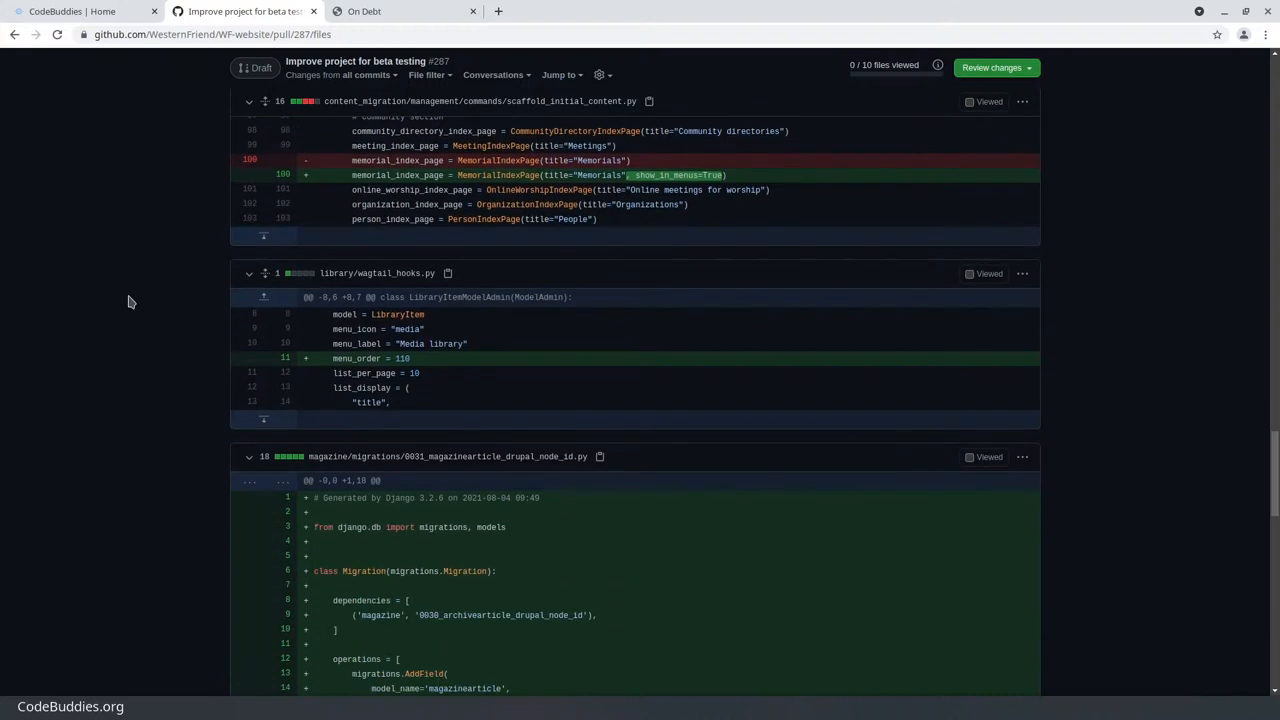
scroll(down, 3)
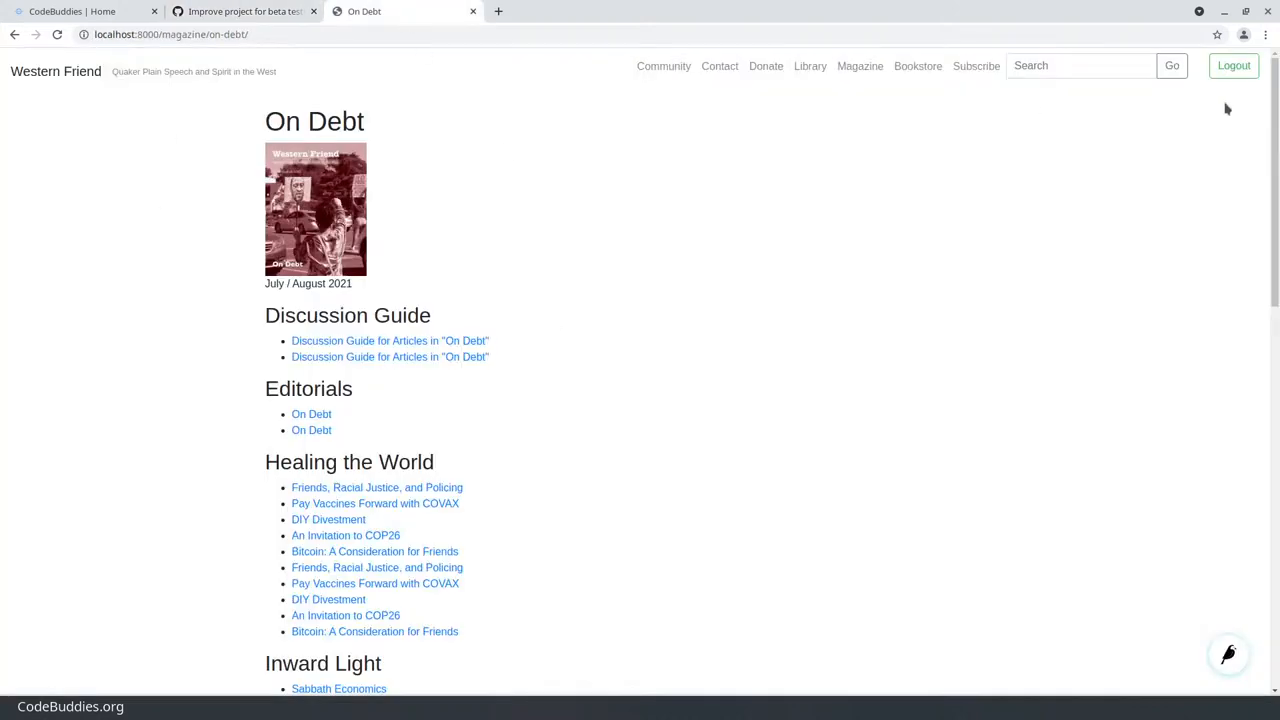
Reach the Wagtail admin dashboard through the userbar, then return to the GitHub diff
click(1228, 654)
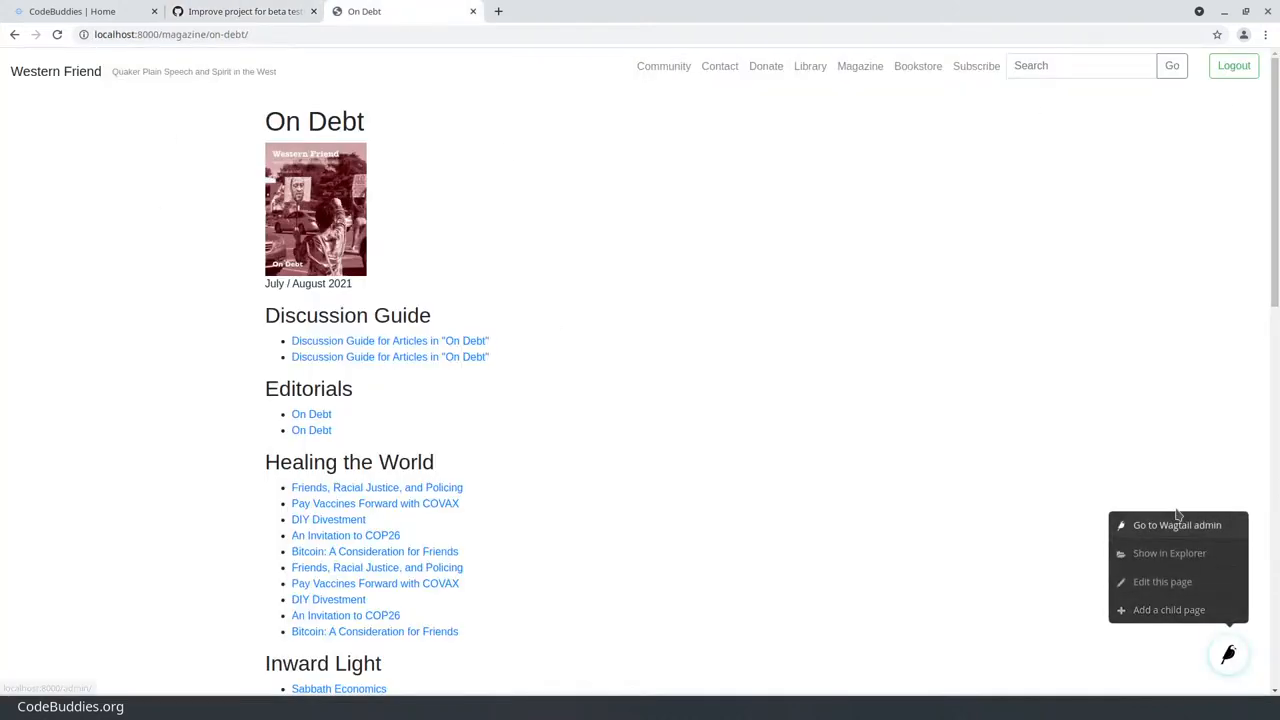
click(1177, 524)
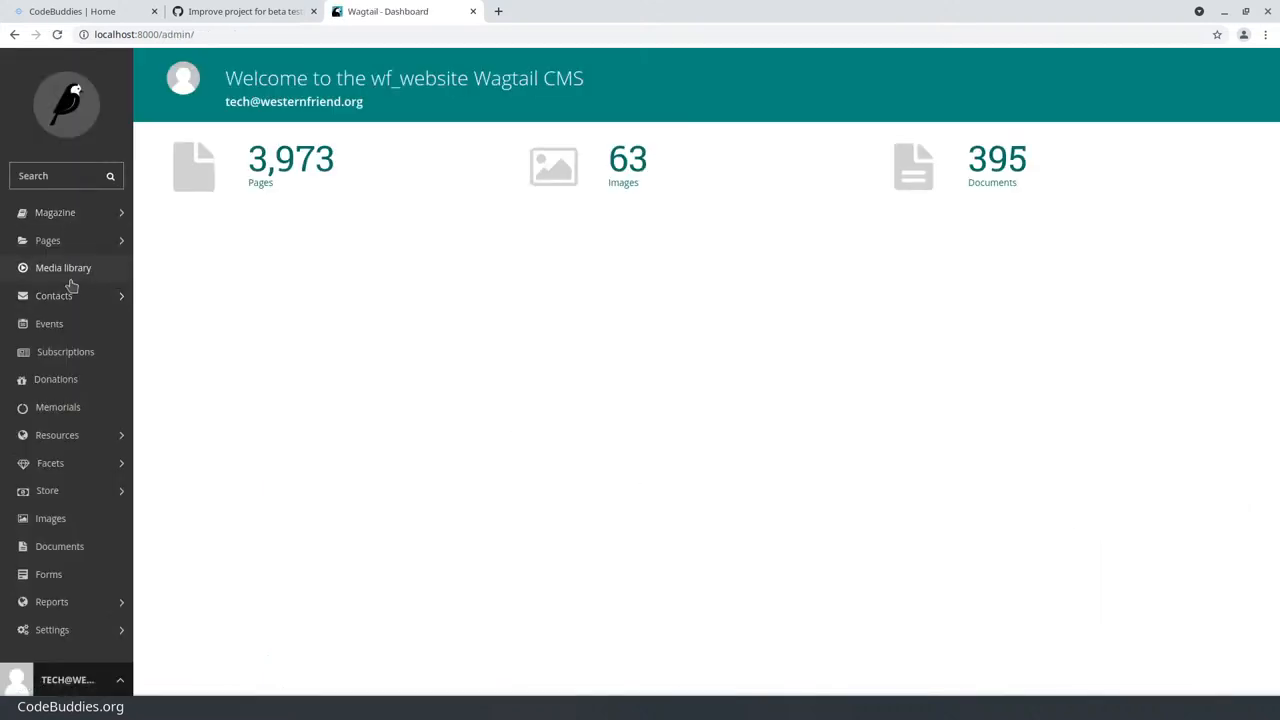
mouse_move(63, 267)
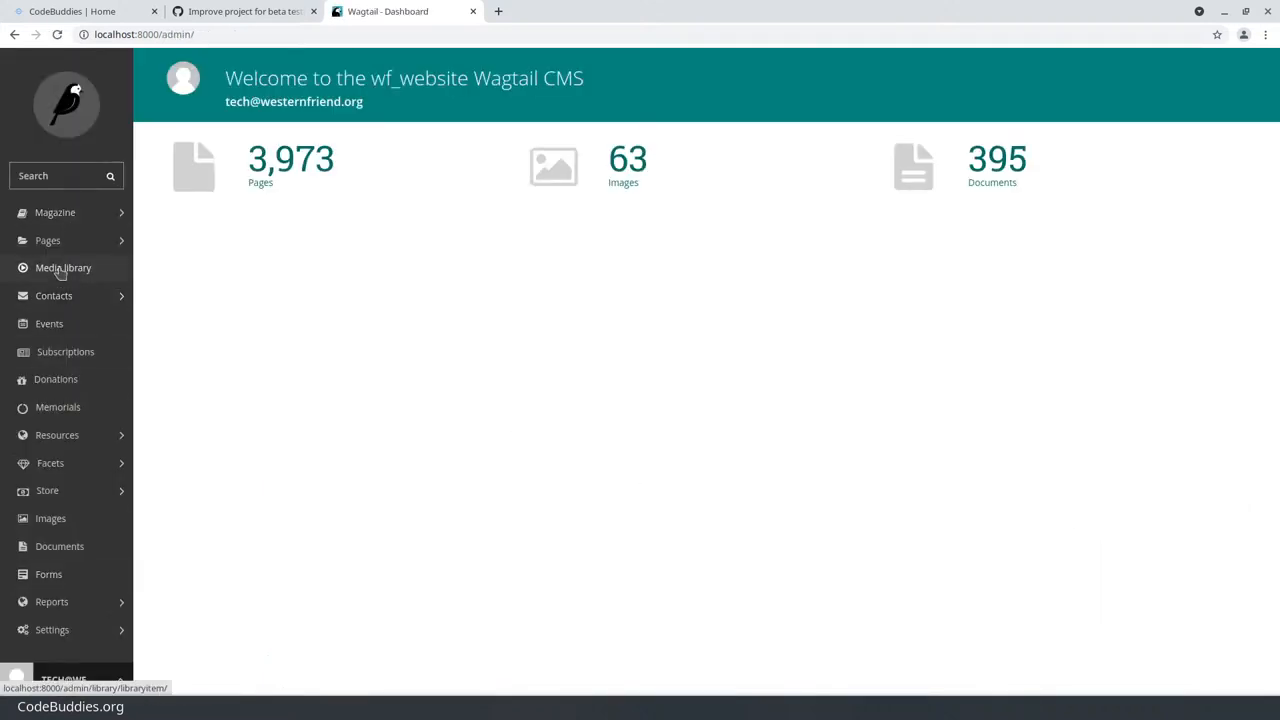
click(243, 11)
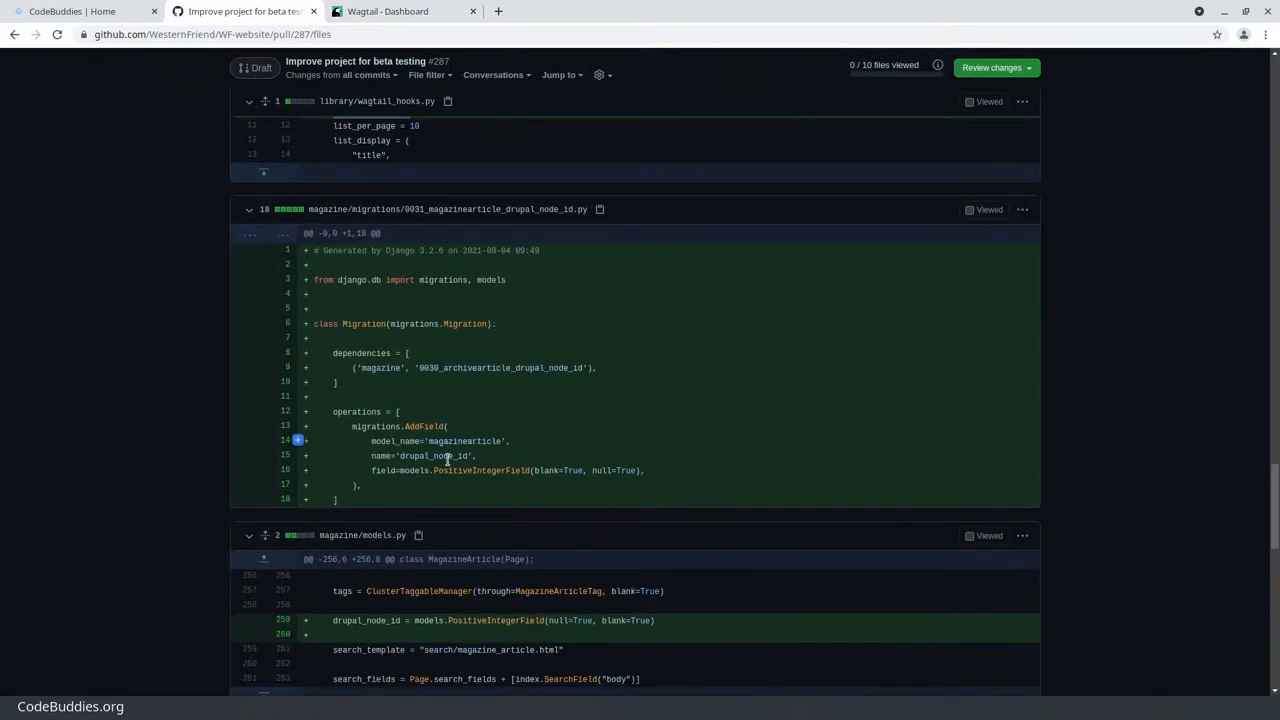
Highlight drupal_node_id in migration 0031 and magazine/models.py, scrolling on to menu.html
double_click(432, 456)
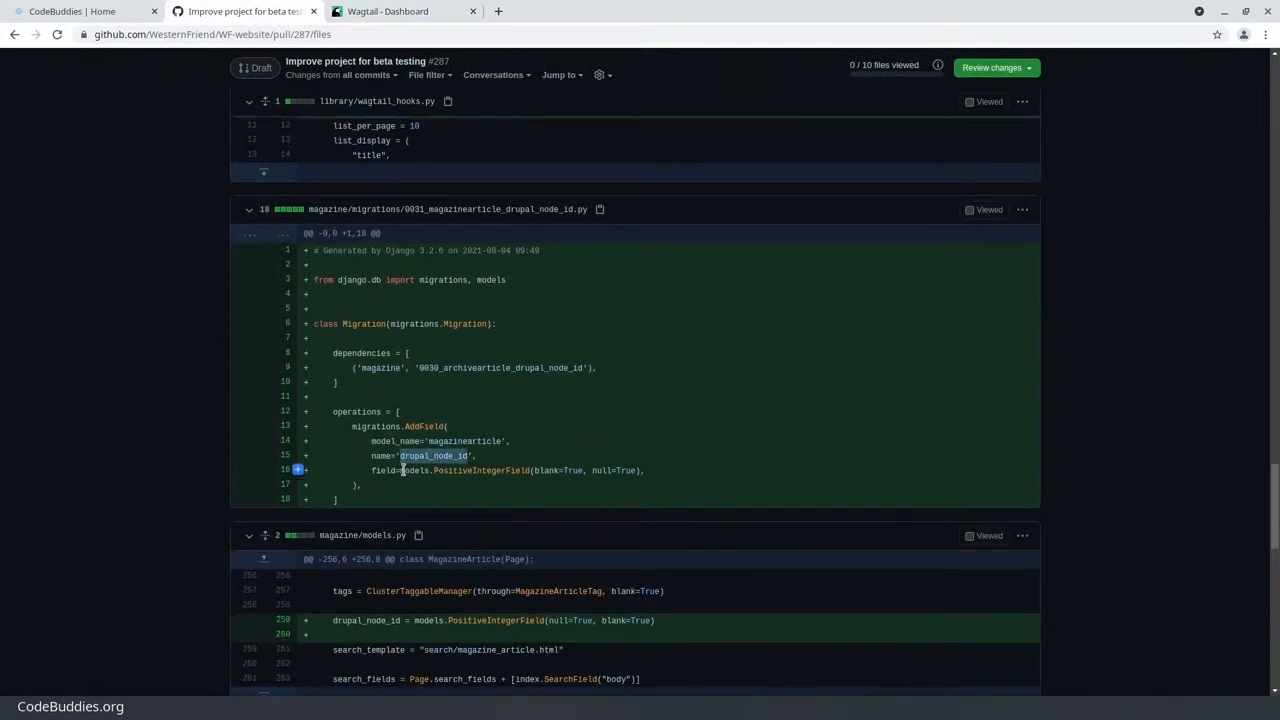
scroll(down, 3)
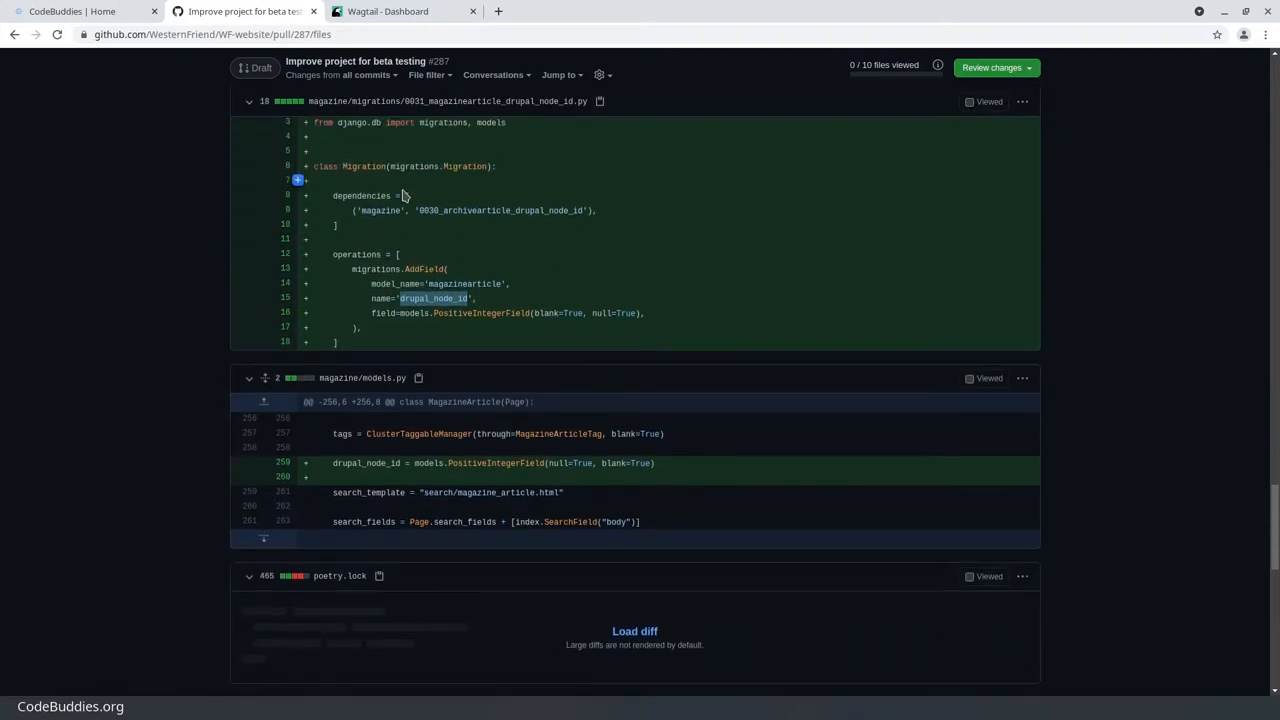
scroll(down, 3)
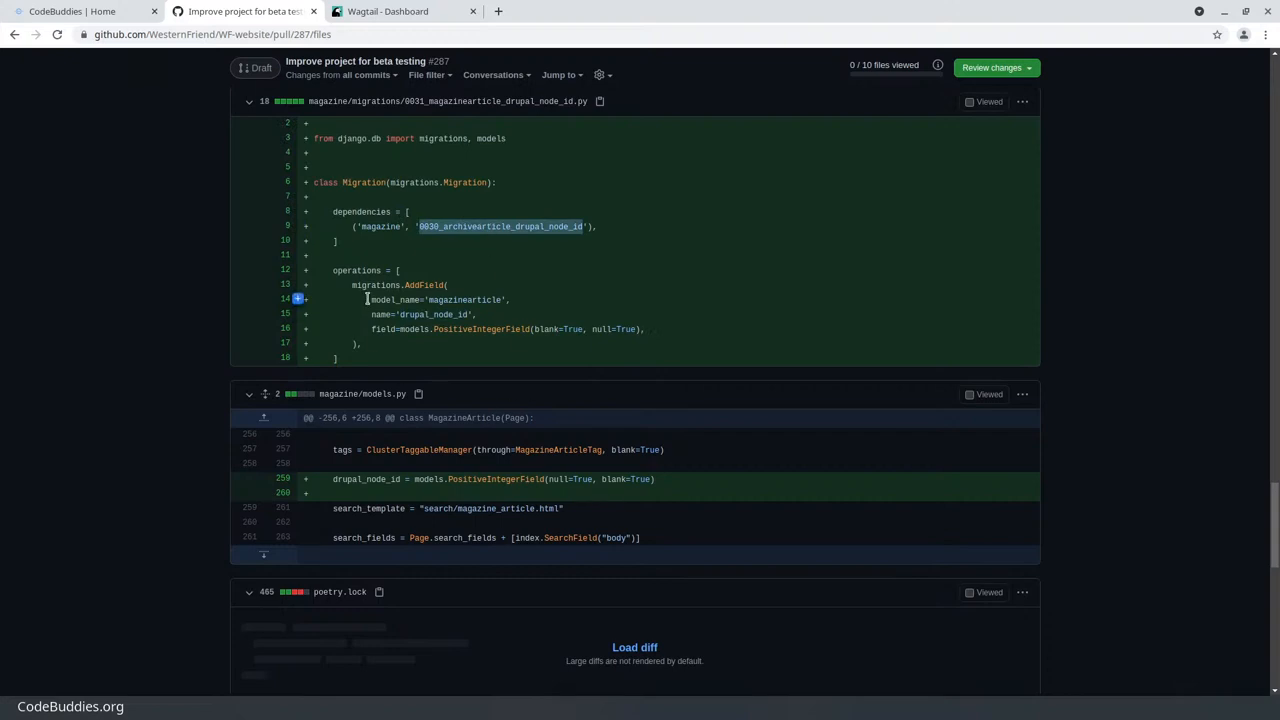
mouse_move(530, 247)
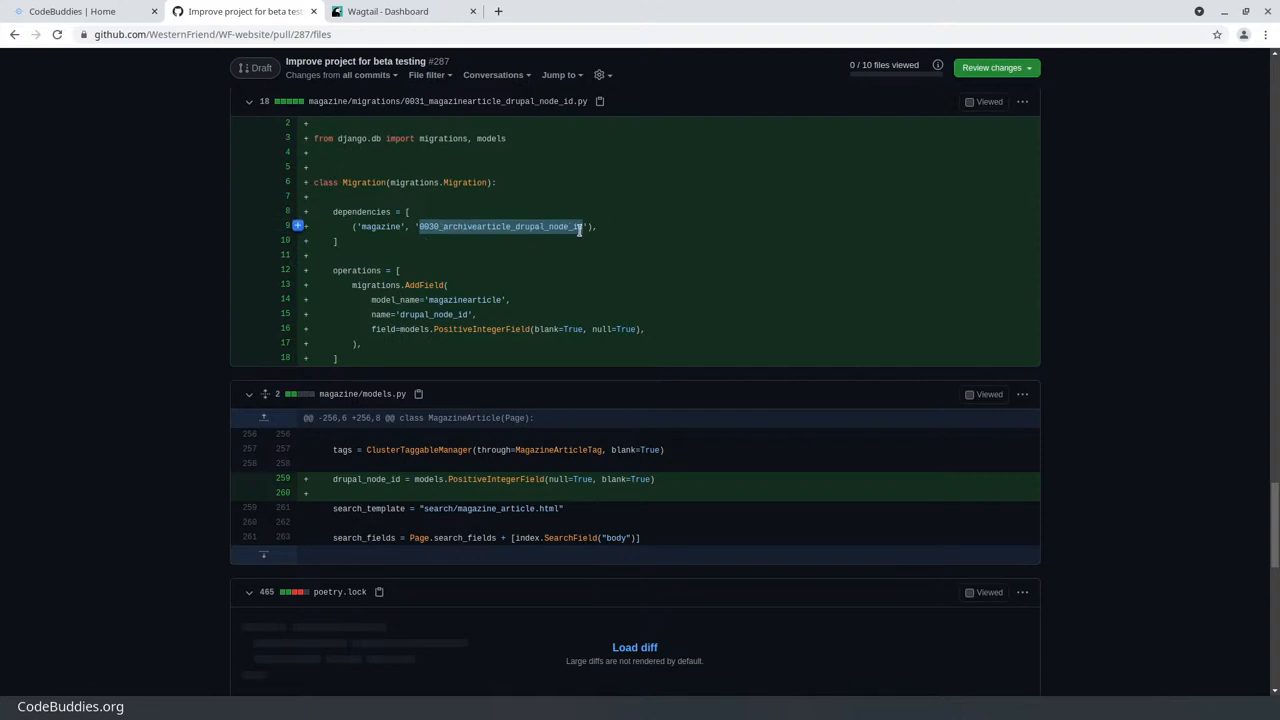
scroll(down, 3)
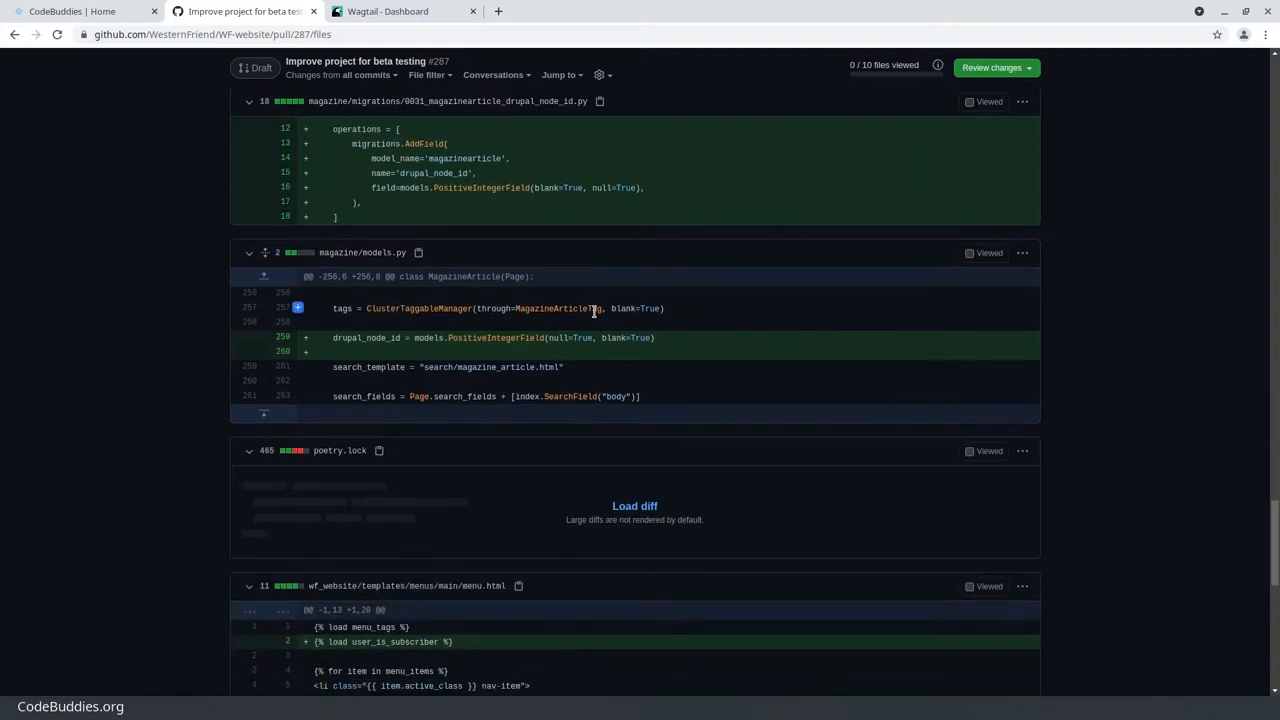
scroll(down, 3)
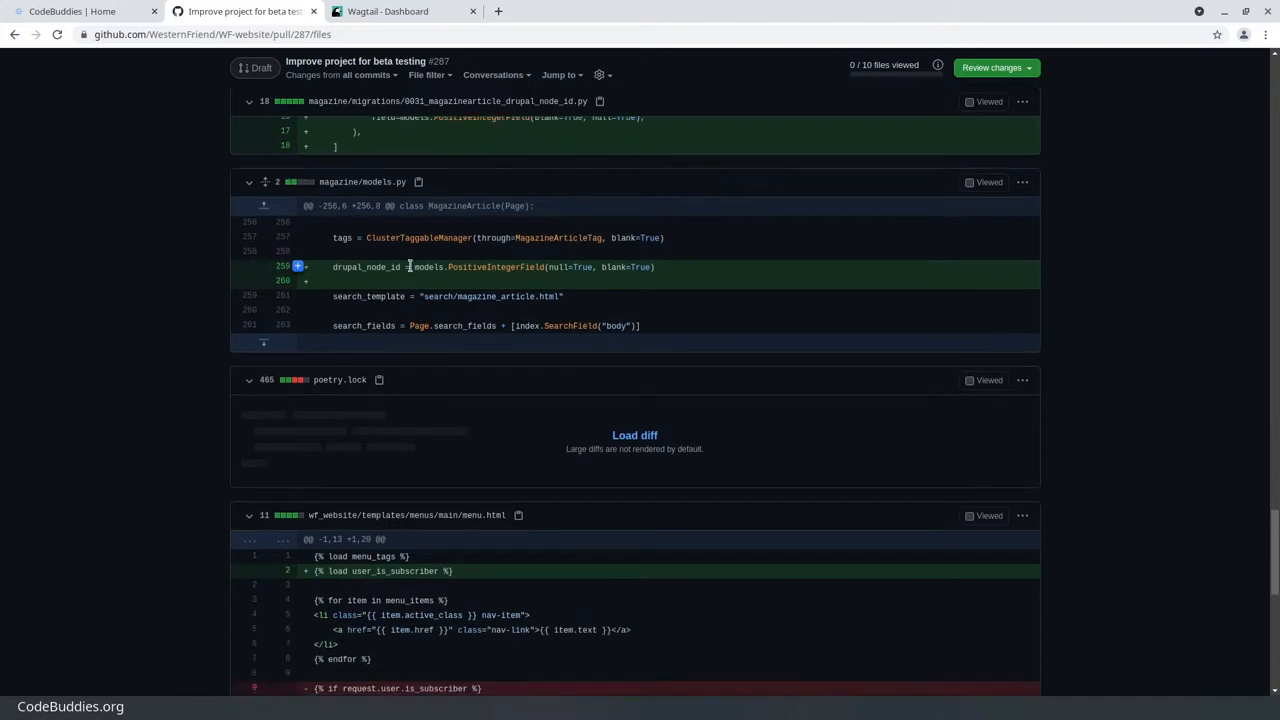
double_click(365, 267)
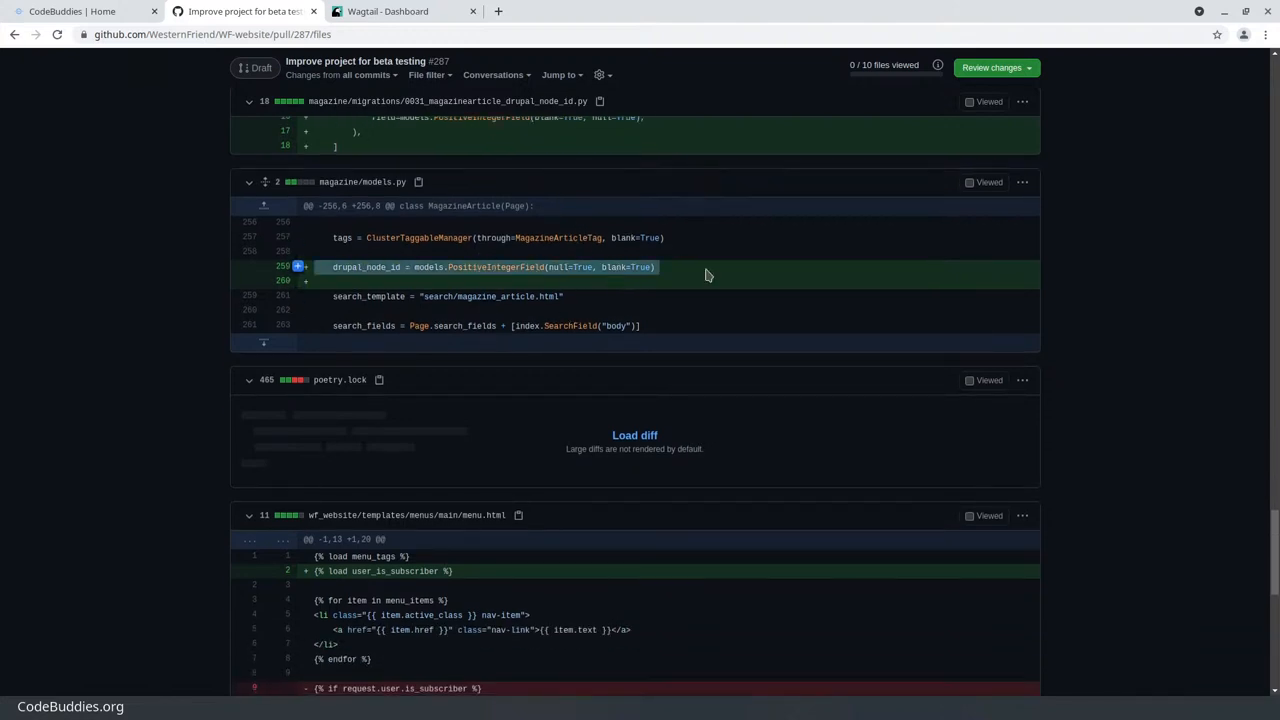
scroll(down, 3)
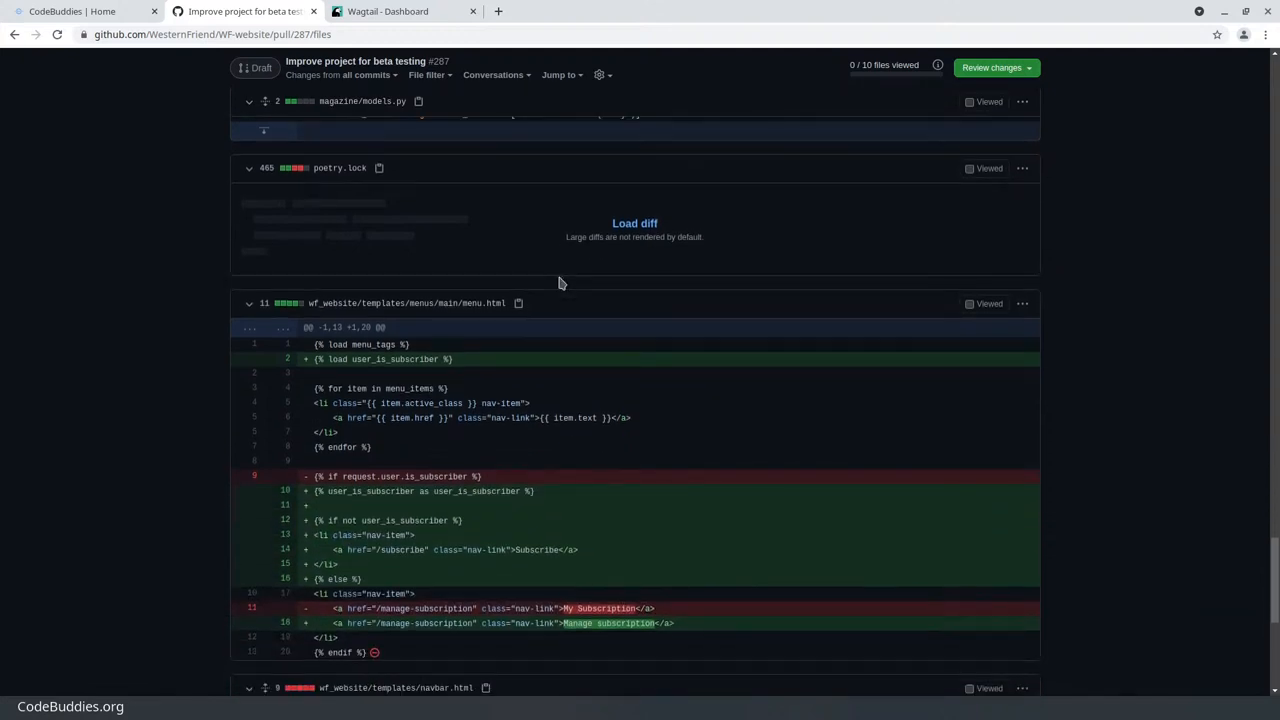
mouse_move(548, 334)
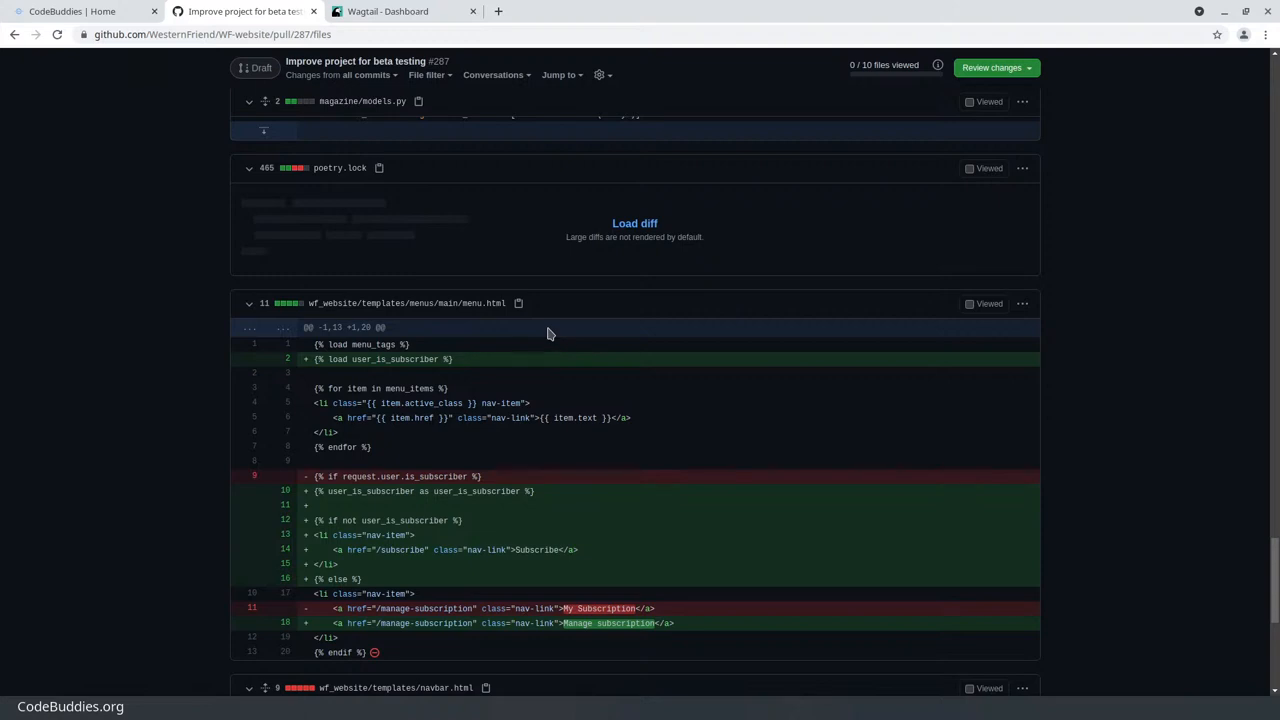
mouse_move(533, 387)
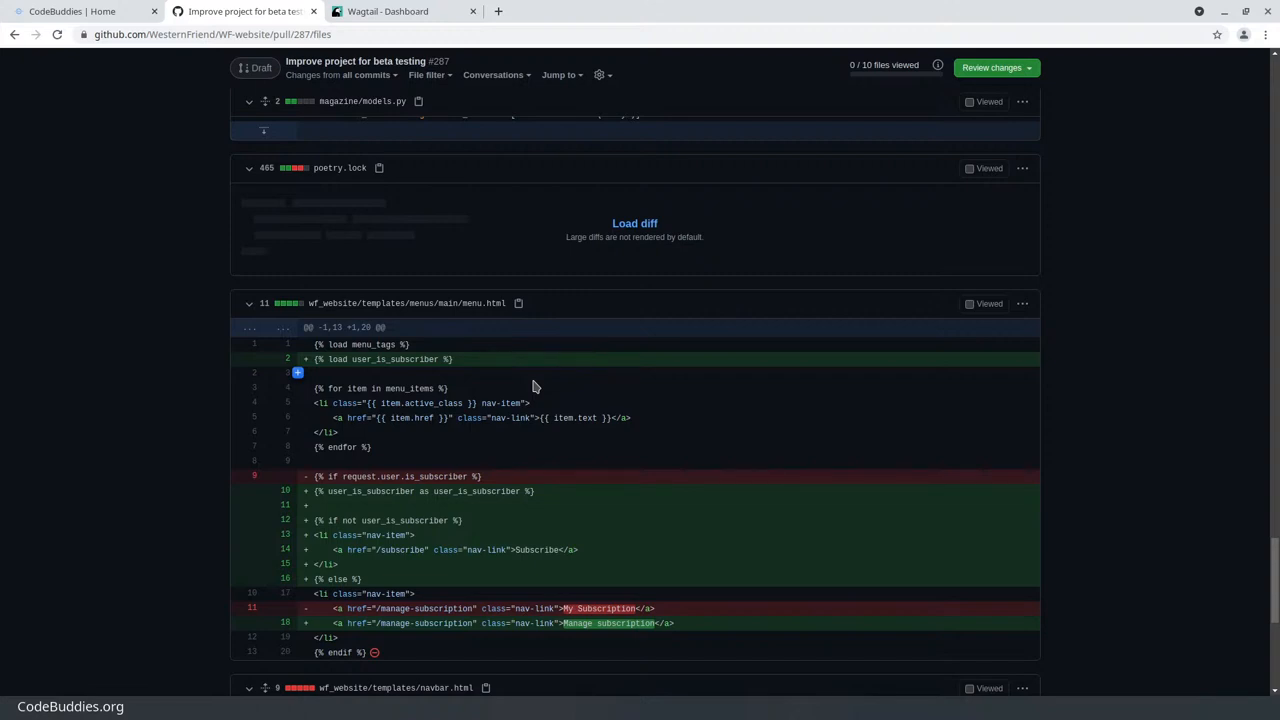
Scroll past poetry.lock through the menu.html and navbar.html subscriber link diffs
scroll(down, 3)
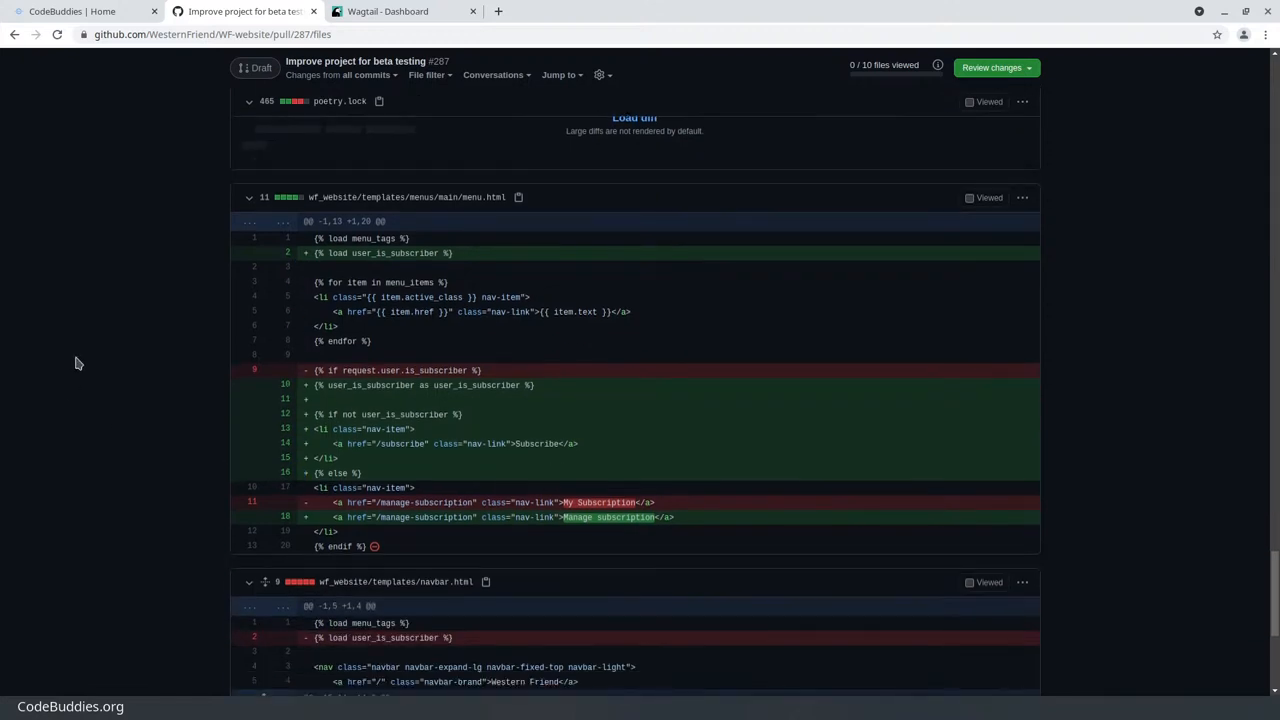
scroll(down, 3)
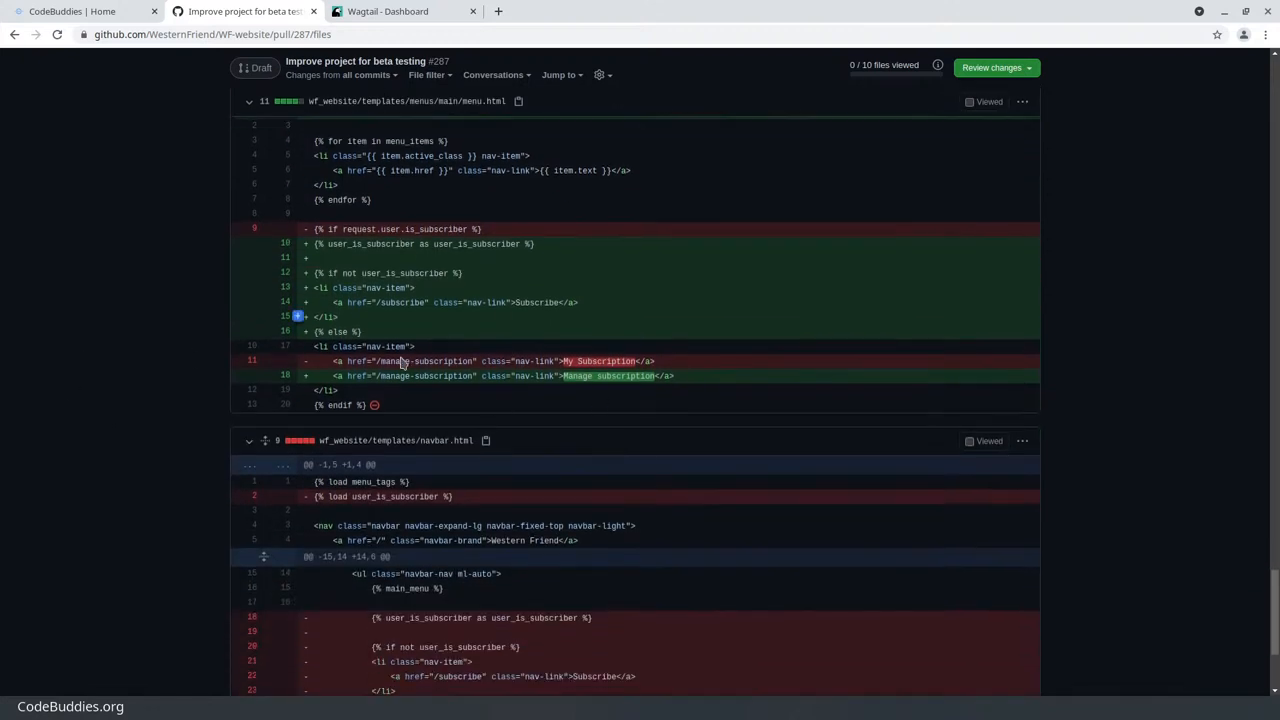
scroll(down, 3)
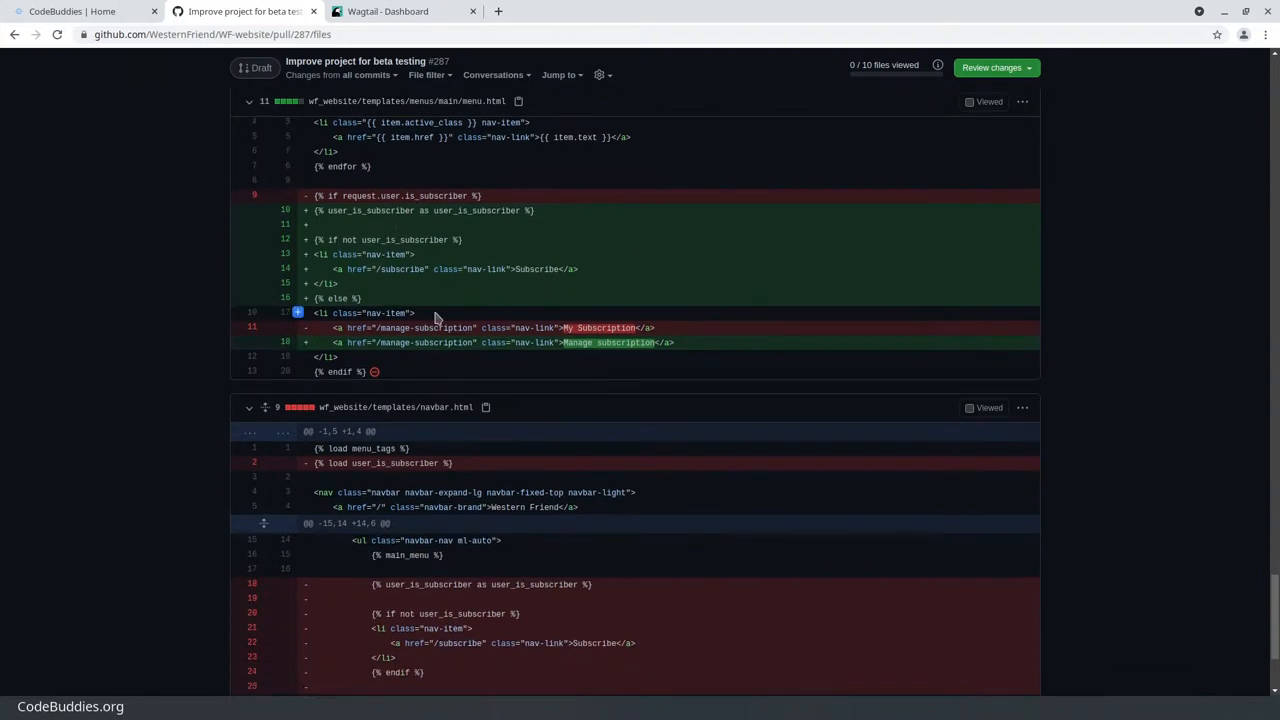
scroll(down, 3)
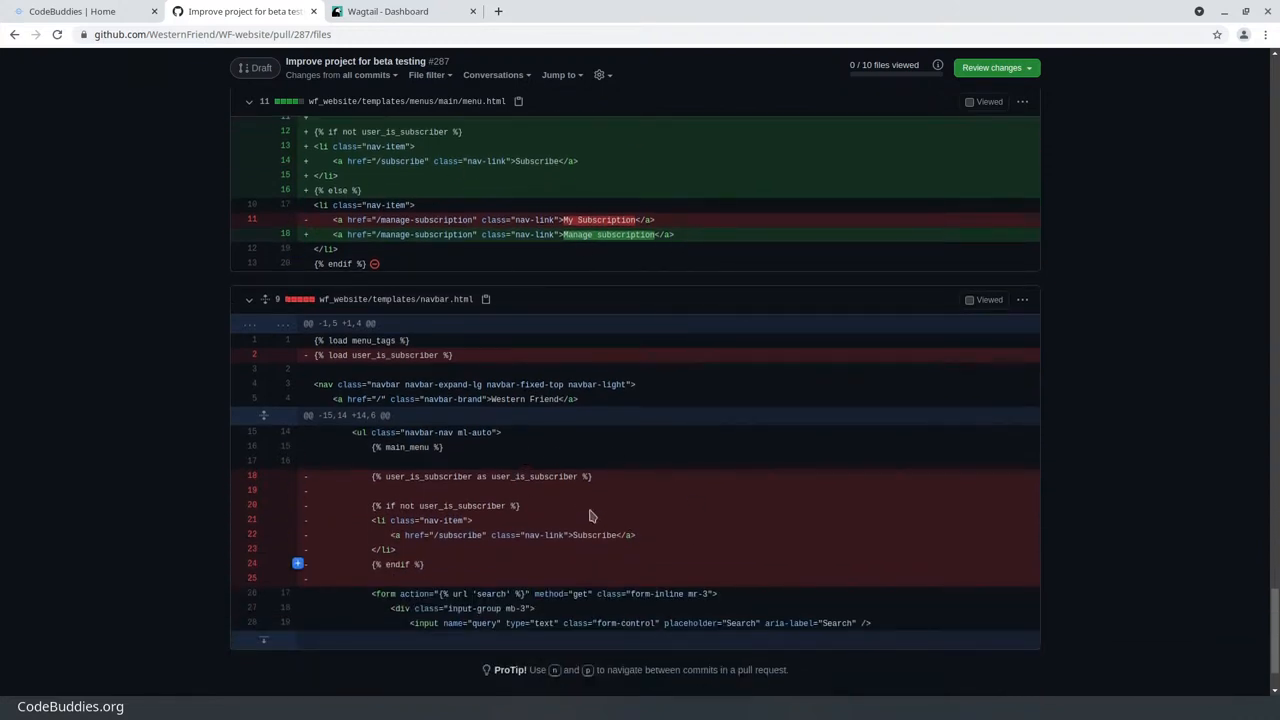
scroll(down, 3)
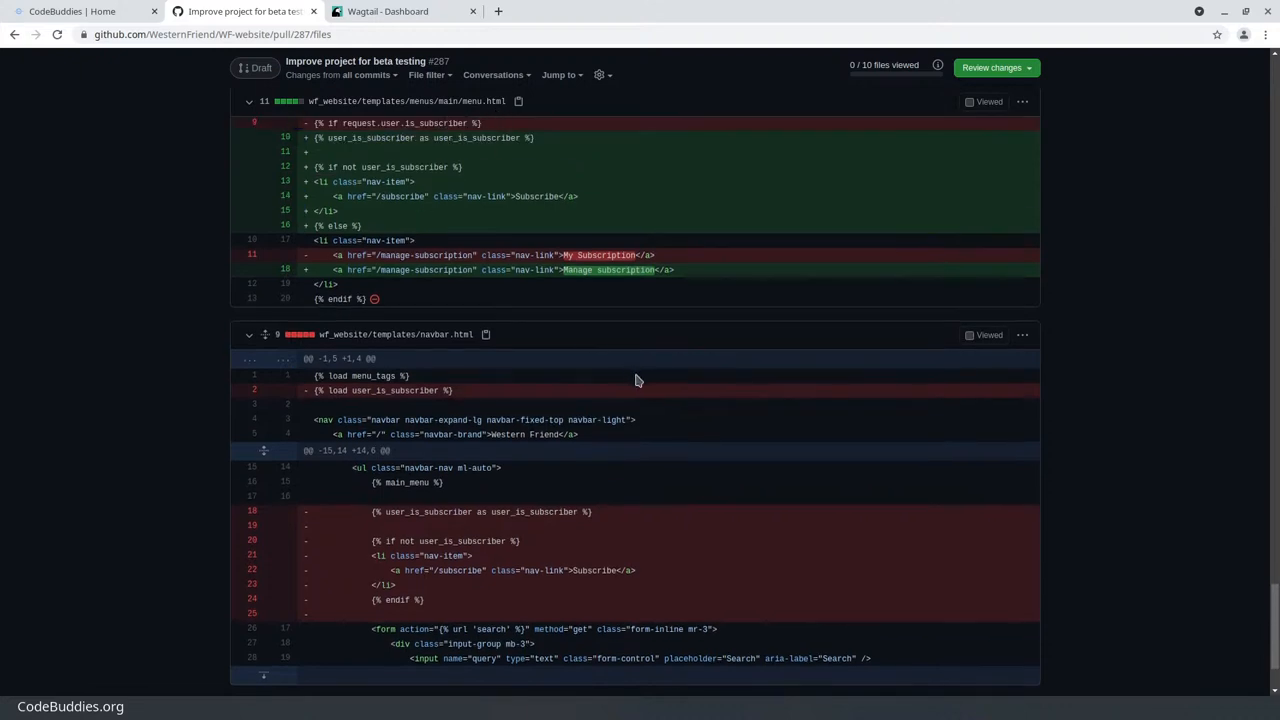
scroll(down, 3)
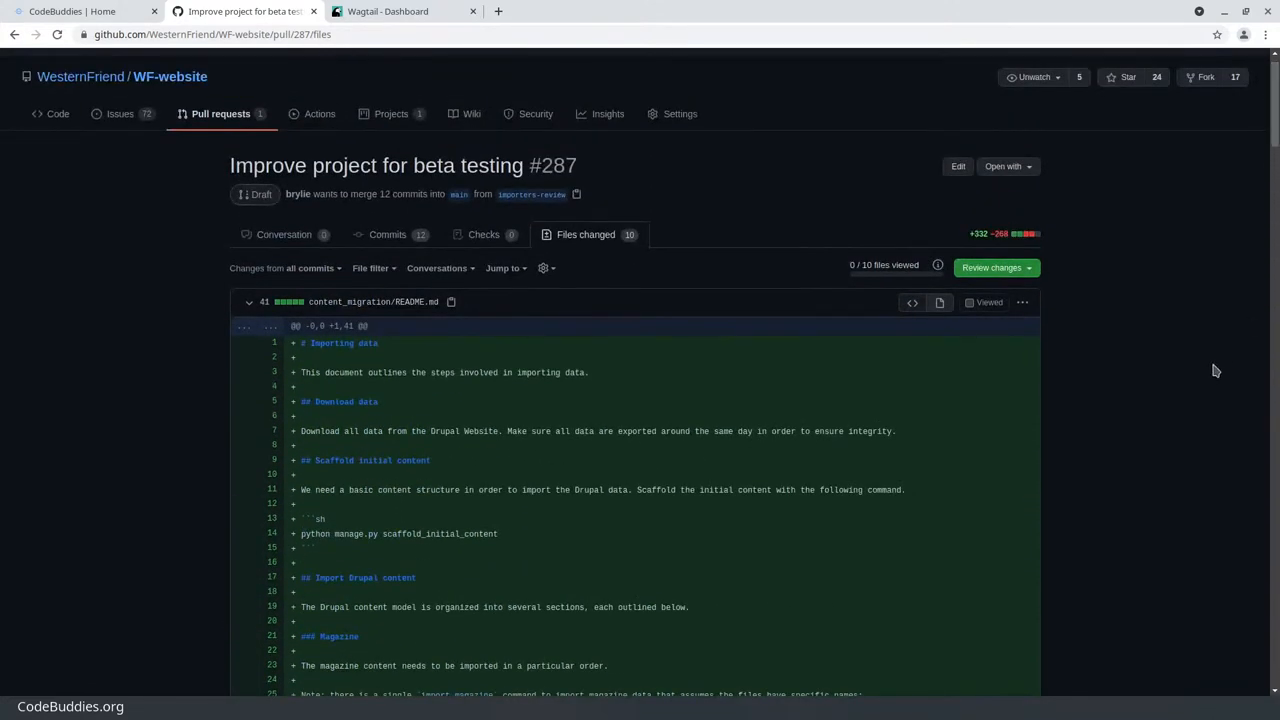
mouse_move(1178, 346)
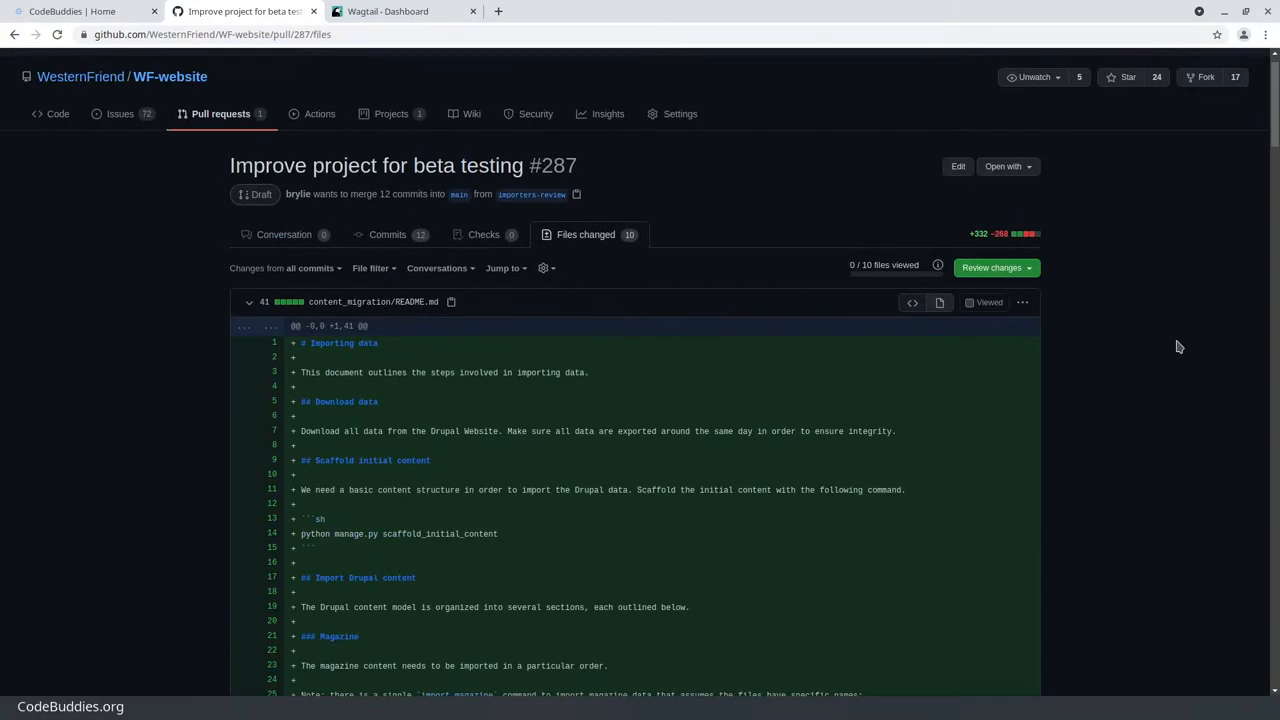
Scroll the pull request #287 Files changed view to the content_migration/README.md diff
scroll(down, 3)
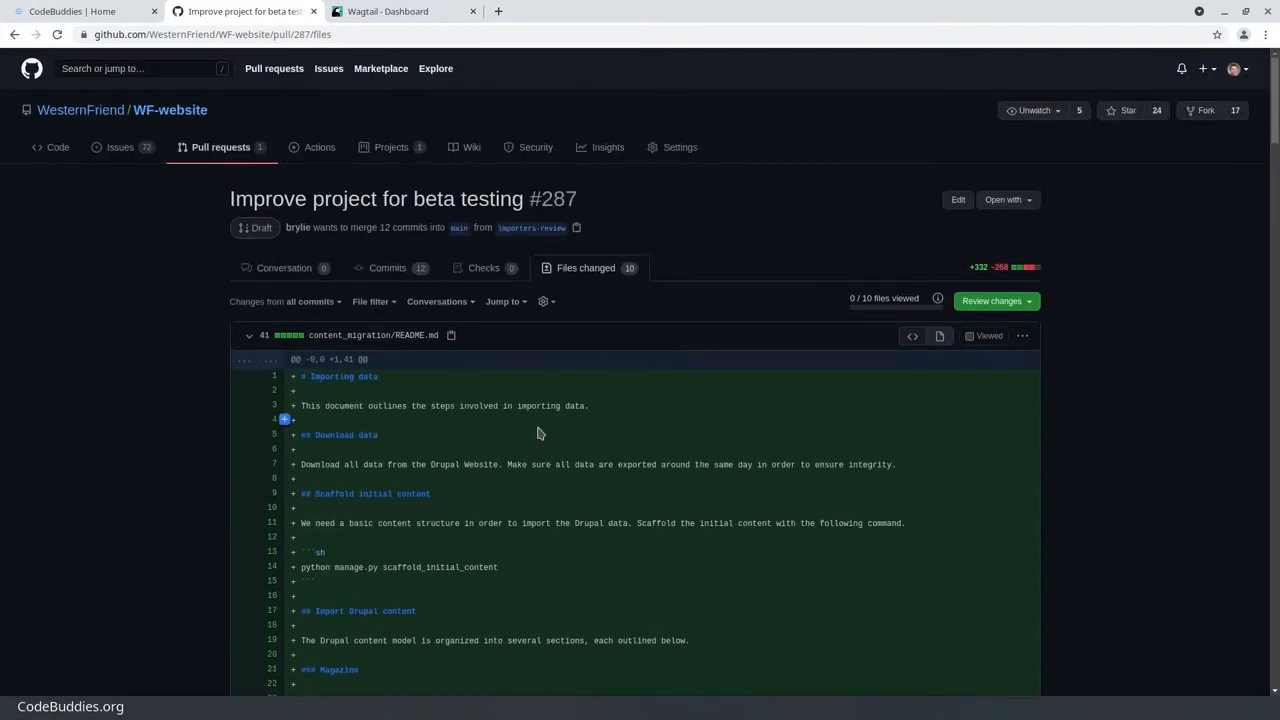
Switch to the local Wagtail admin and open Magazine > Issues
click(400, 11)
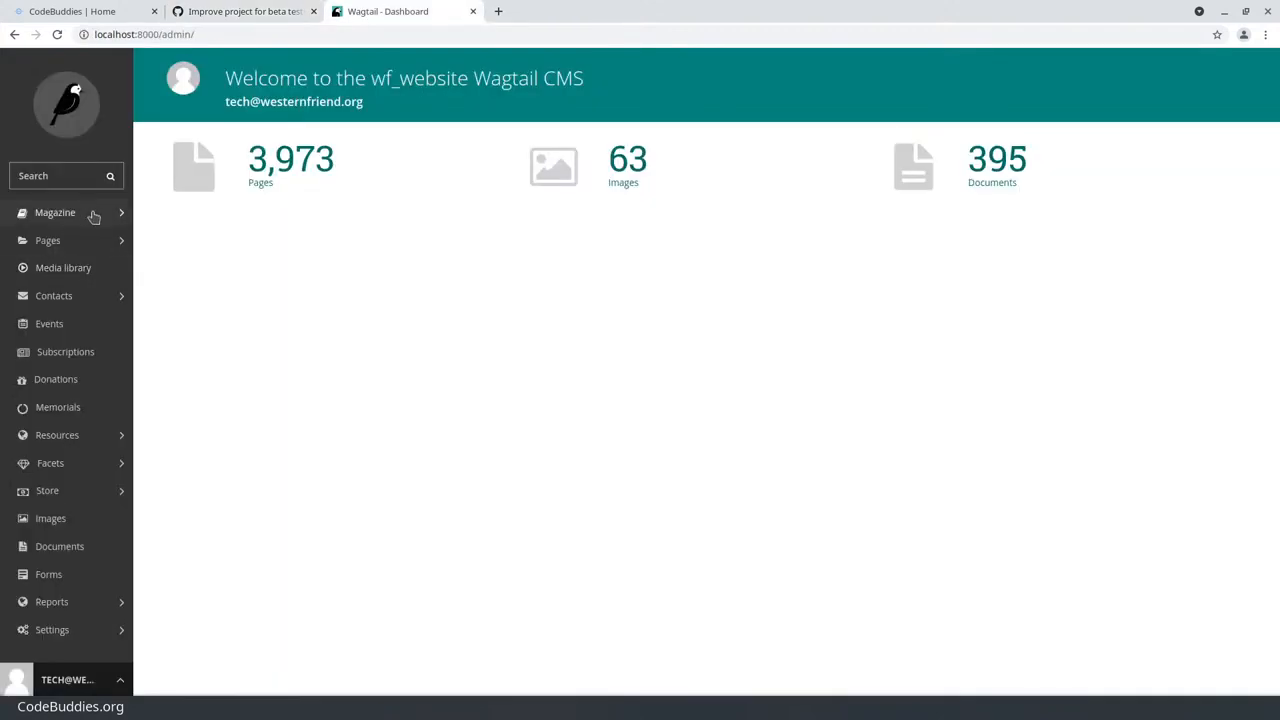
click(55, 212)
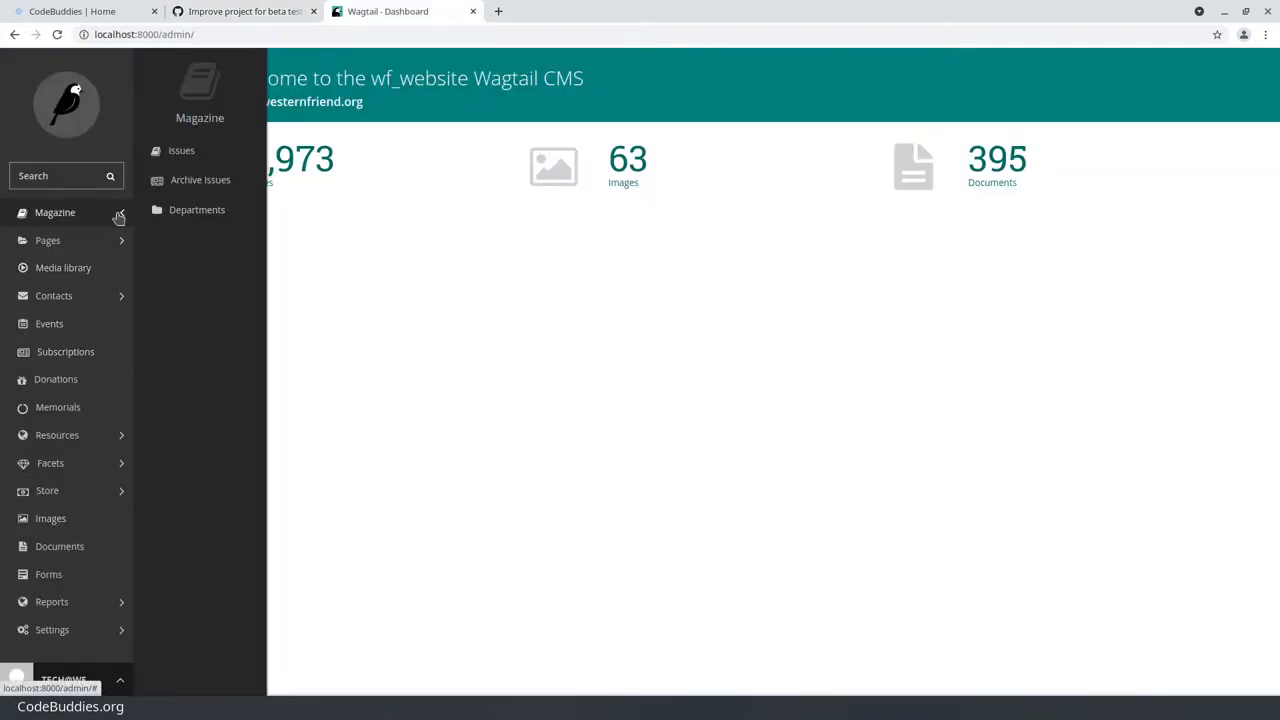
click(181, 150)
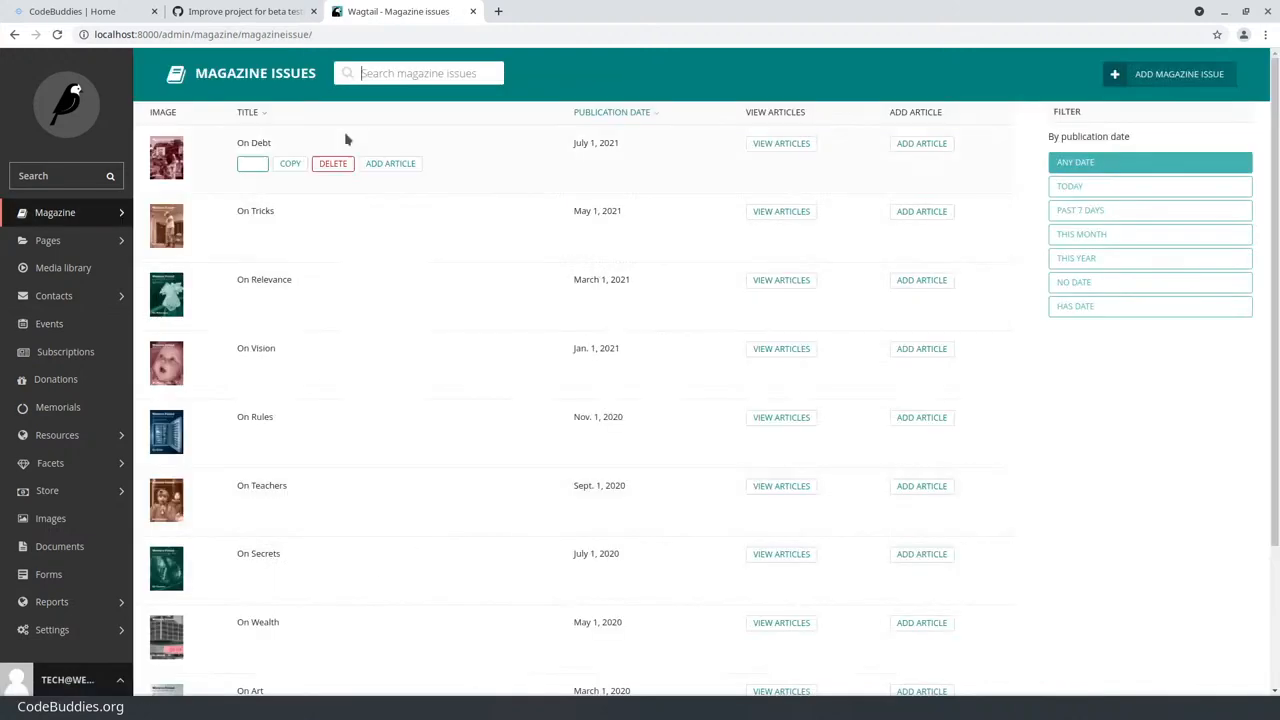
mouse_move(540, 407)
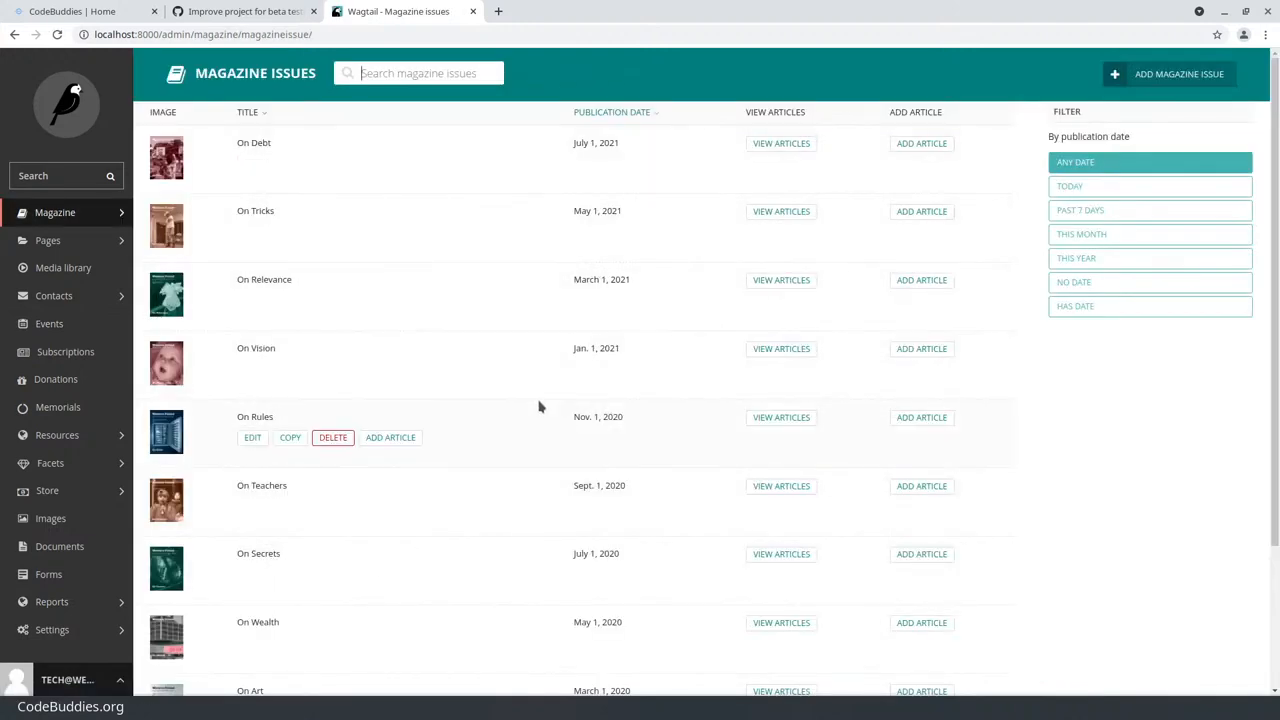
Check the magazine Departments list, then return to the Issues list
click(55, 212)
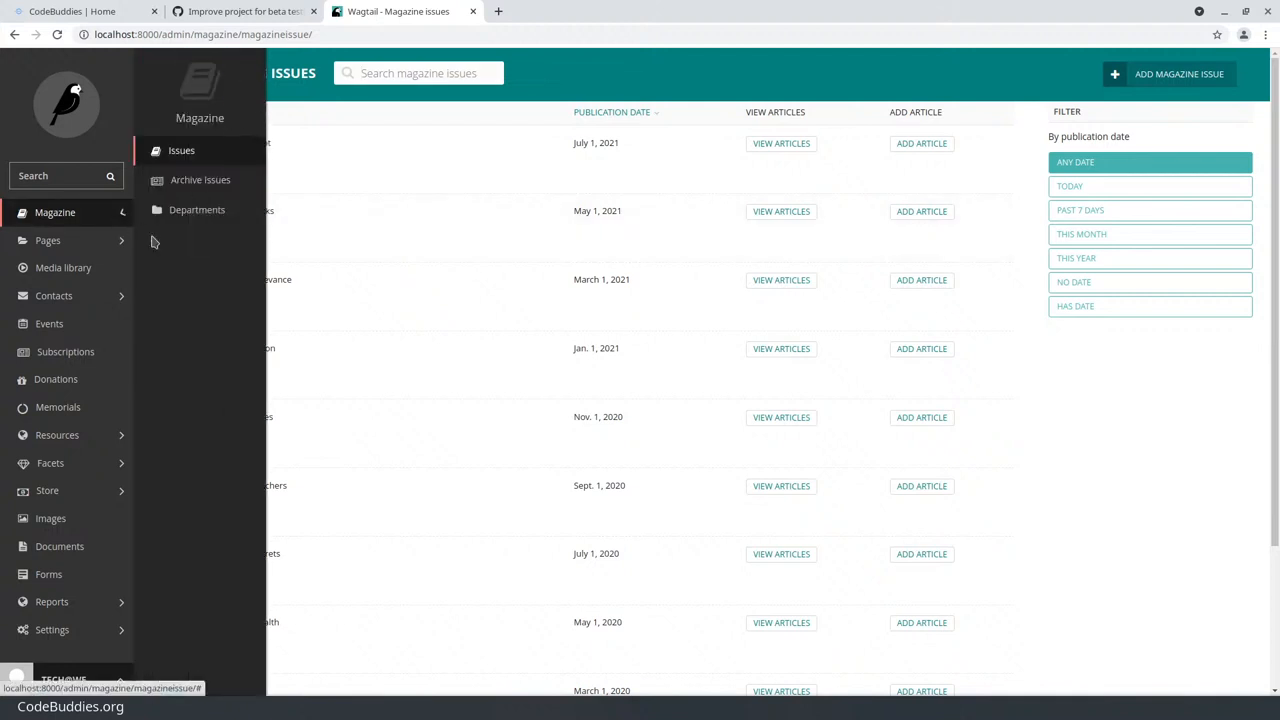
click(197, 209)
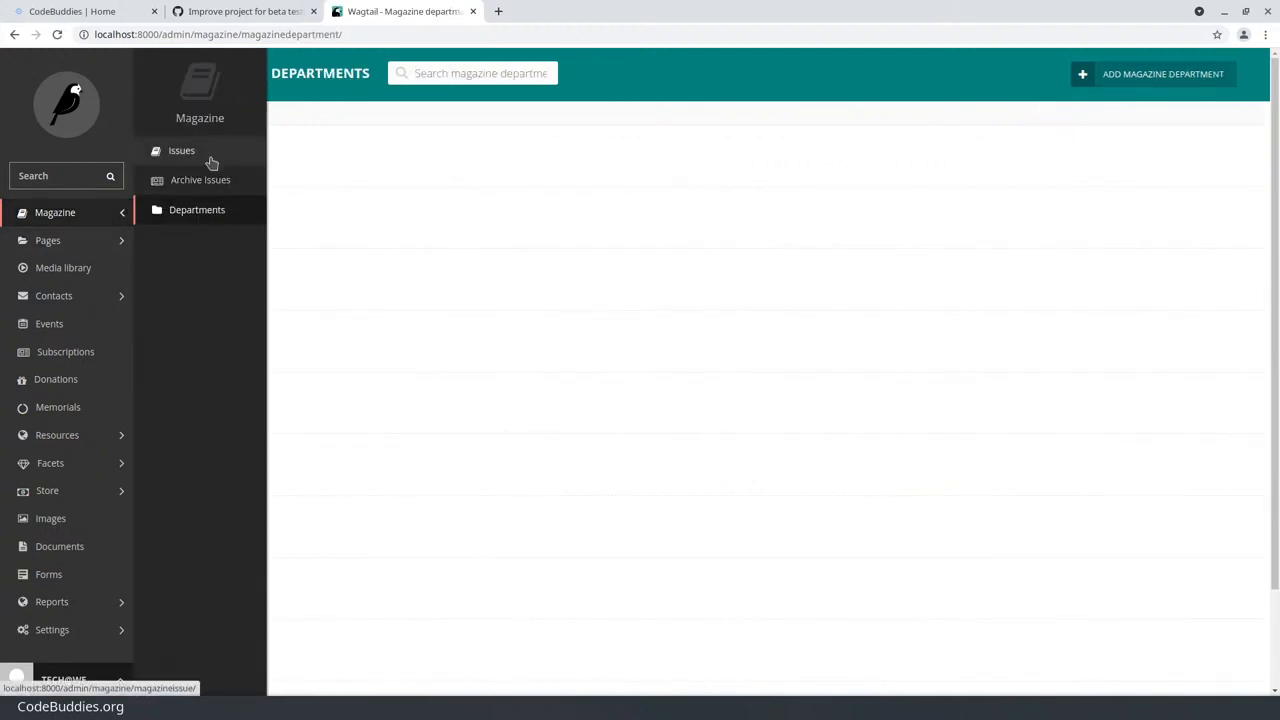
click(181, 150)
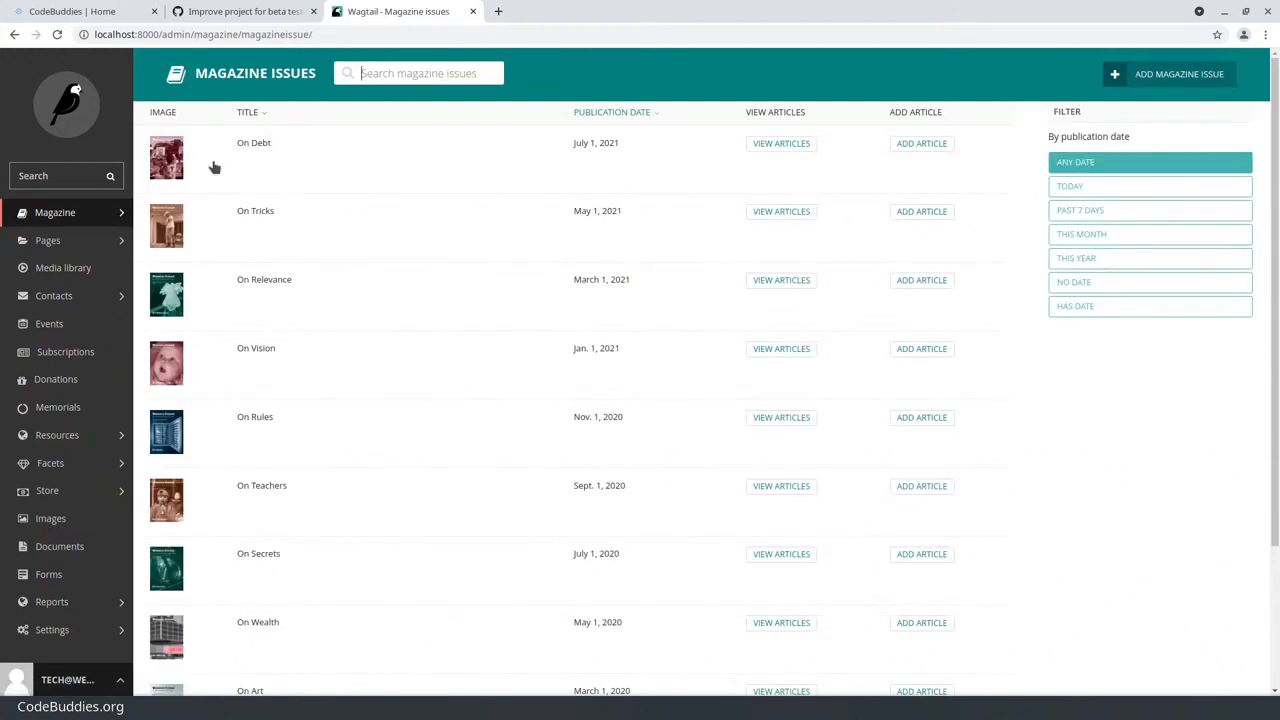
mouse_move(475, 400)
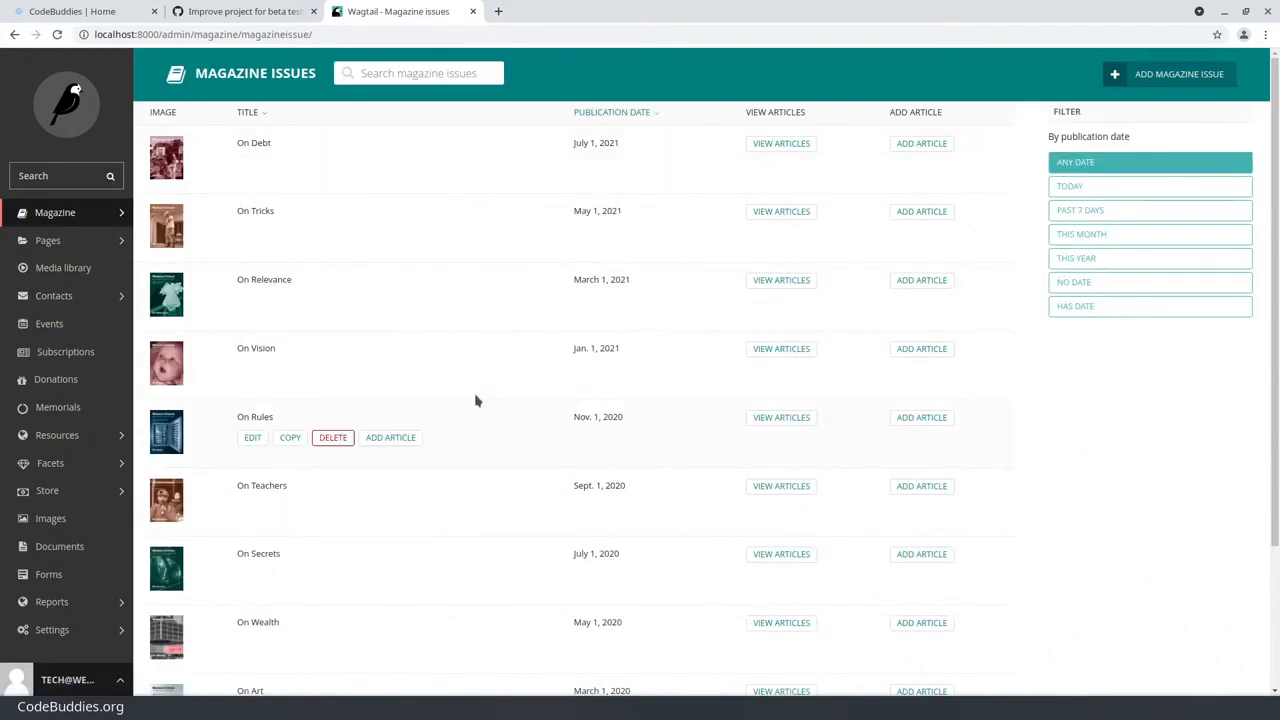
mouse_move(476, 360)
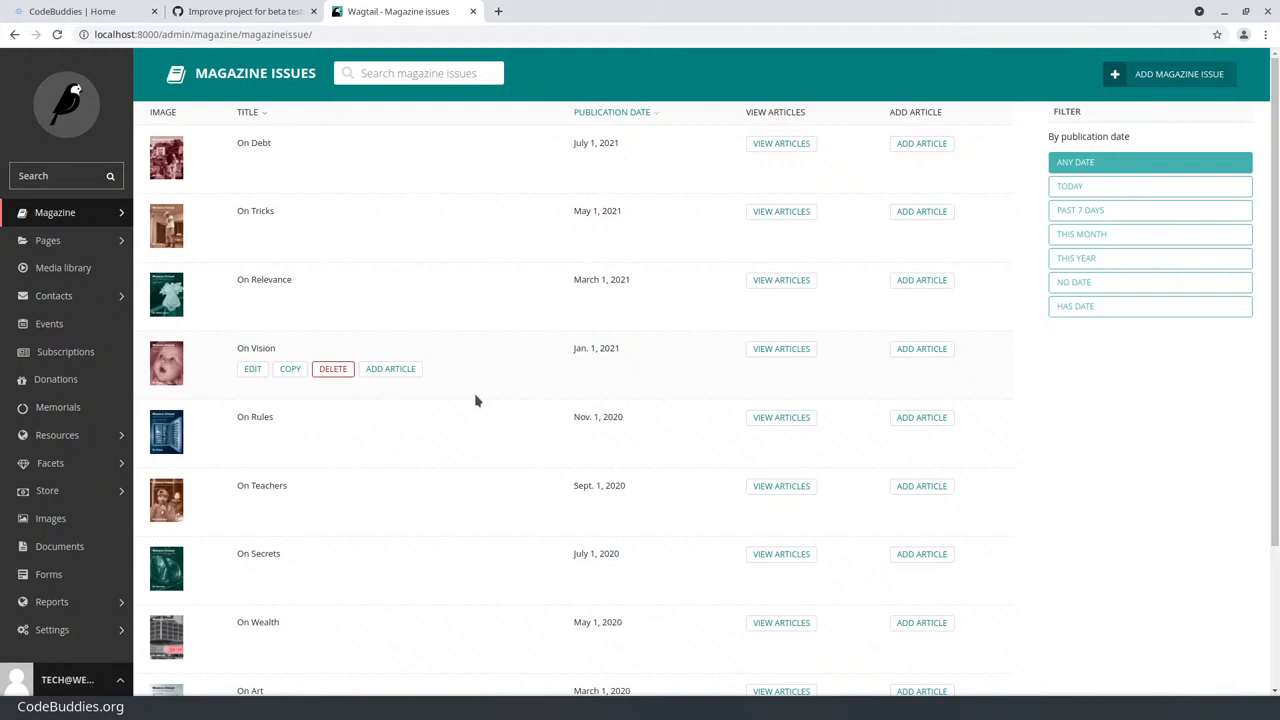
click(418, 73)
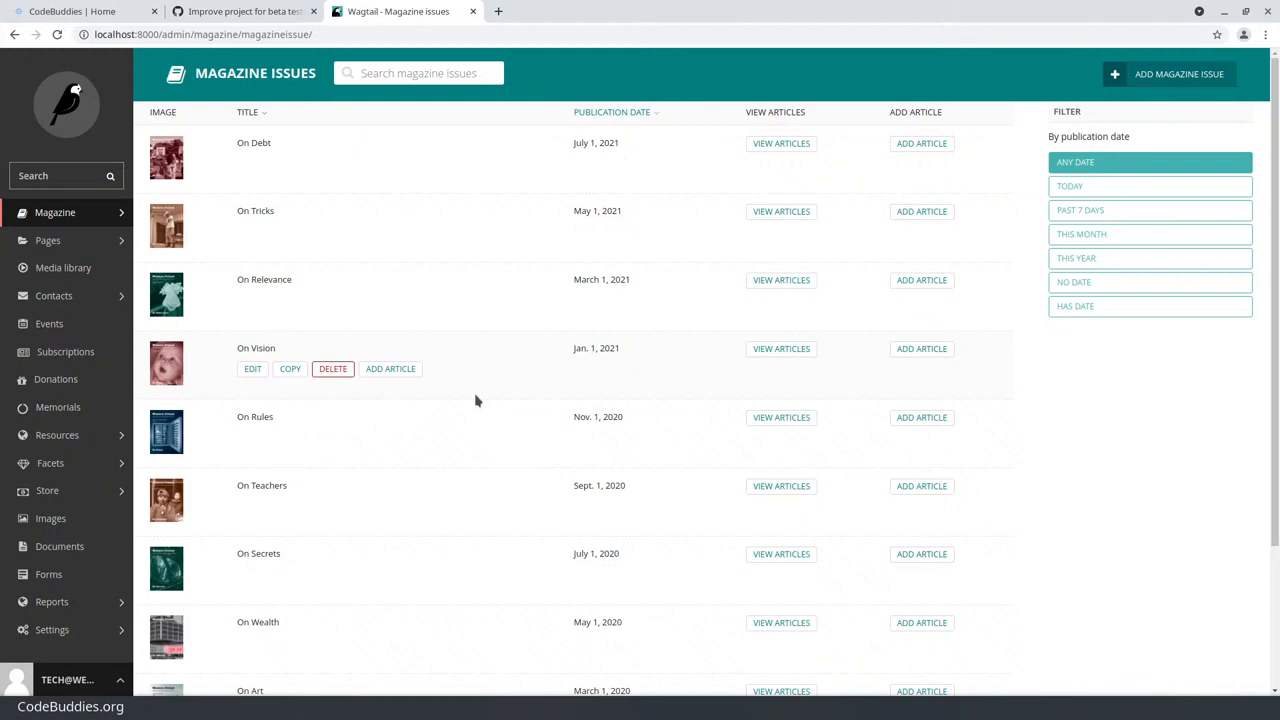
mouse_move(530, 446)
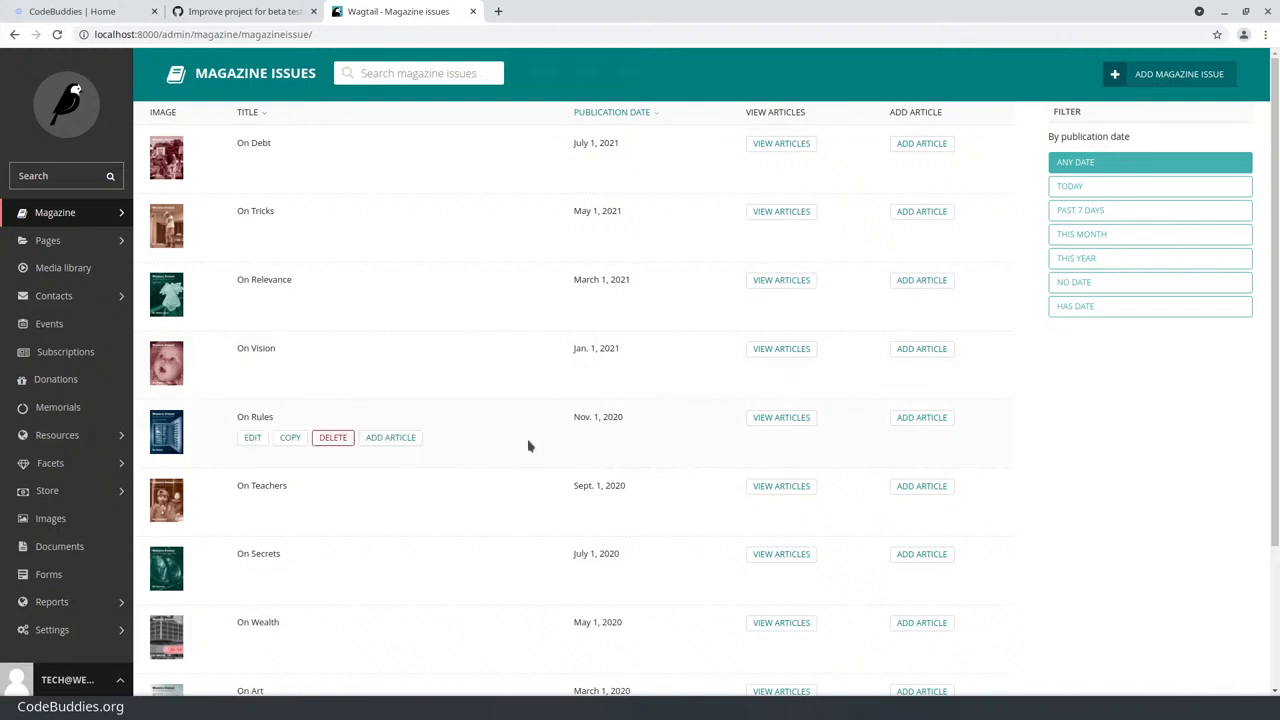
click(418, 73)
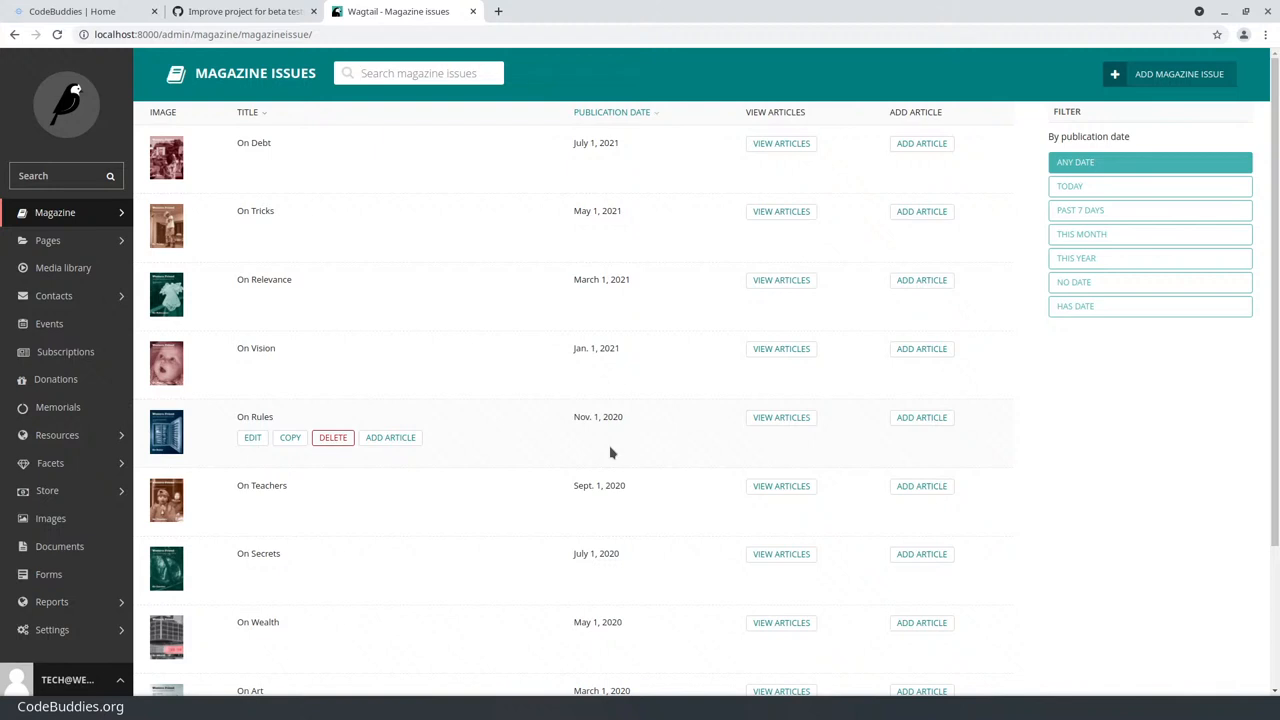
click(418, 73)
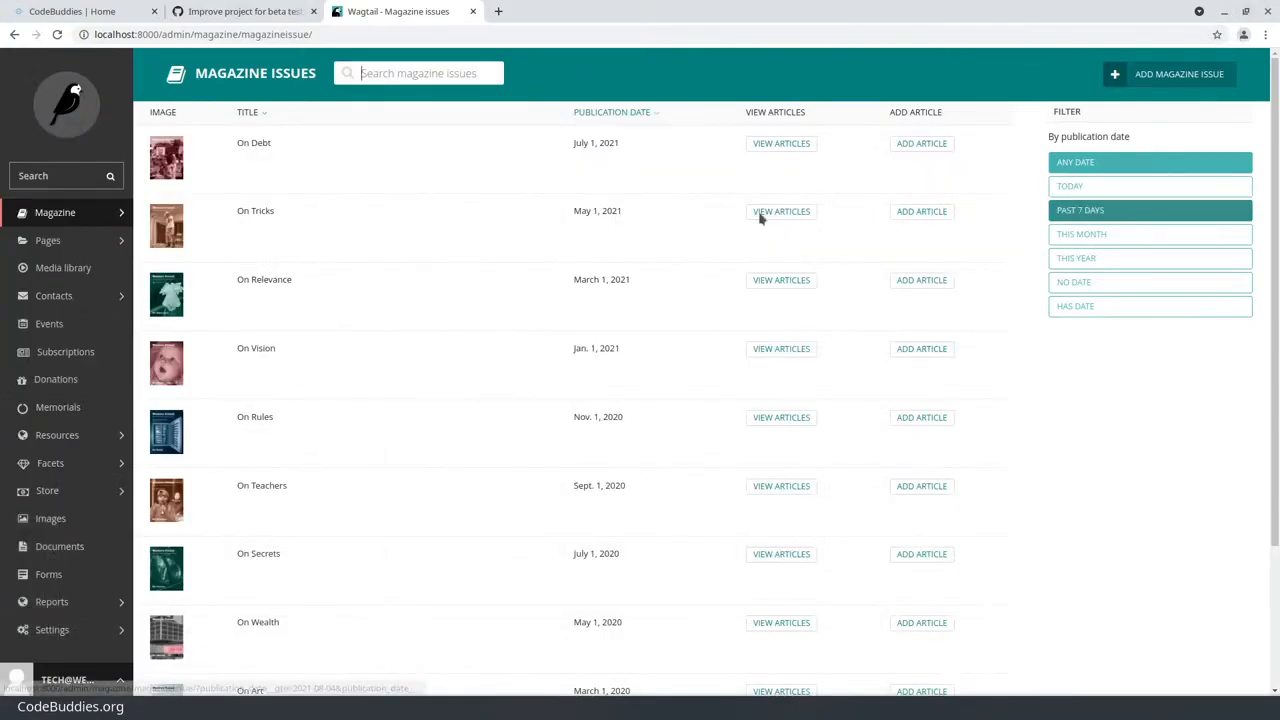
Open the People list under Contacts in the Wagtail admin
click(54, 295)
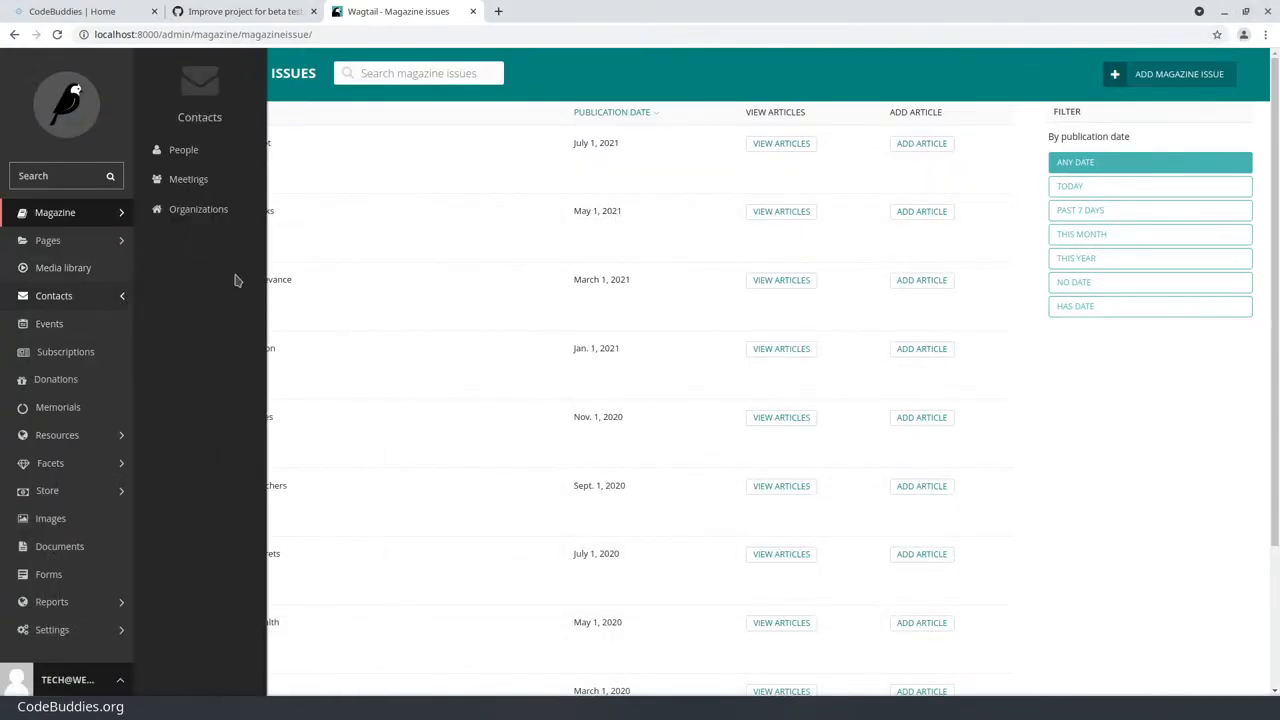
mouse_move(198, 209)
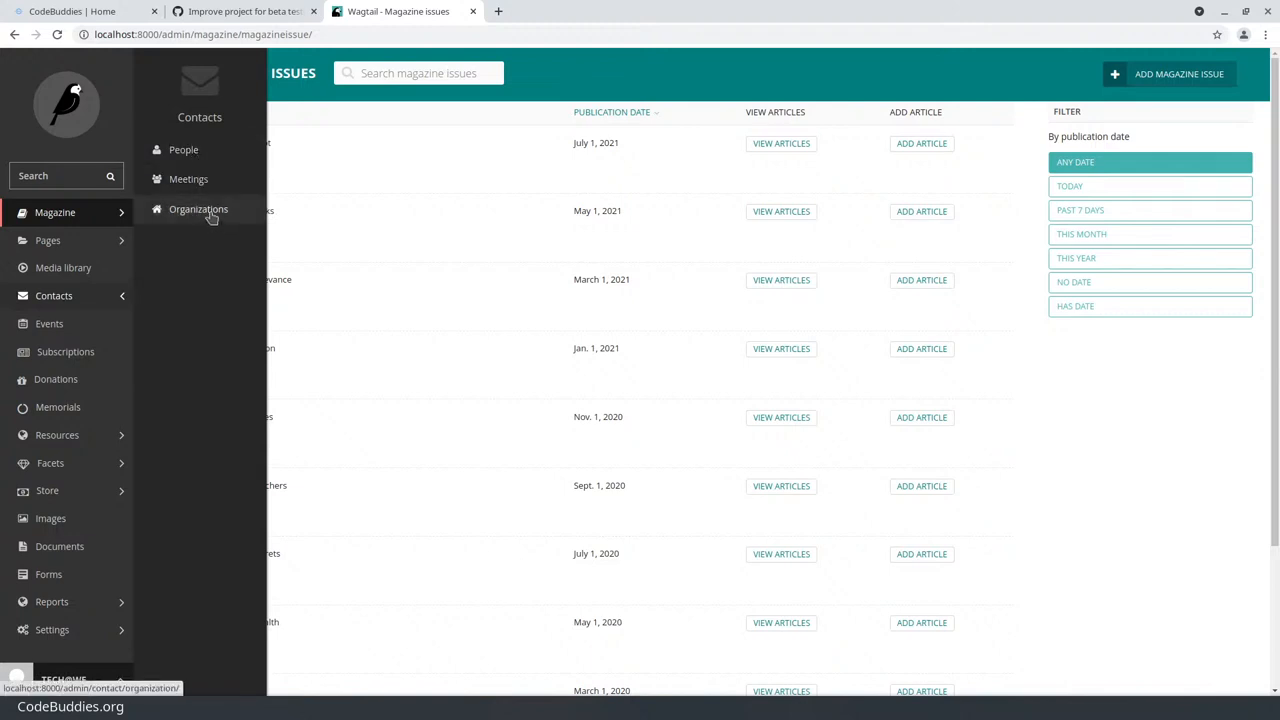
click(183, 149)
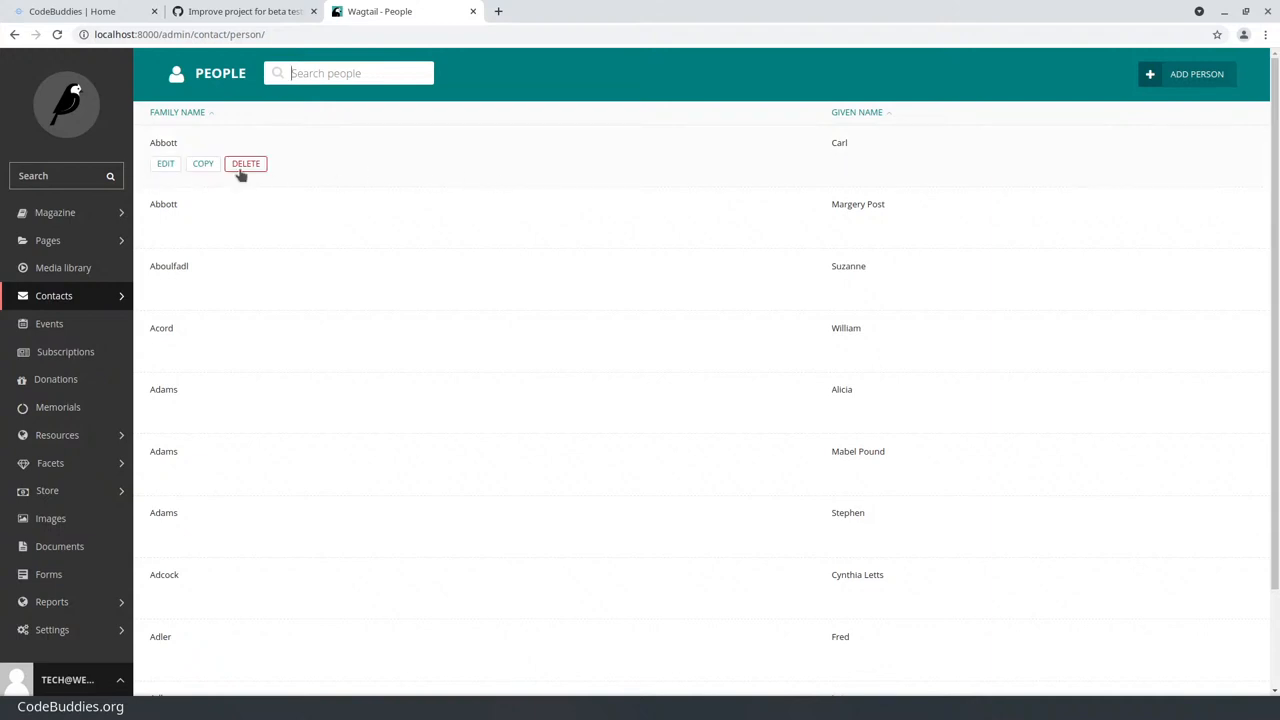
mouse_move(100, 235)
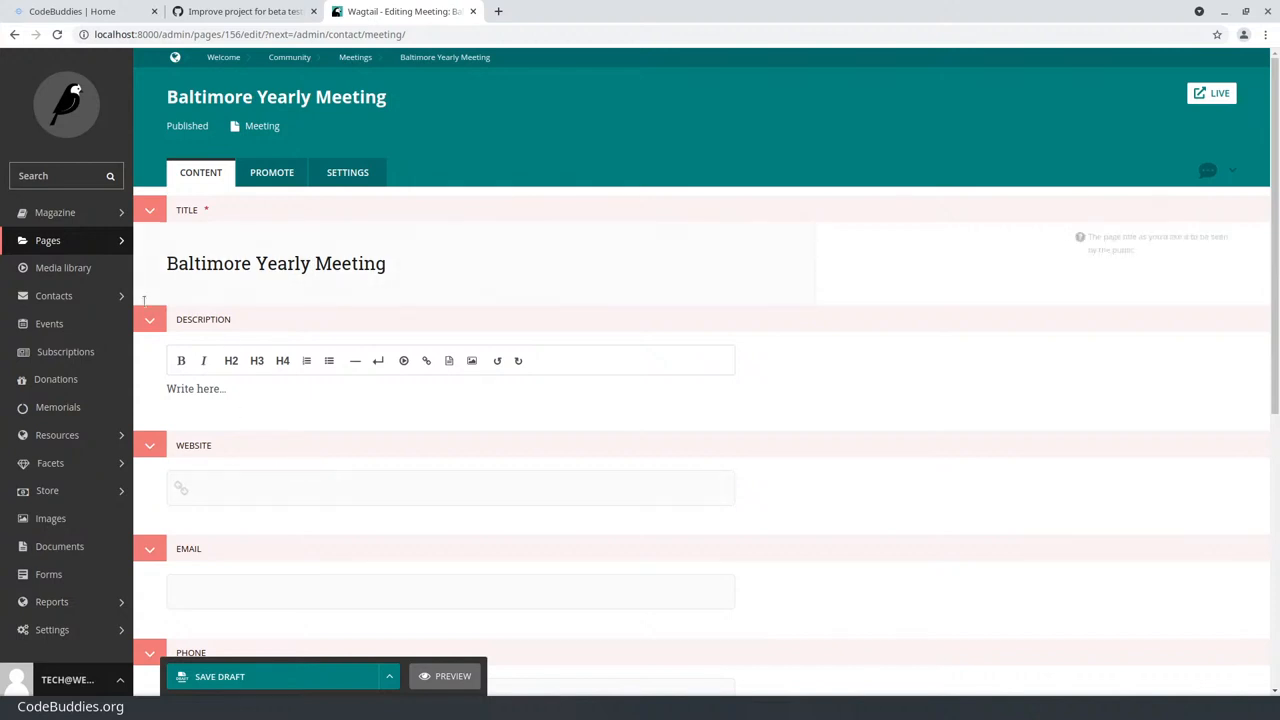
Edit American Friends Service Committee from Contacts > Organizations, then switch to CodeBuddies
click(53, 295)
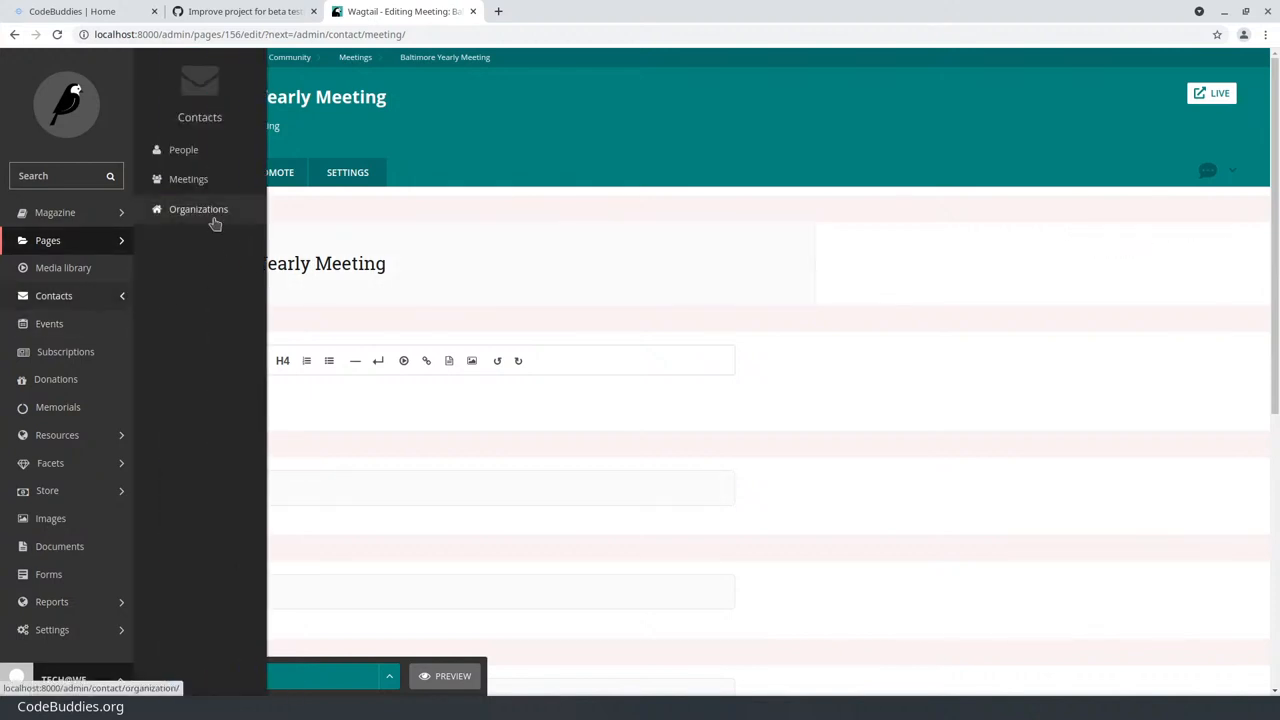
click(198, 209)
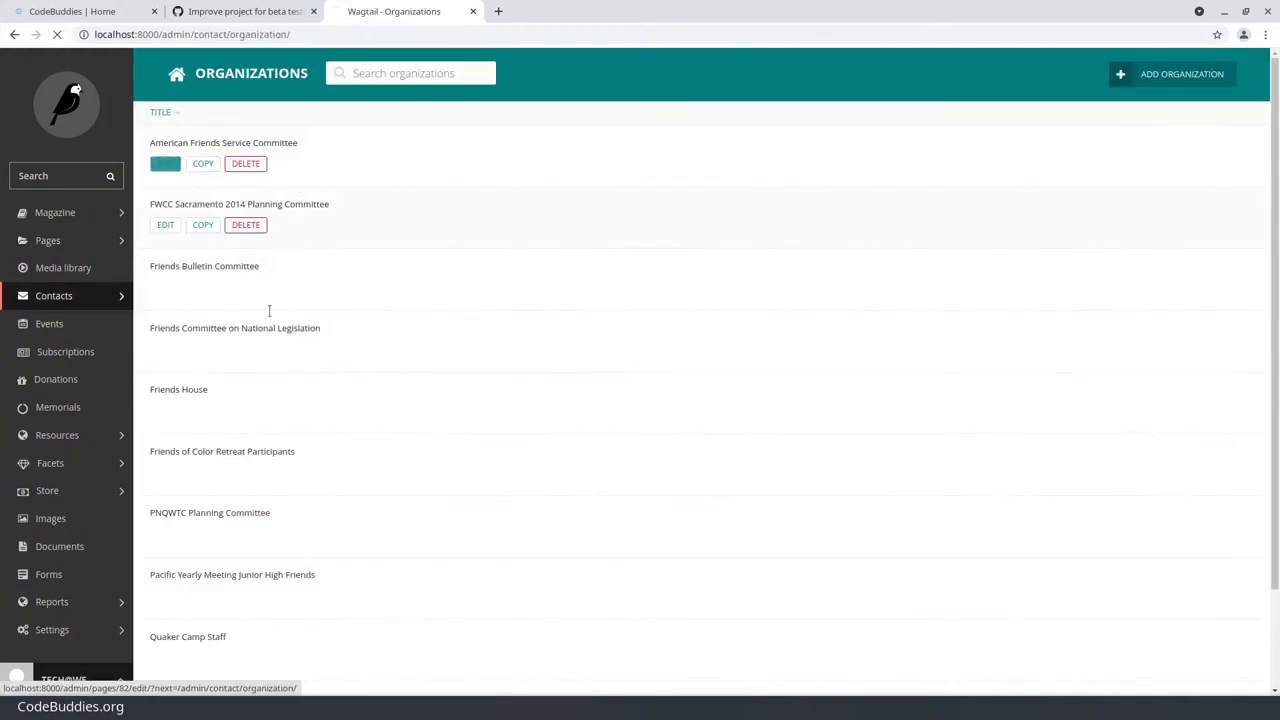
click(165, 163)
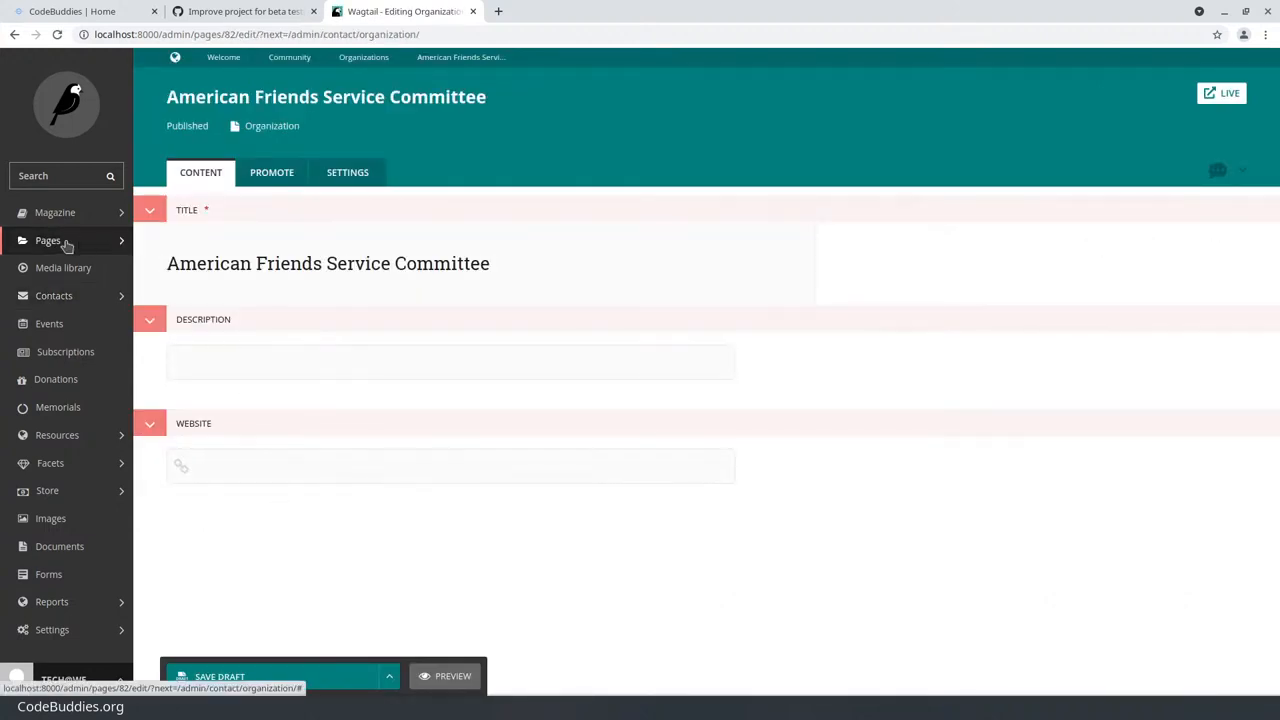
click(48, 240)
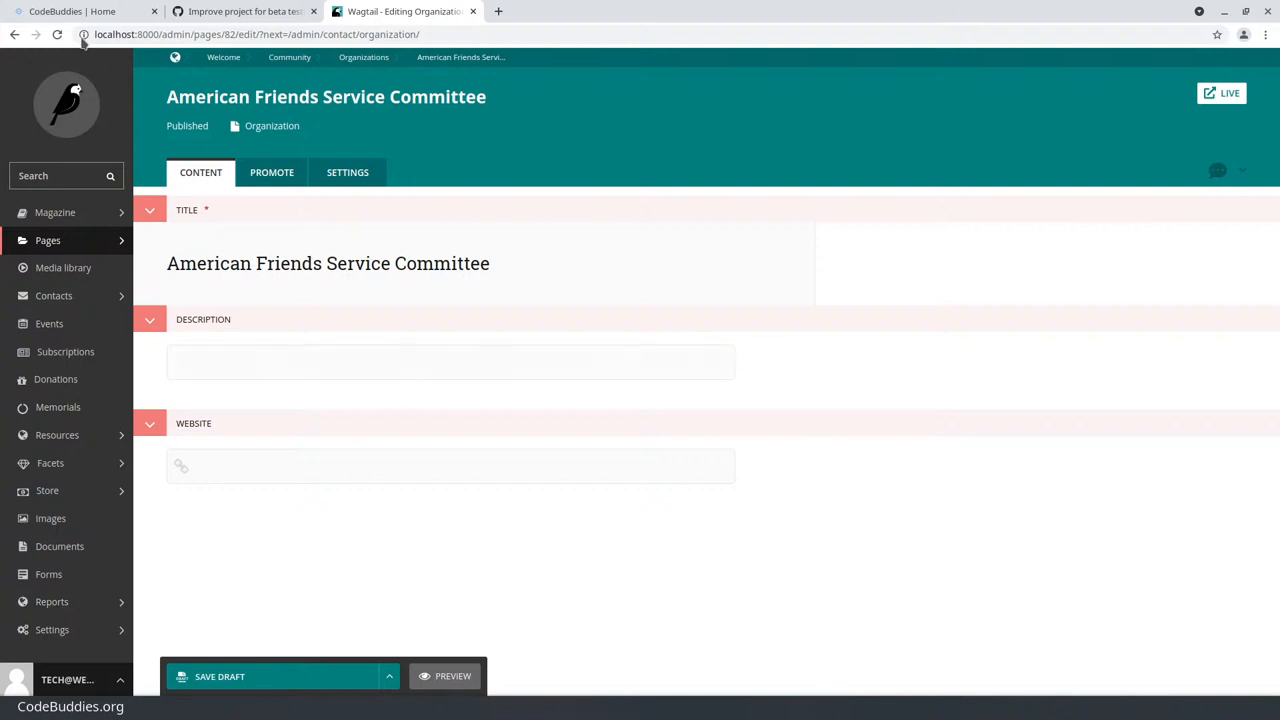
click(72, 11)
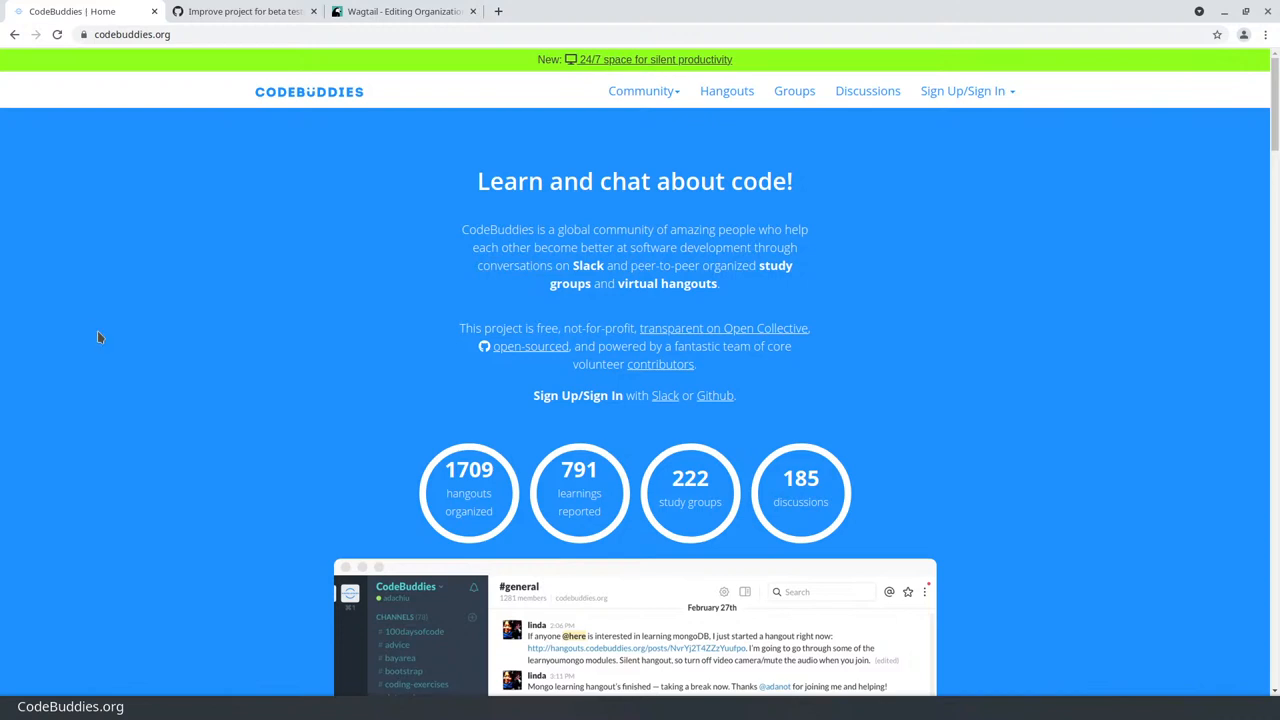
mouse_move(727, 91)
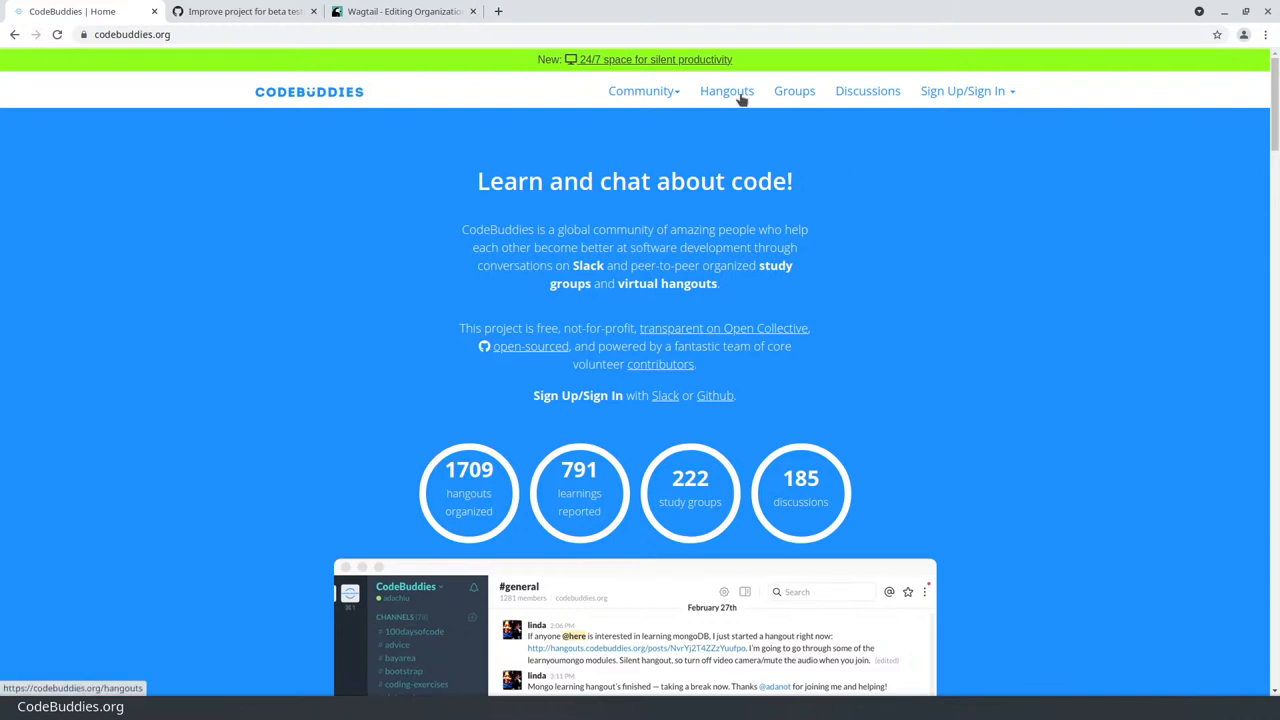
Open the CodeBuddies Hangouts page, then switch to the GitHub WF-website tab
click(726, 91)
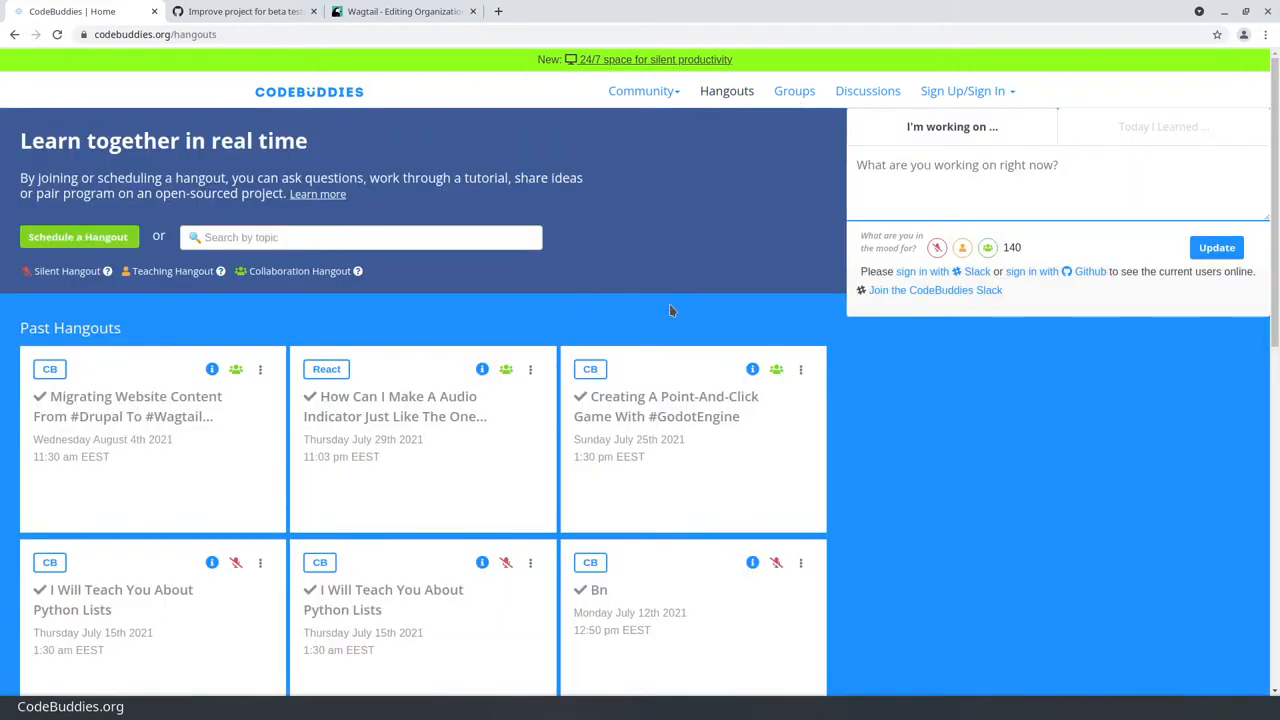
mouse_move(770, 188)
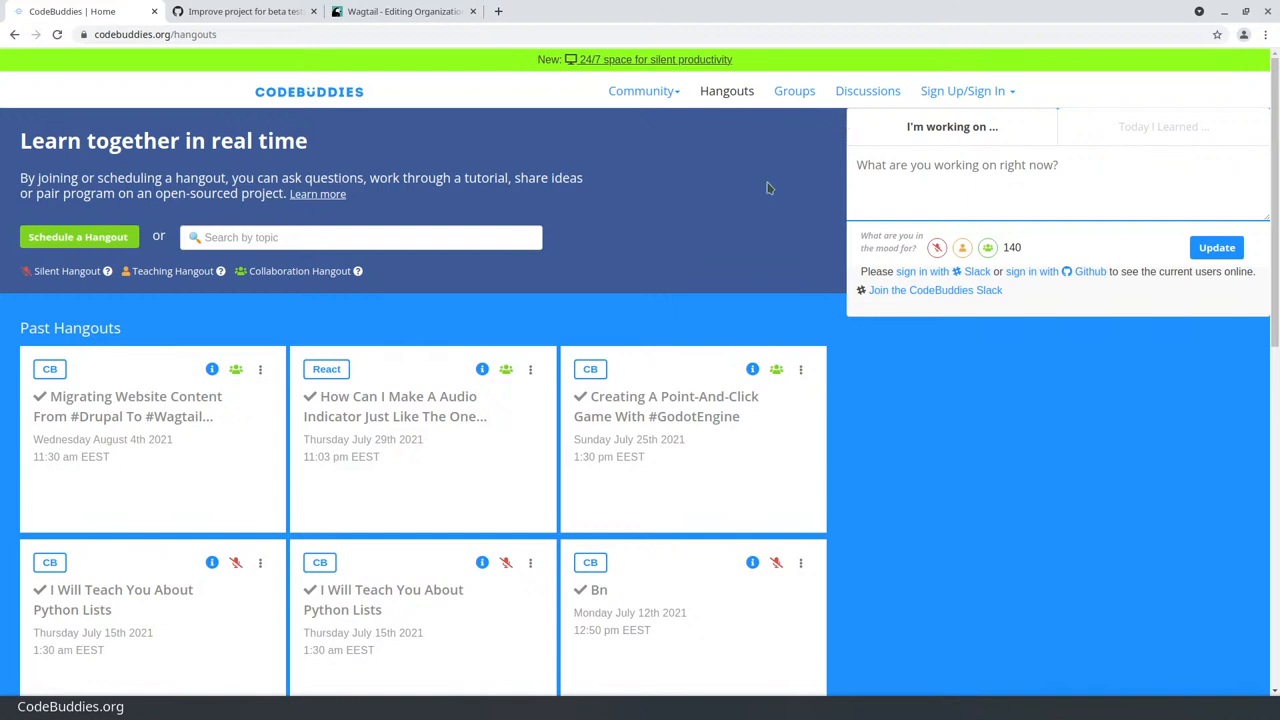
click(245, 11)
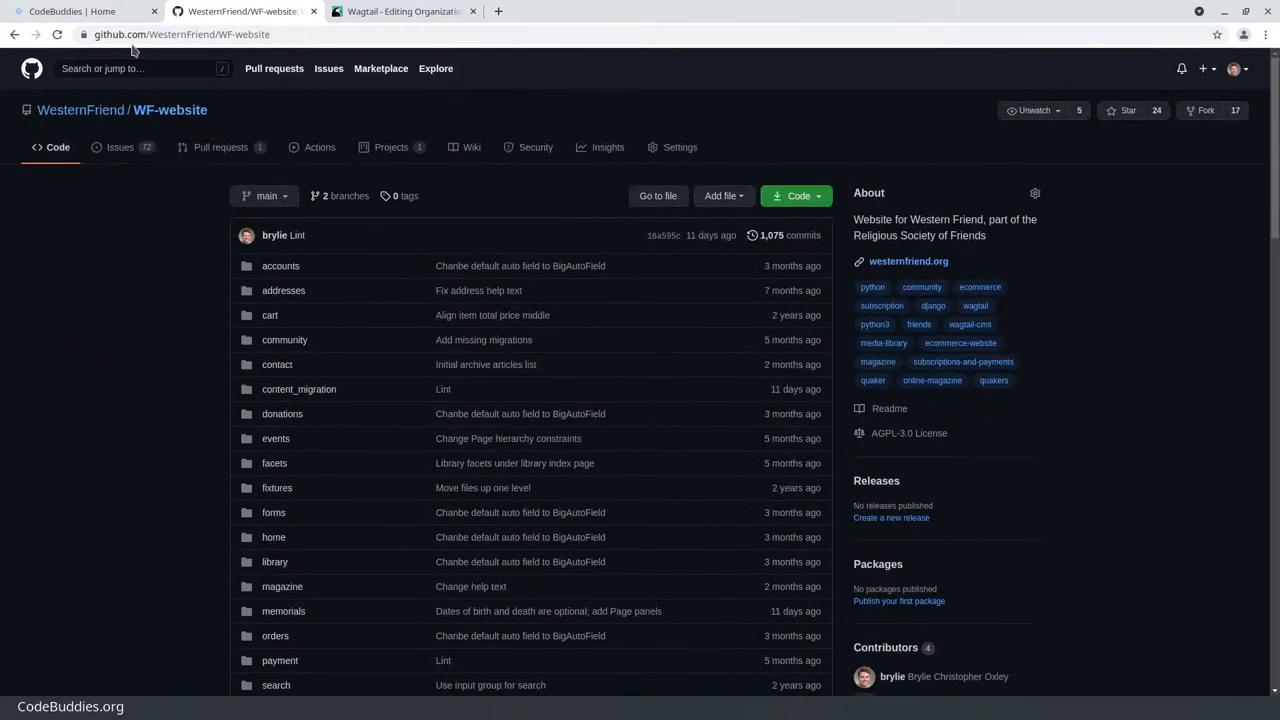
Select the WF-website repository URL, then return to the CodeBuddies Hangouts page
click(180, 34)
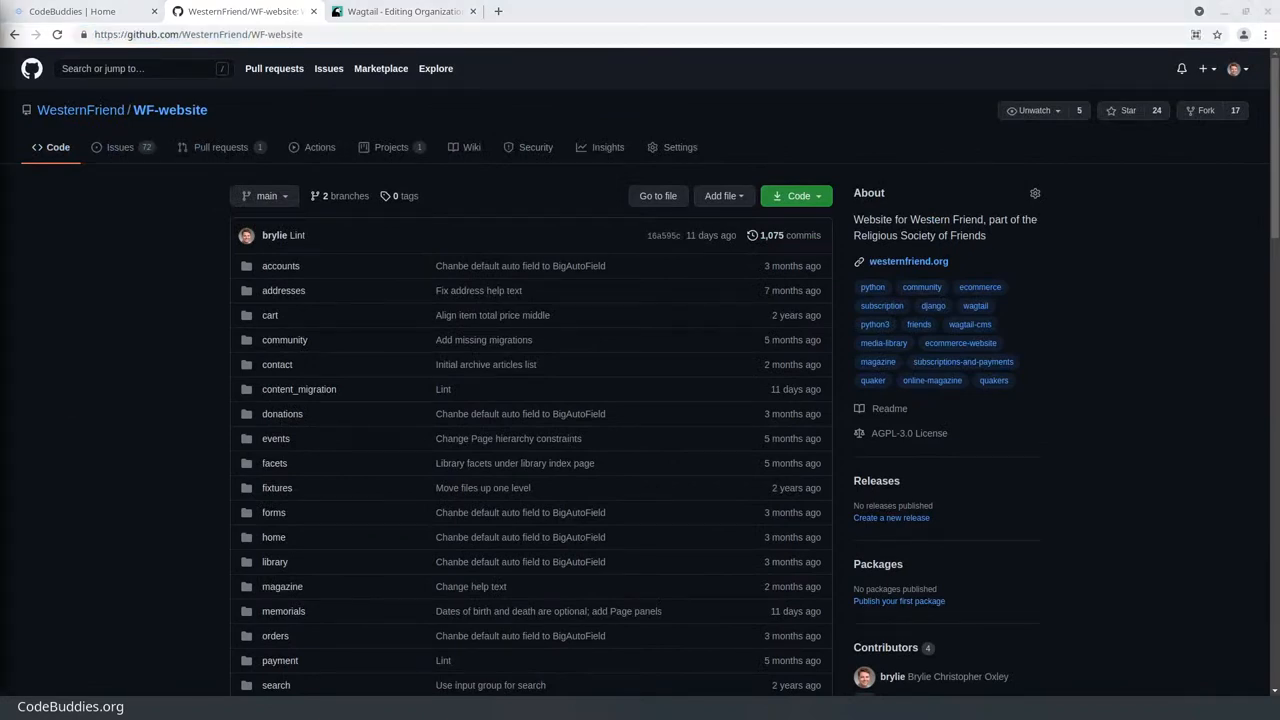
click(70, 11)
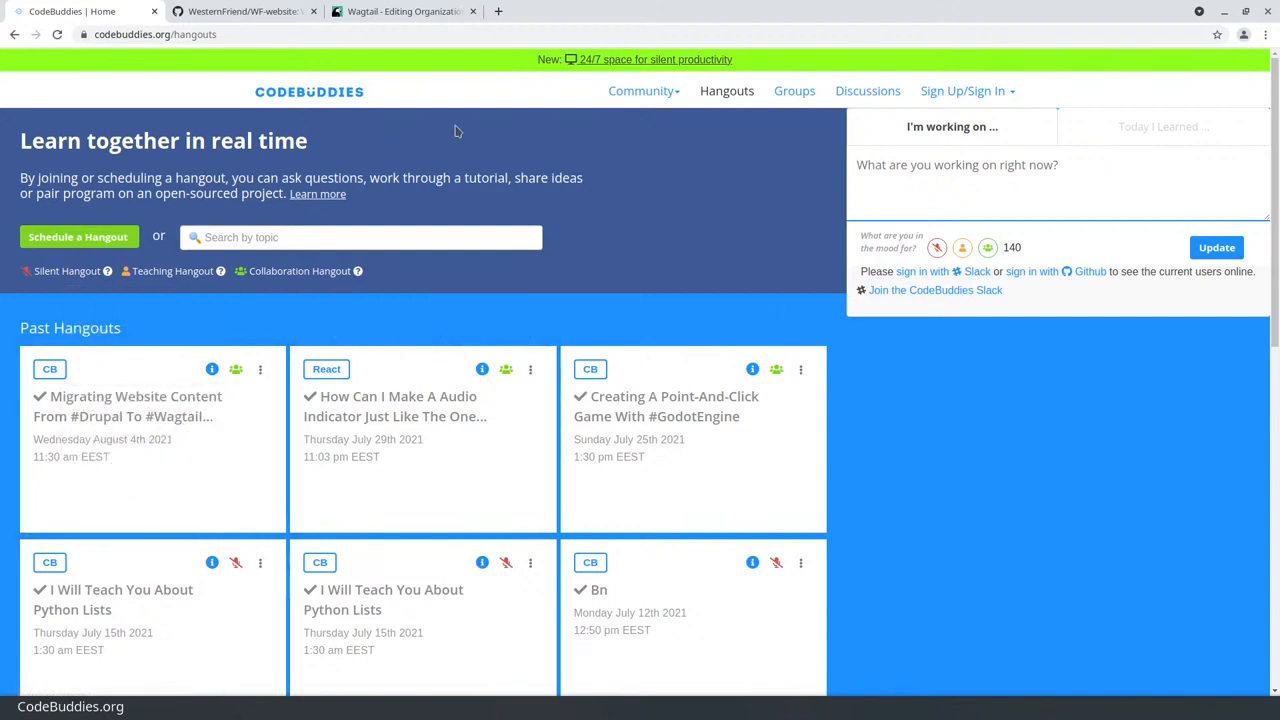